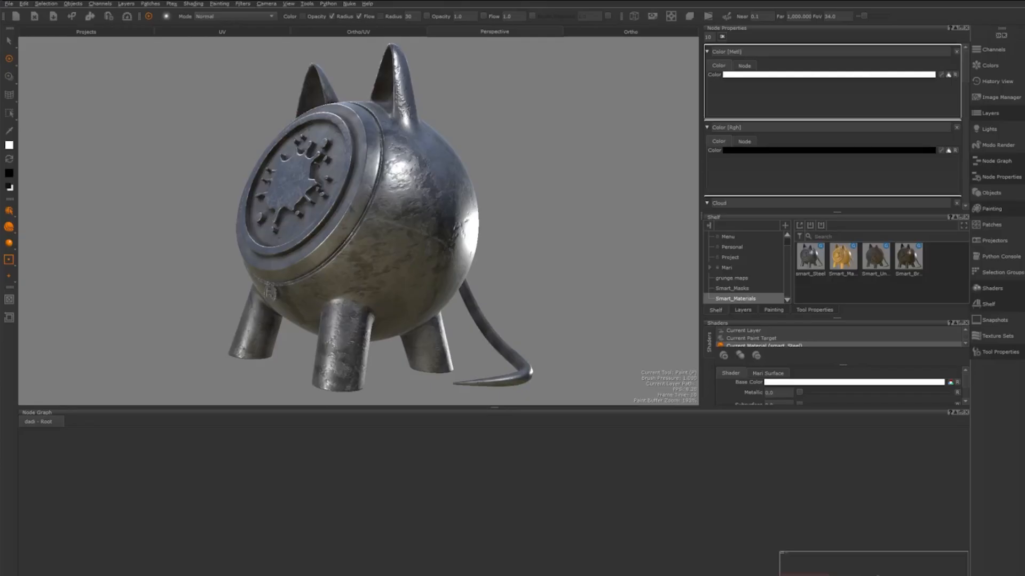
Step: Create a new Material node from the 'mat' search and open its settings
type("mater")
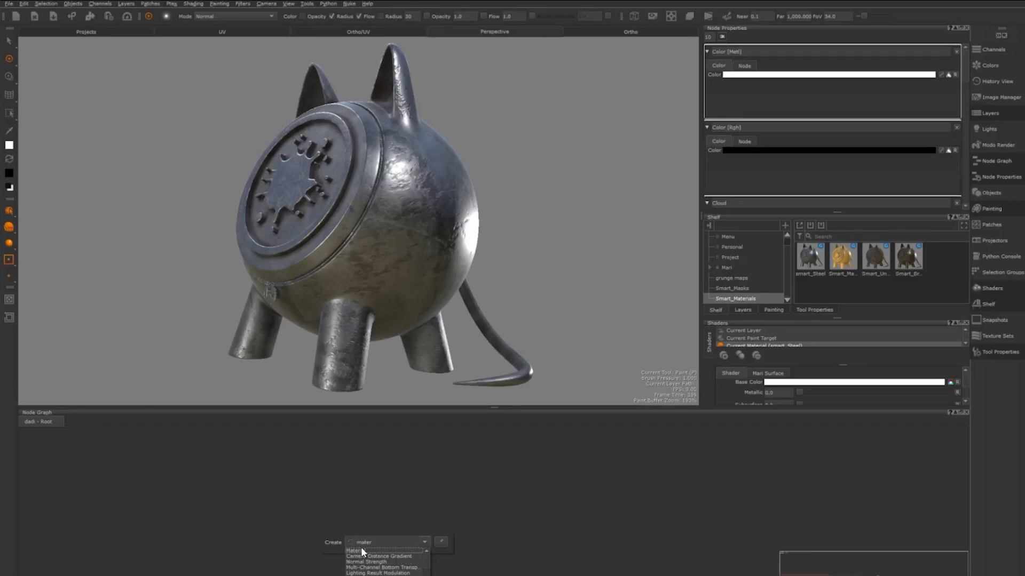
left_click(354, 550)
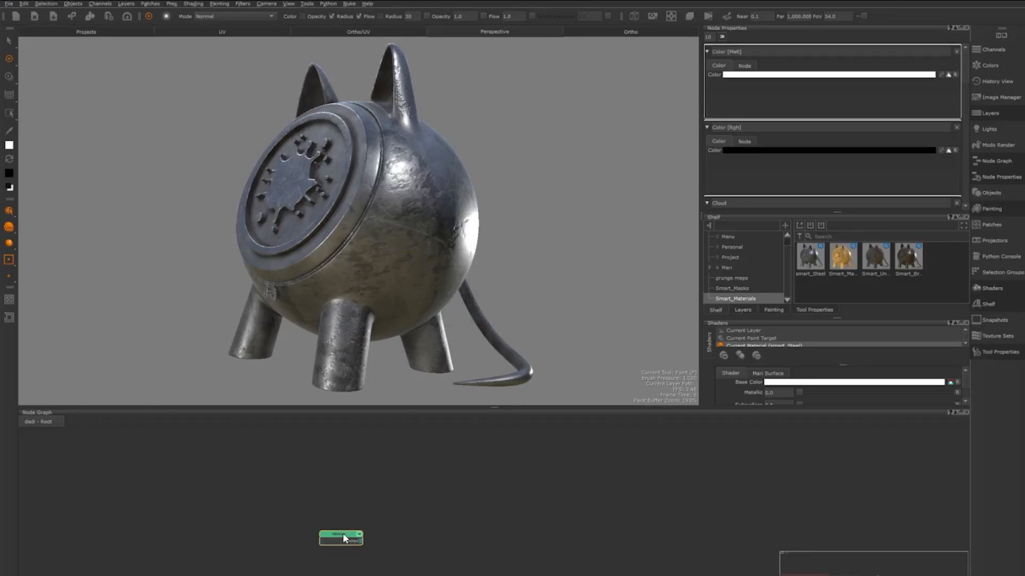
left_click(341, 536)
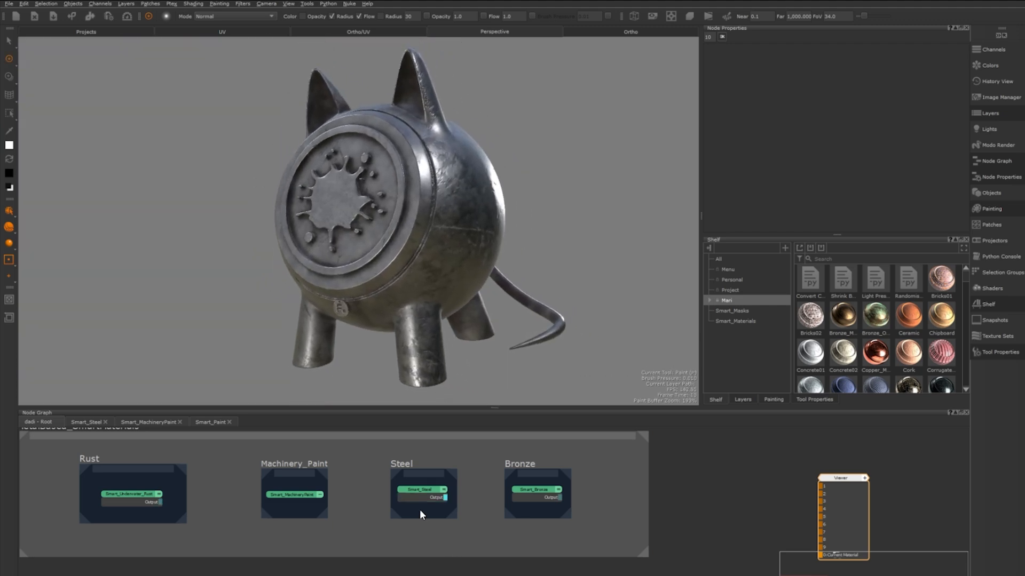
Step: Review the Steel material's settings and browse the smart masks on the Shelf
left_click(422, 490)
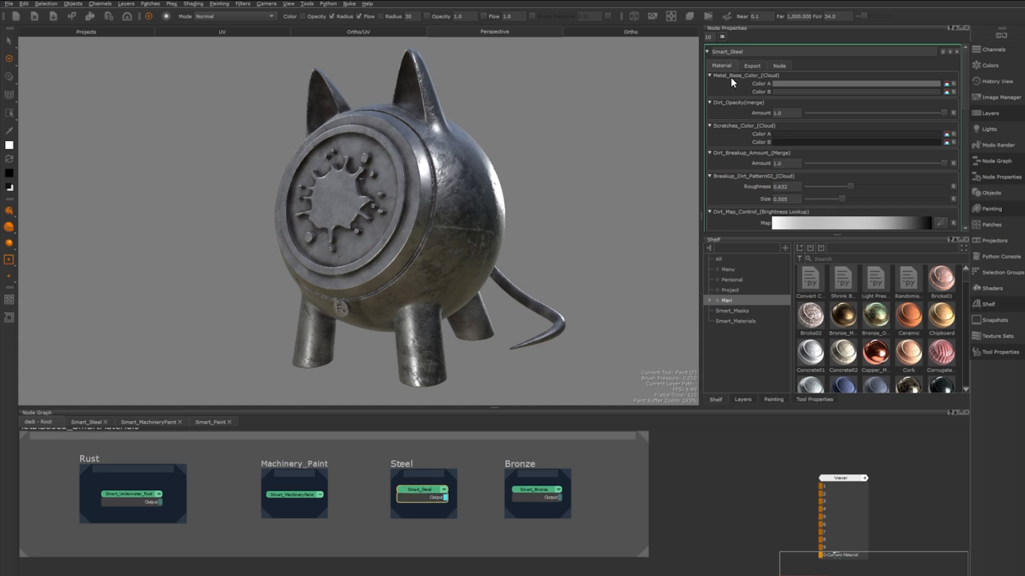
mouse_move(733, 86)
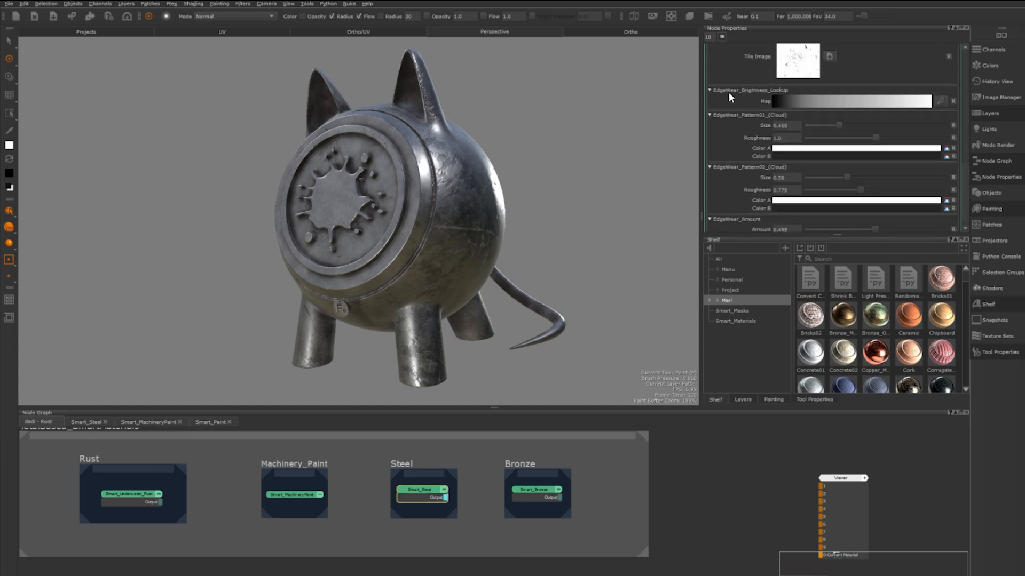
left_click(422, 490)
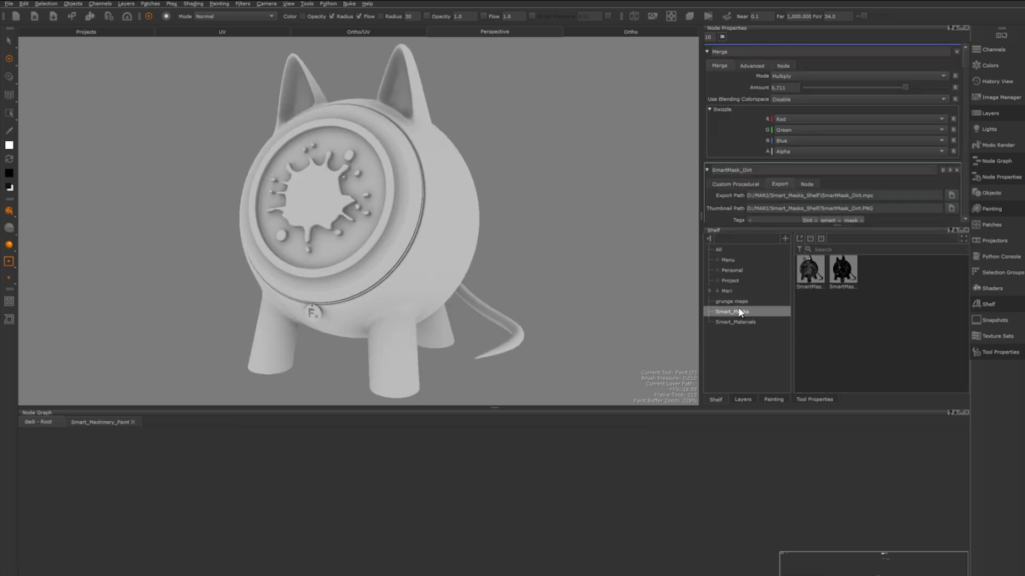
left_click(735, 321)
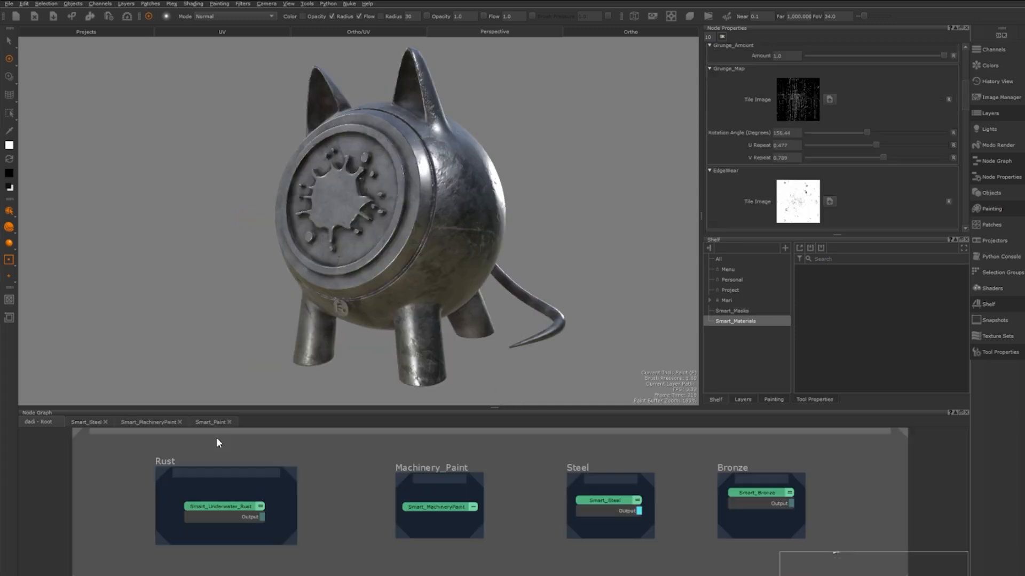
Step: Preview the Rust material, then the Machinery Paint material, on the pig
left_click(608, 505)
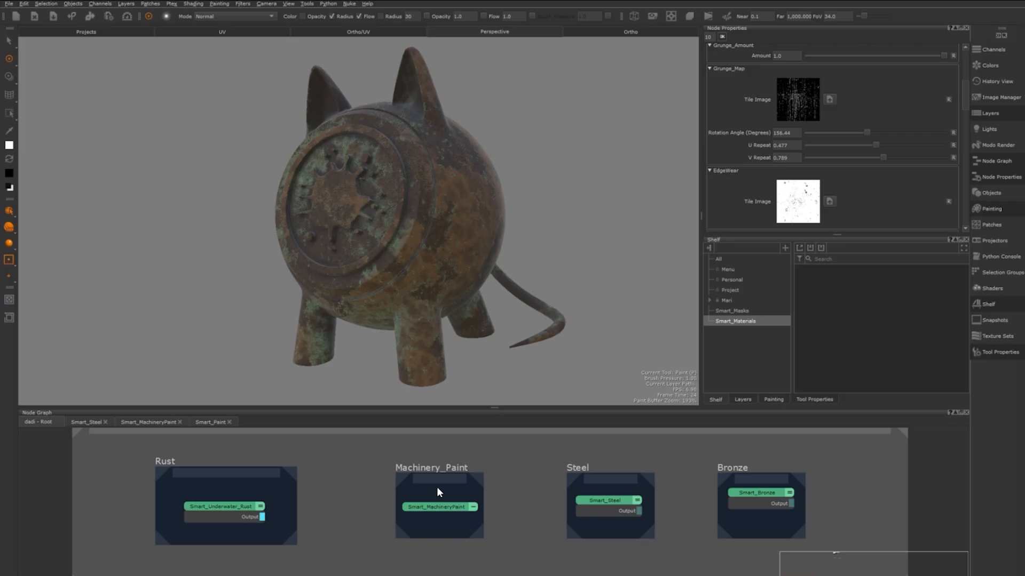
left_click(439, 506)
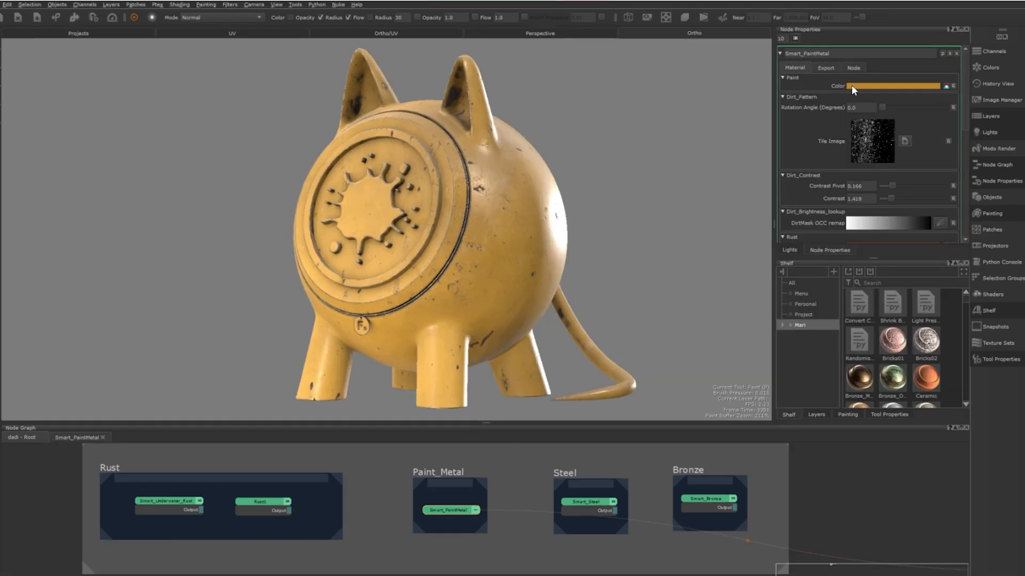
Step: Cancel a blue paint colour, adjust Contrast, and reshape the Rust_AO_Intensity curve
left_click(891, 86)
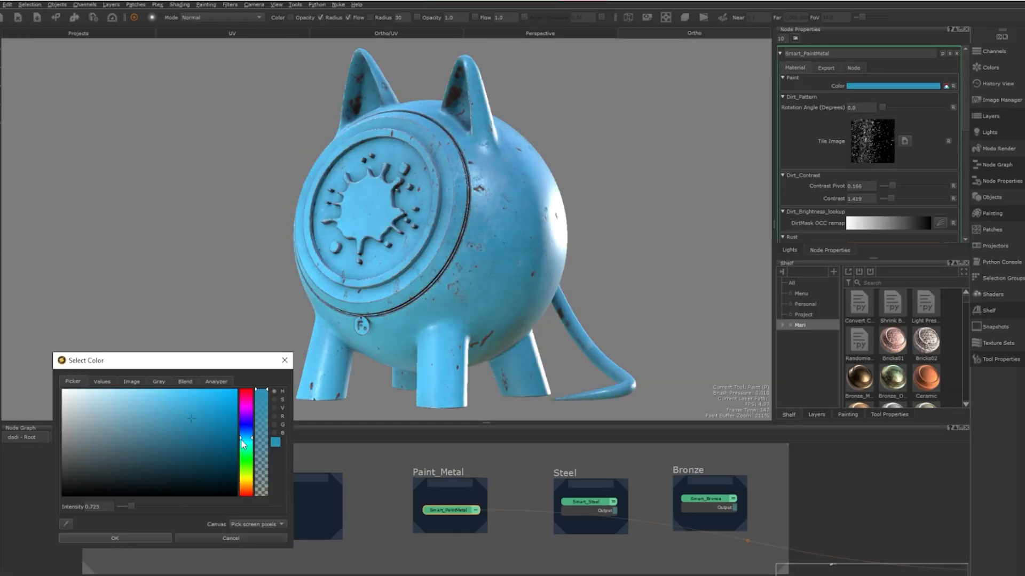
left_click(115, 537)
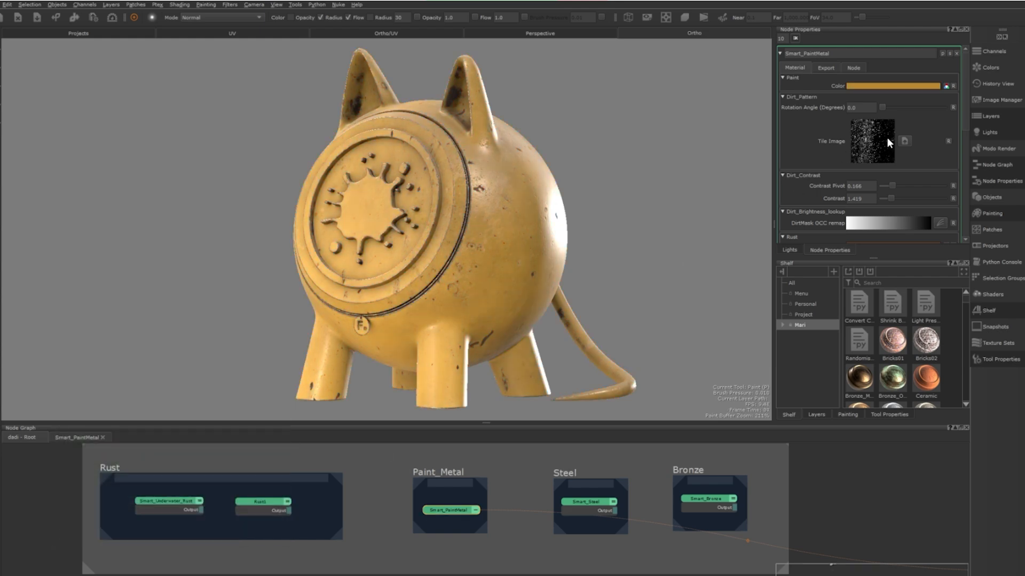
scroll("down", 3)
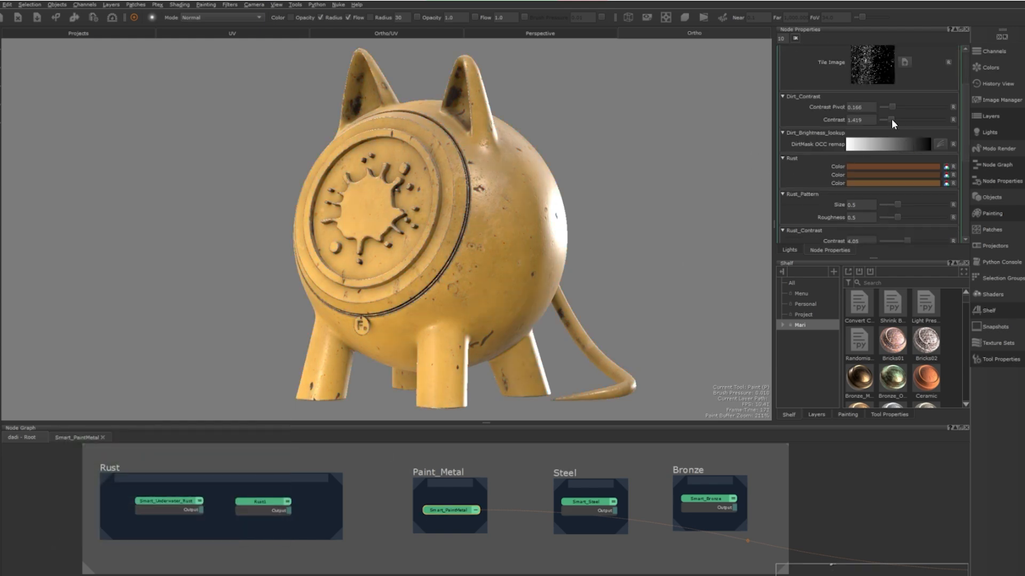
left_click_drag(875, 120, 888, 119)
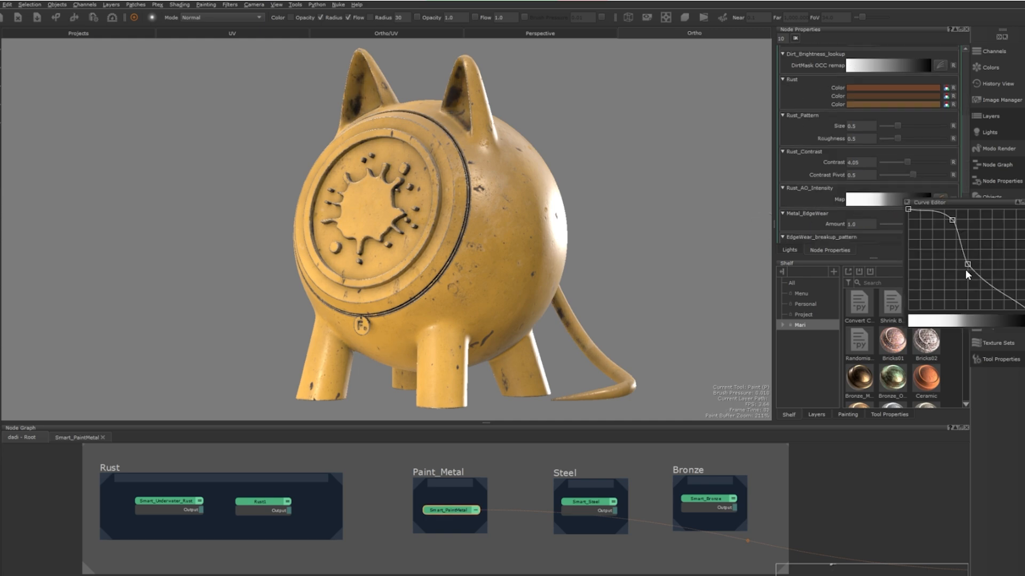
left_click_drag(966, 266, 952, 219)
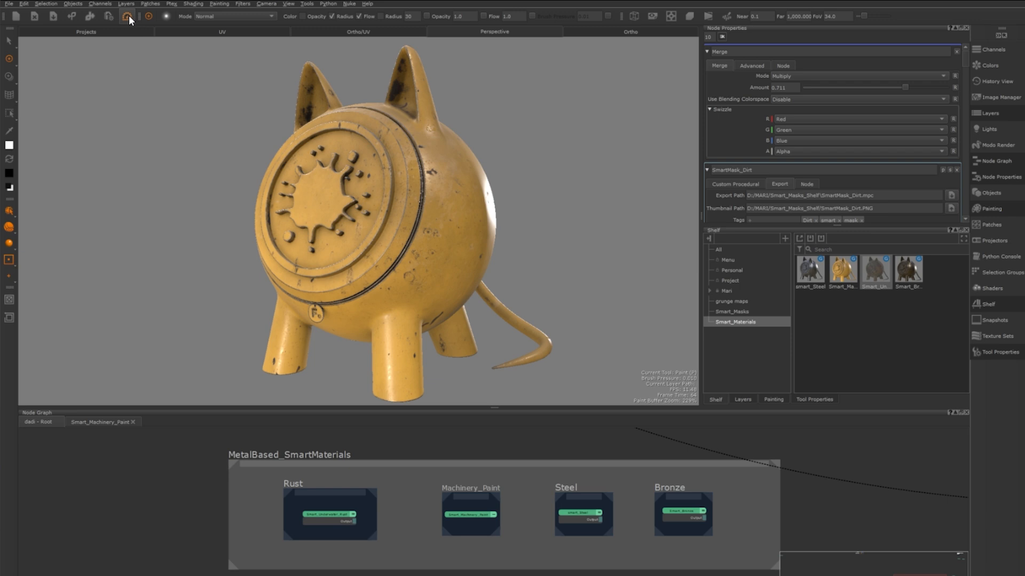
Step: Open the Bakery and list the Normal, Position, Thickness and Curvature bake items
left_click(128, 16)
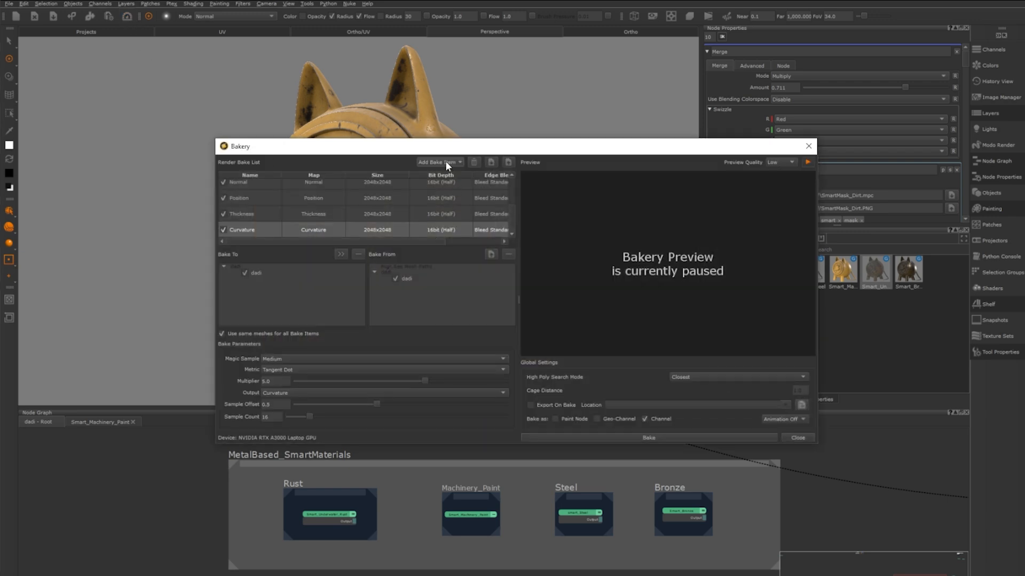
left_click(438, 162)
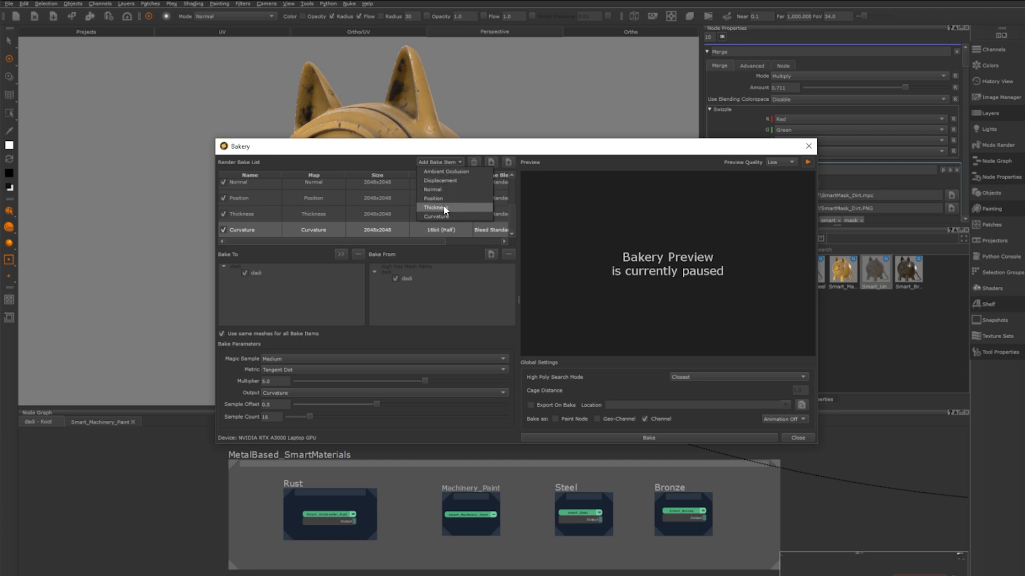
mouse_move(455, 214)
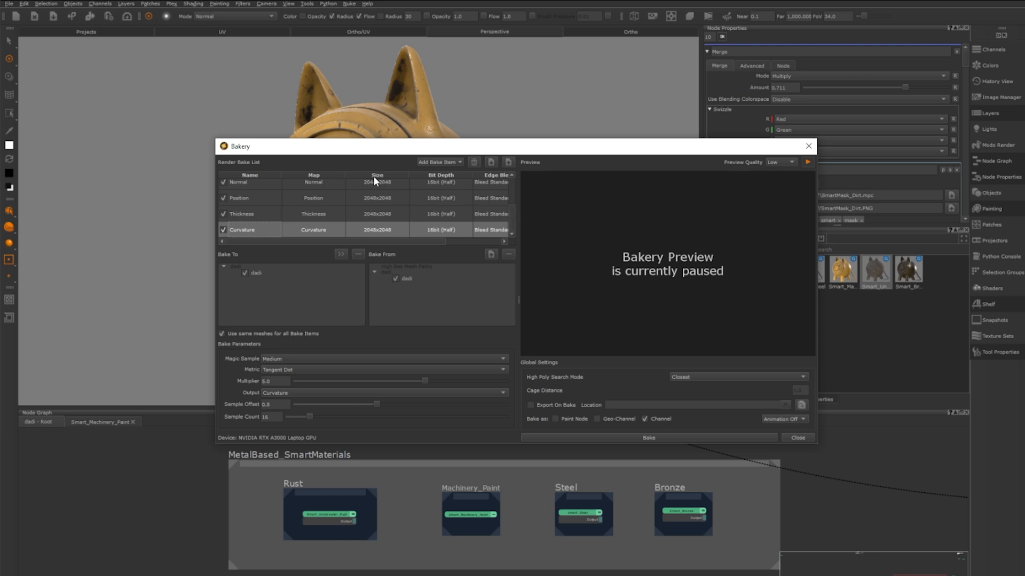
mouse_move(375, 230)
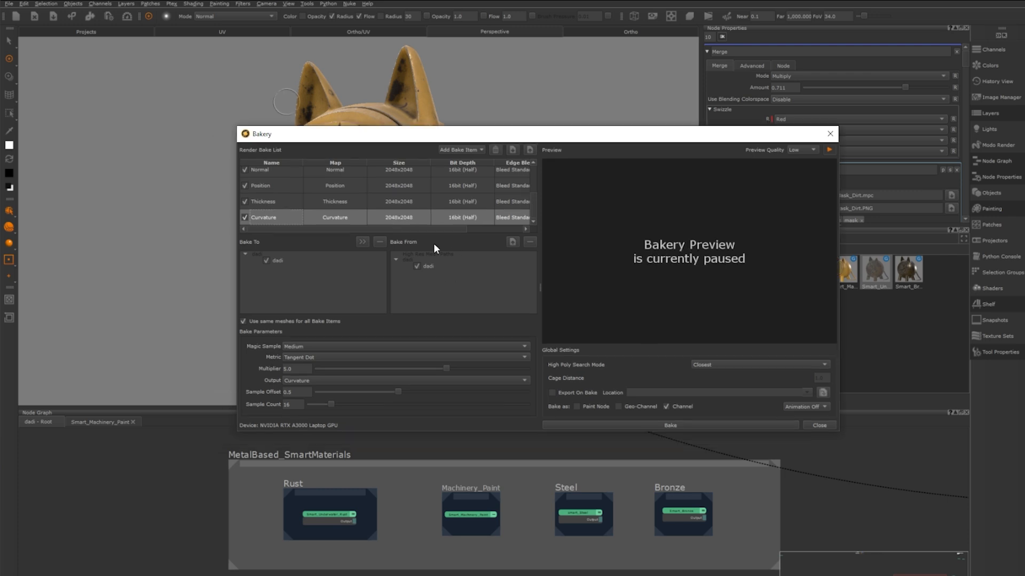
mouse_move(415, 279)
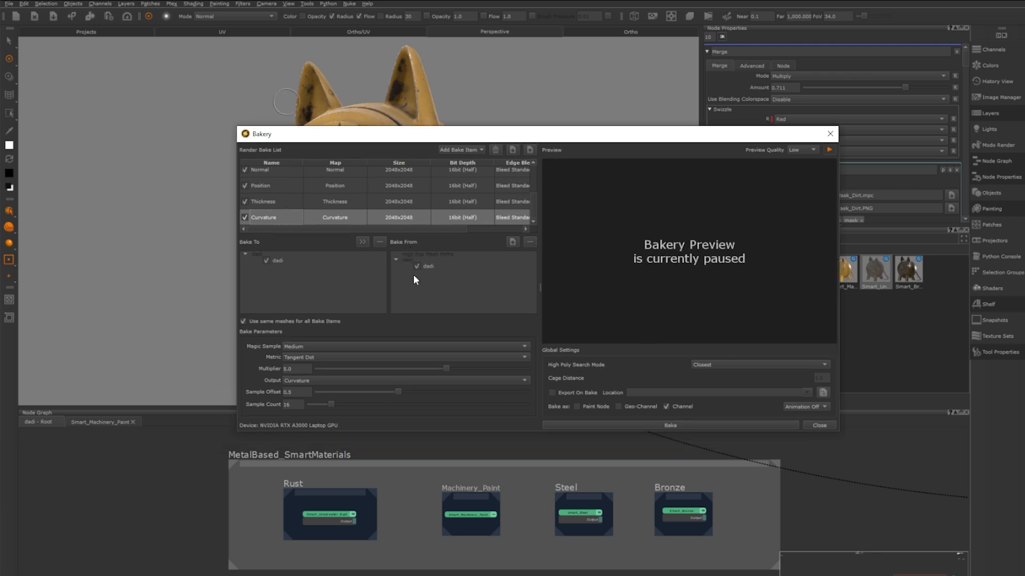
mouse_move(271, 276)
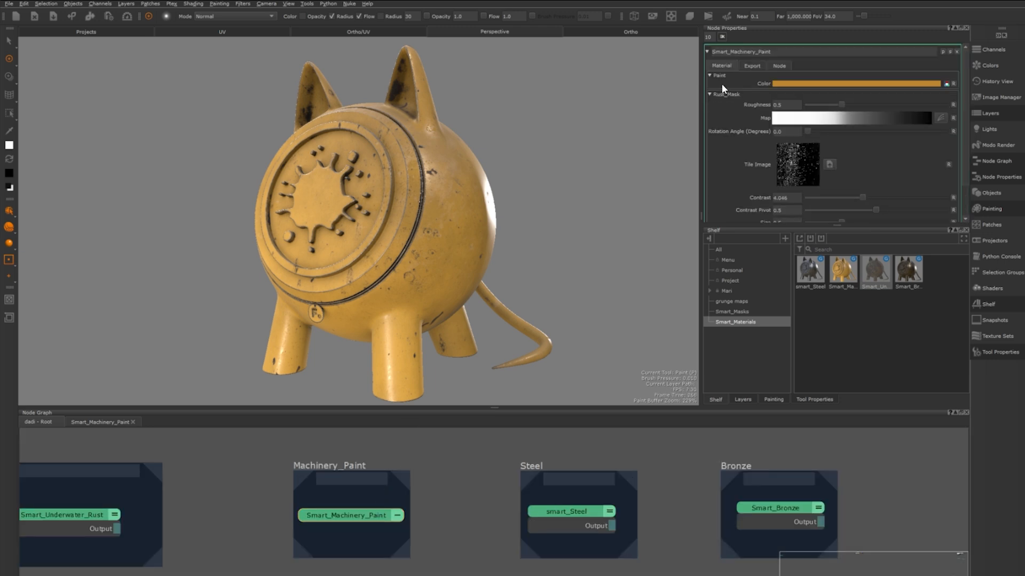
mouse_move(724, 79)
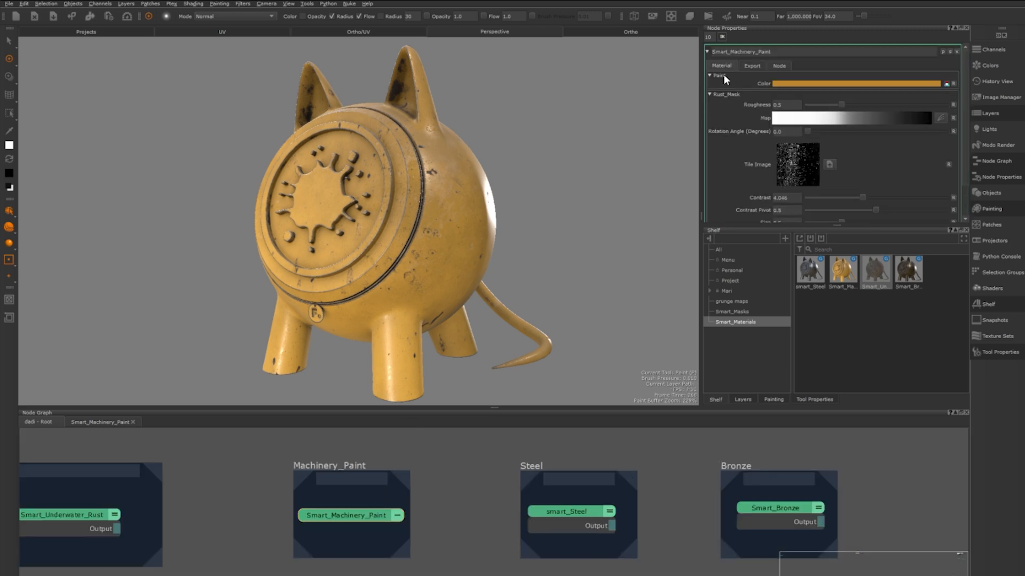
mouse_move(726, 85)
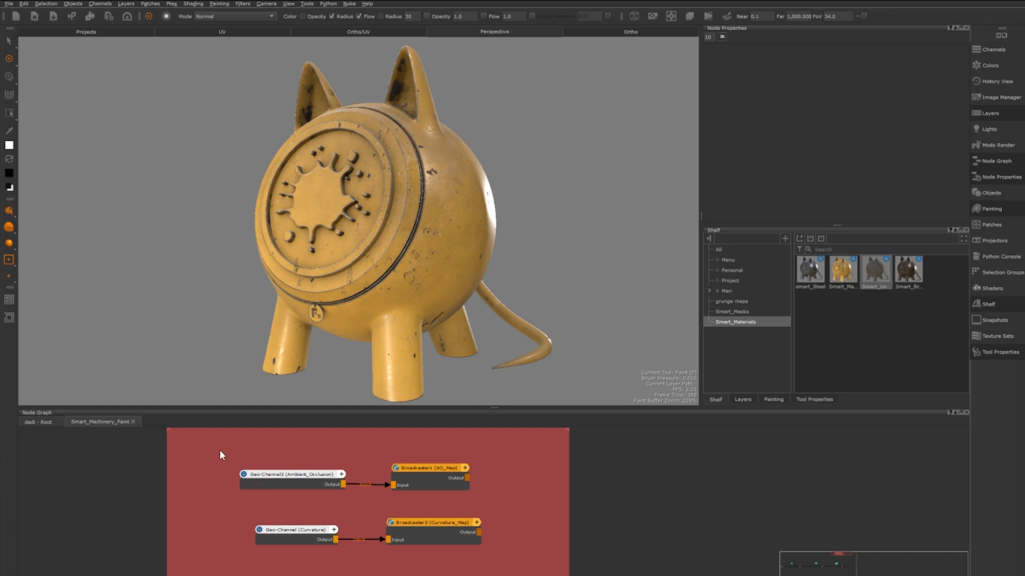
Step: Inspect the ambient occlusion and curvature broadcaster nodes and the dirt material node
left_click(294, 529)
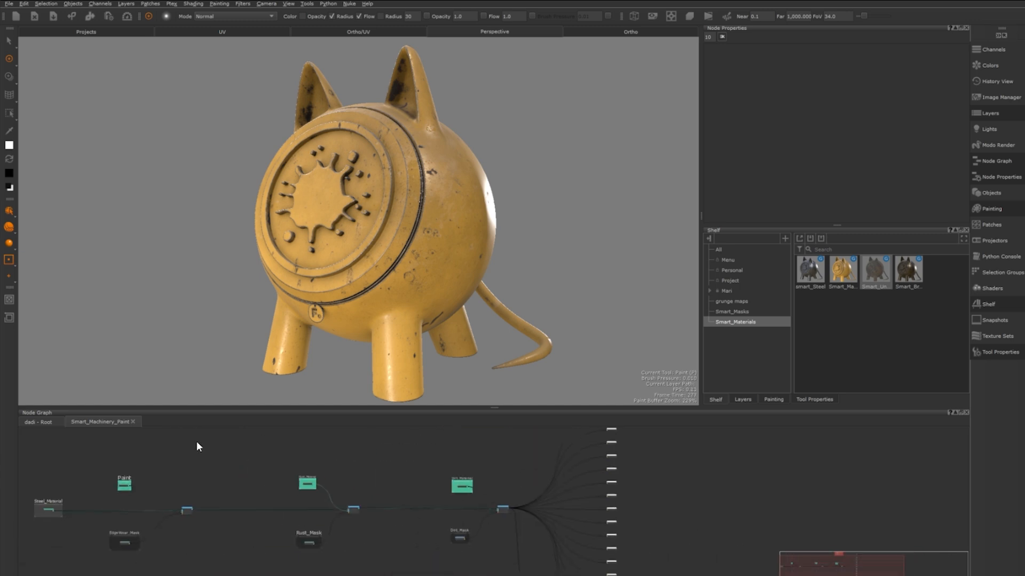
mouse_move(299, 504)
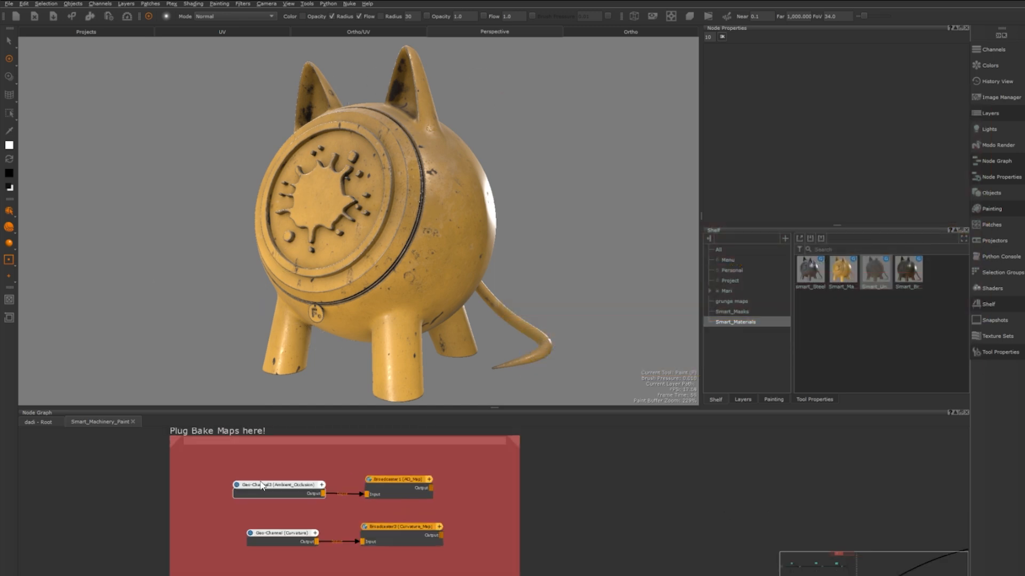
left_click(282, 484)
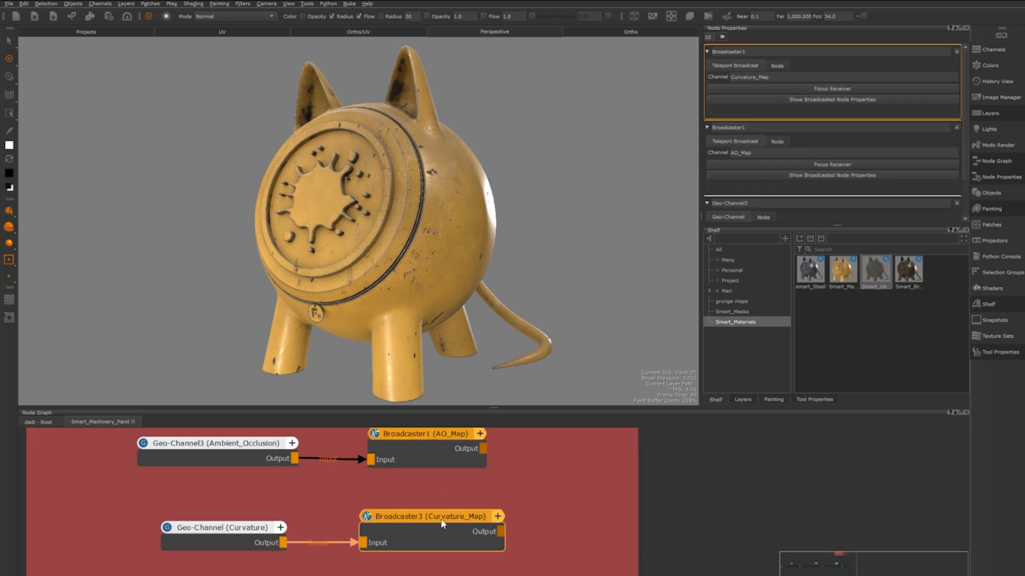
mouse_move(788, 87)
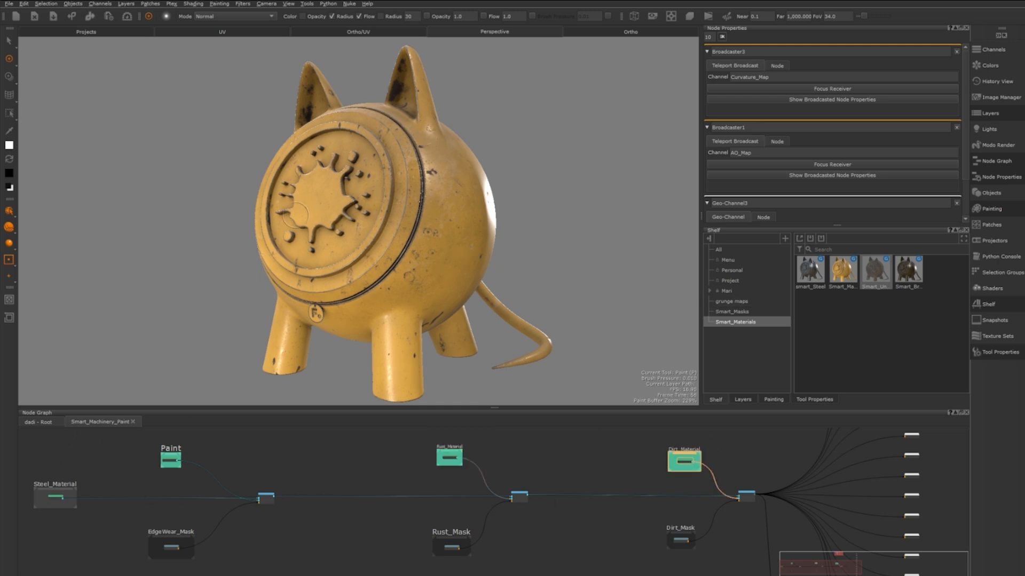
left_click(297, 485)
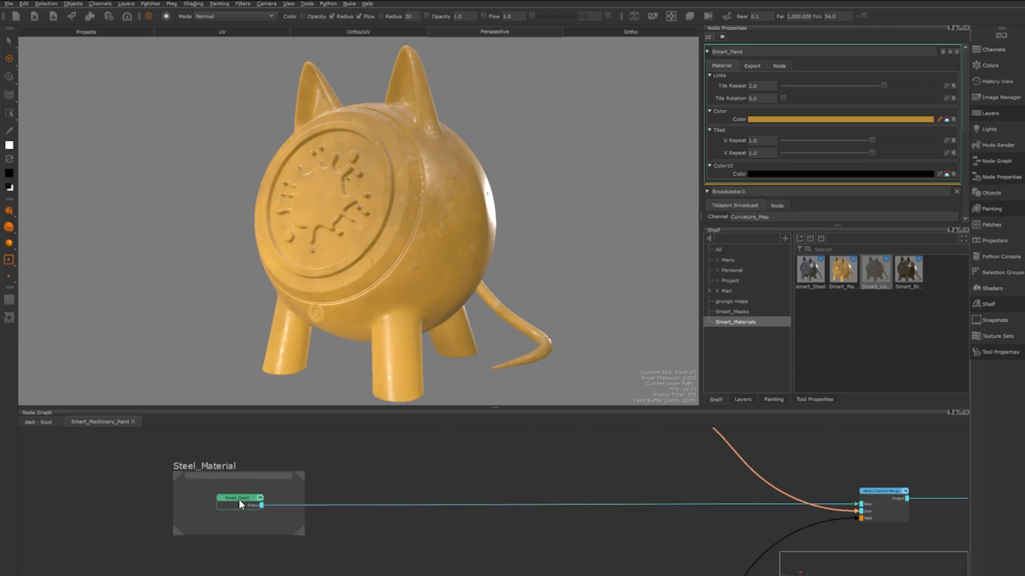
Step: Preview the steel base material on the pig and view the EdgeWear_Mask settings
left_click(259, 506)
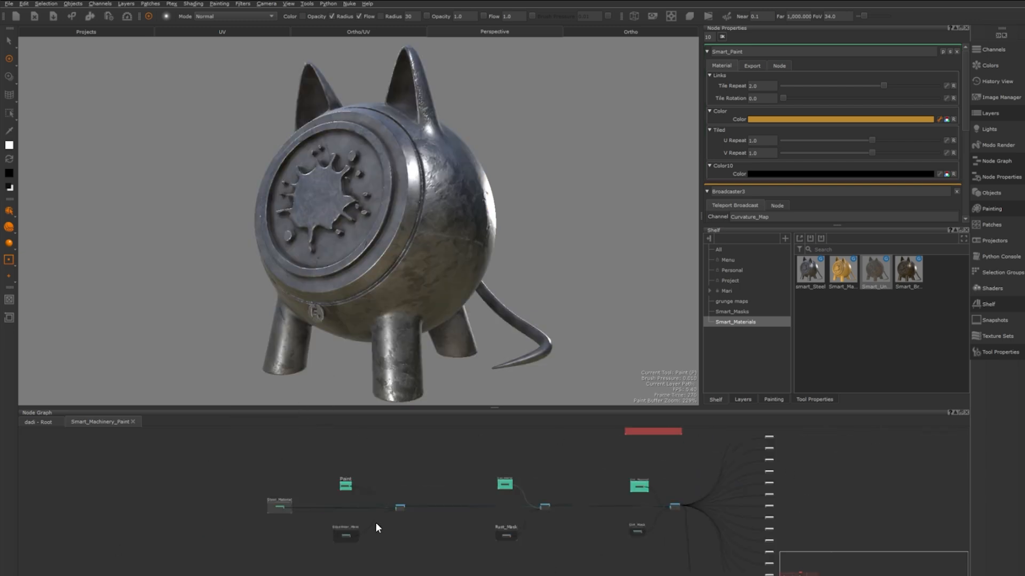
mouse_move(424, 537)
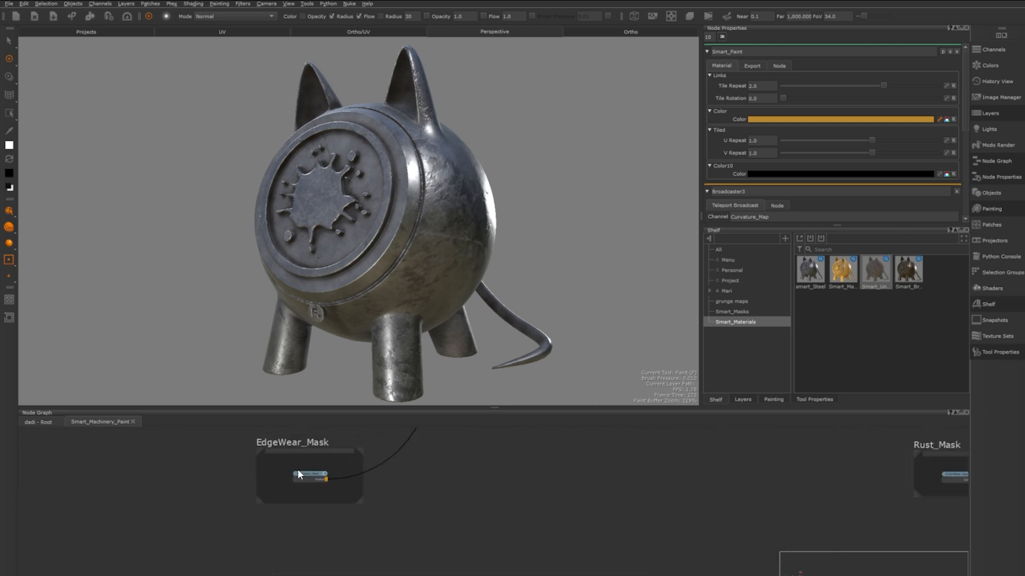
left_click(307, 474)
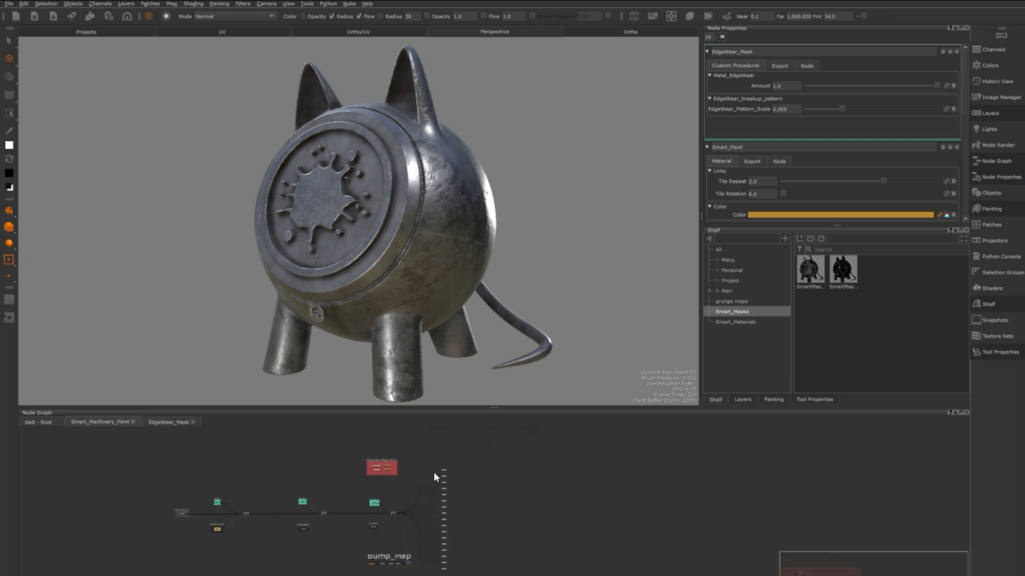
mouse_move(381, 538)
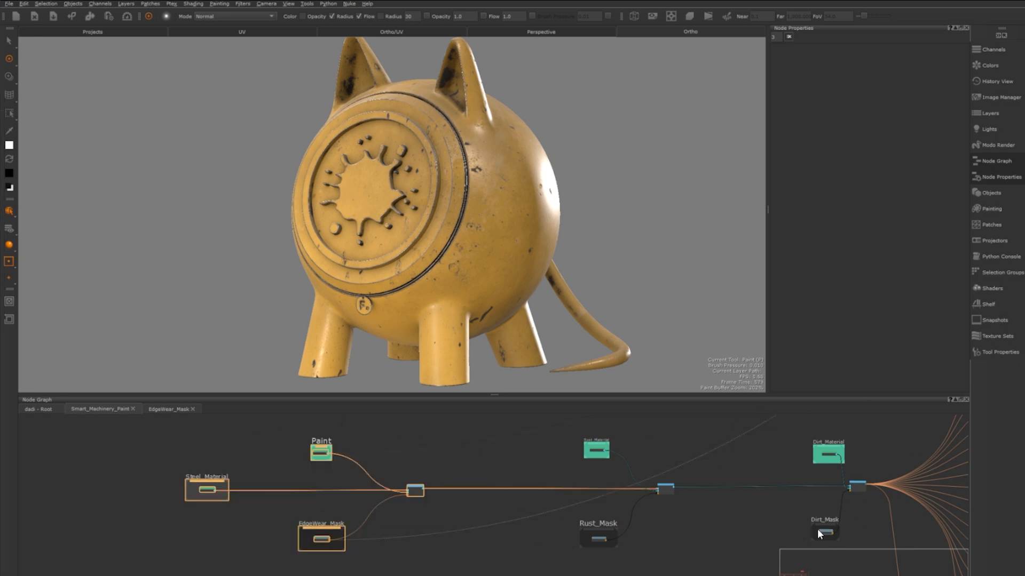
mouse_move(823, 533)
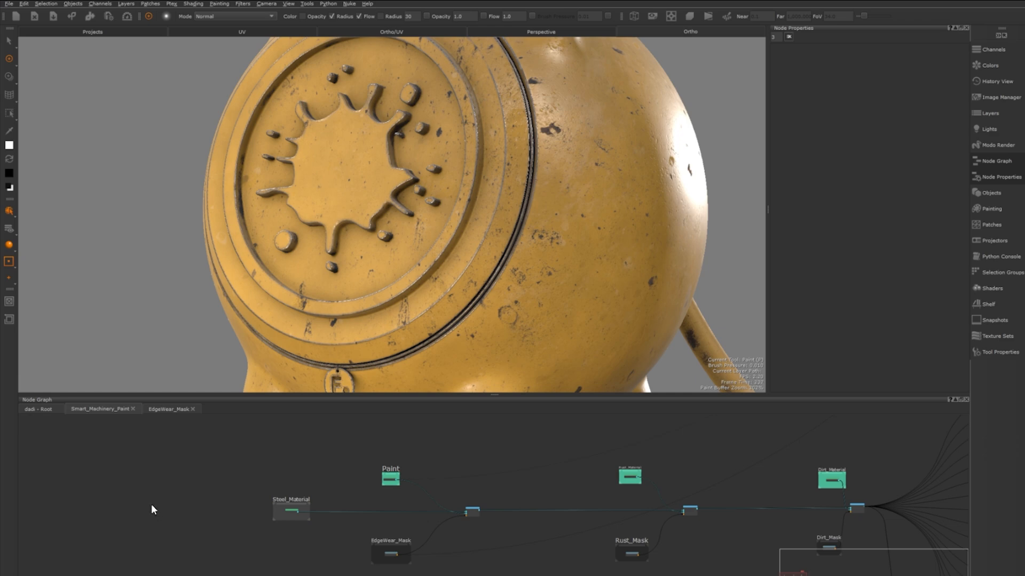
Step: Create a new Material node and add a Cloud noise node to it
type("matl")
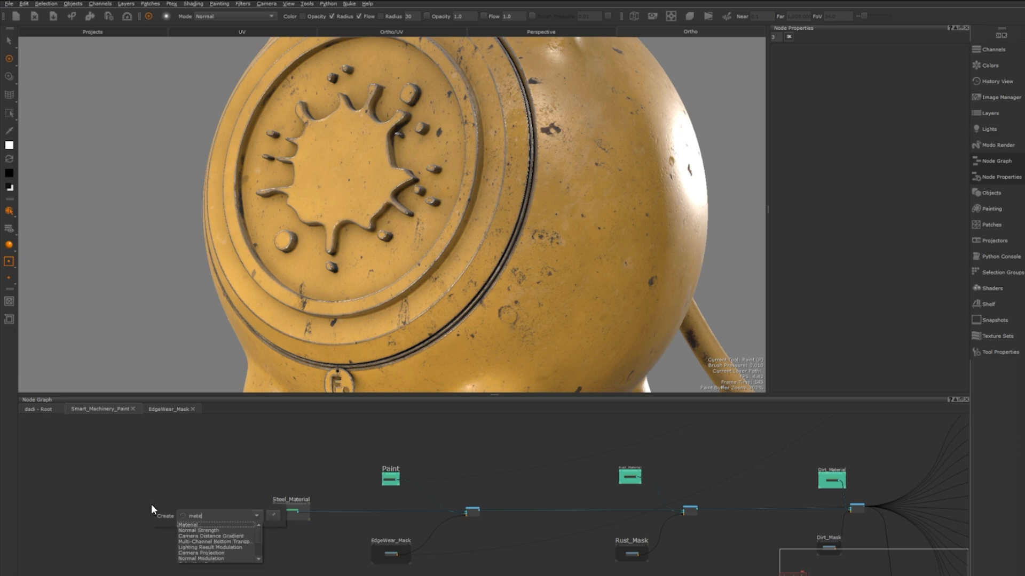
left_click(189, 525)
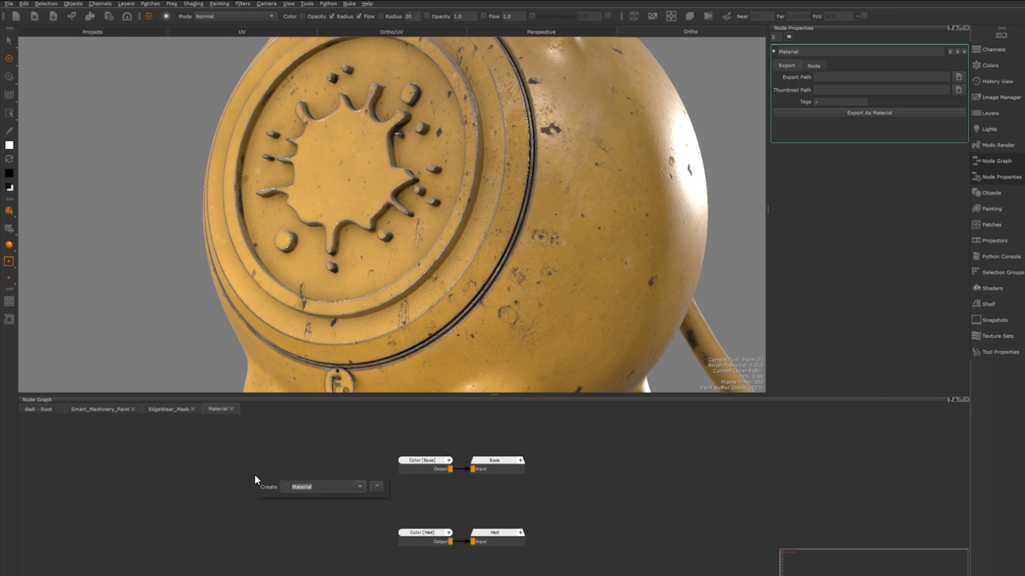
type("clou")
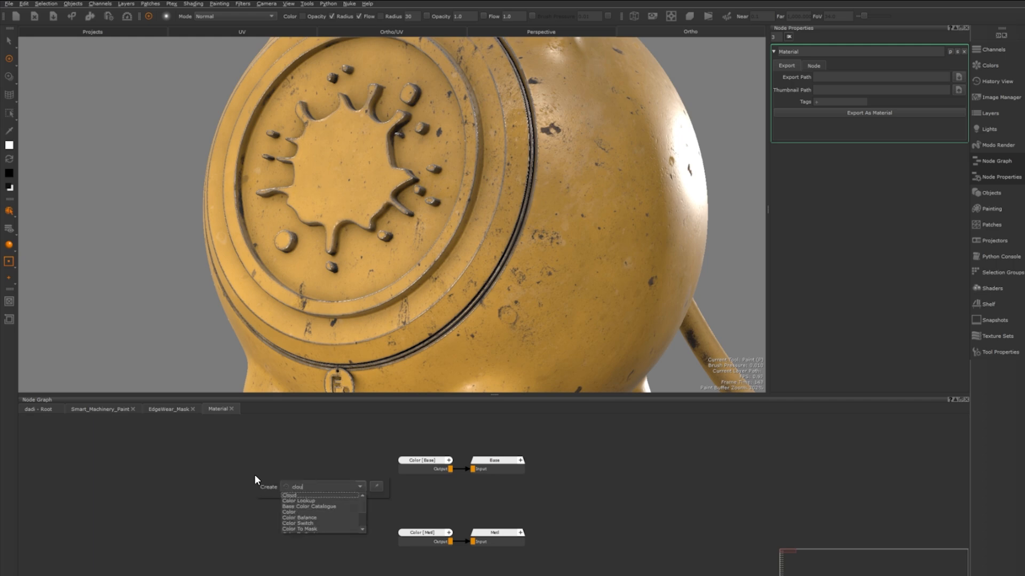
left_click(288, 495)
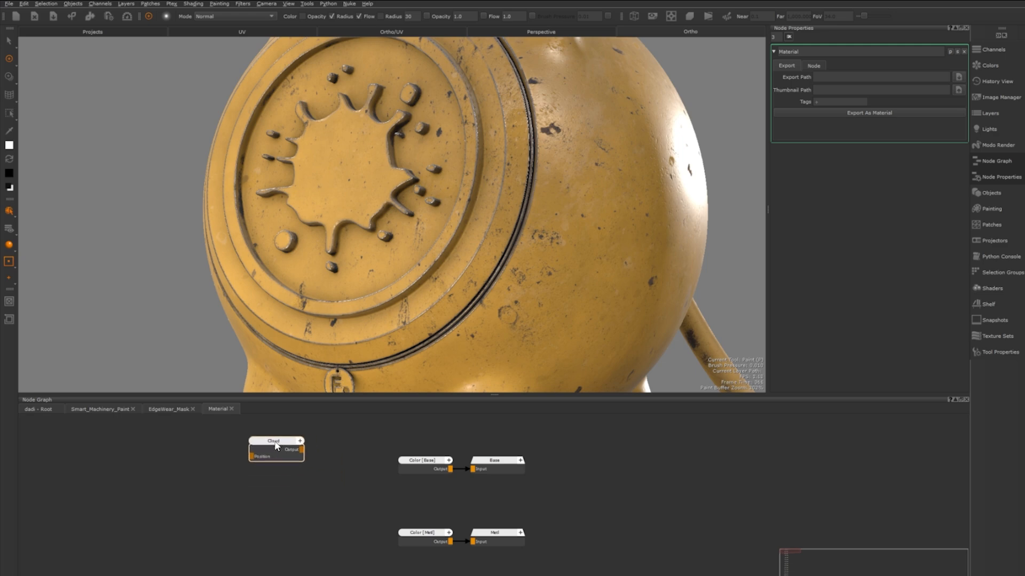
Step: Wire the Cloud node into Base, enlarge its size and change its colours
left_click_drag(274, 442, 265, 451)
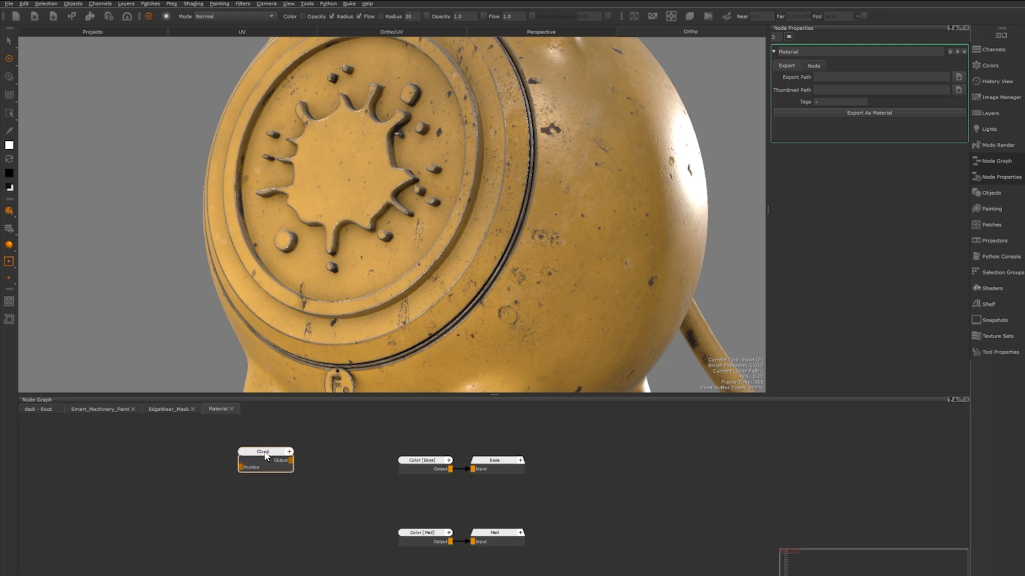
left_click_drag(265, 457, 238, 454)
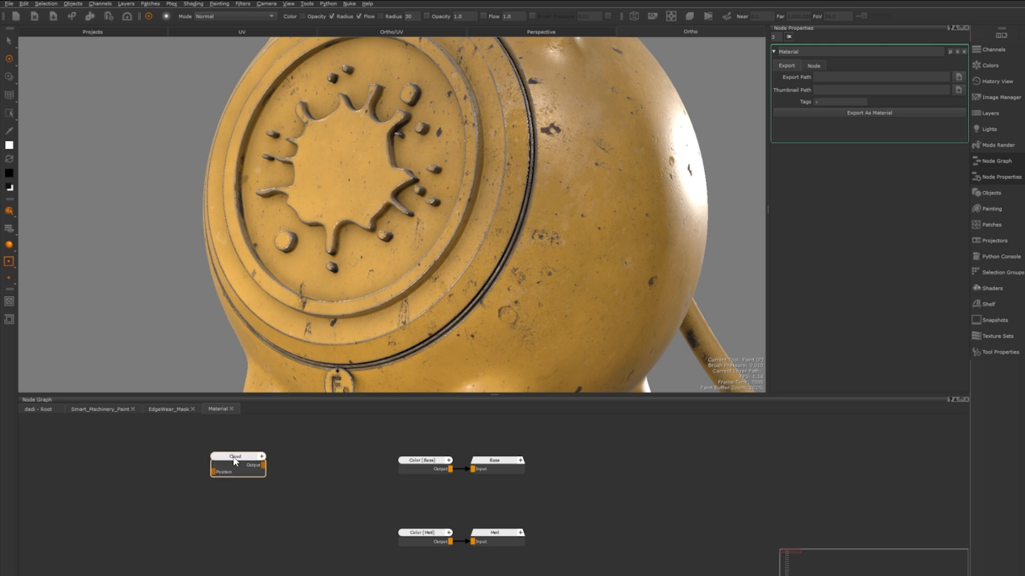
left_click_drag(237, 456, 229, 462)
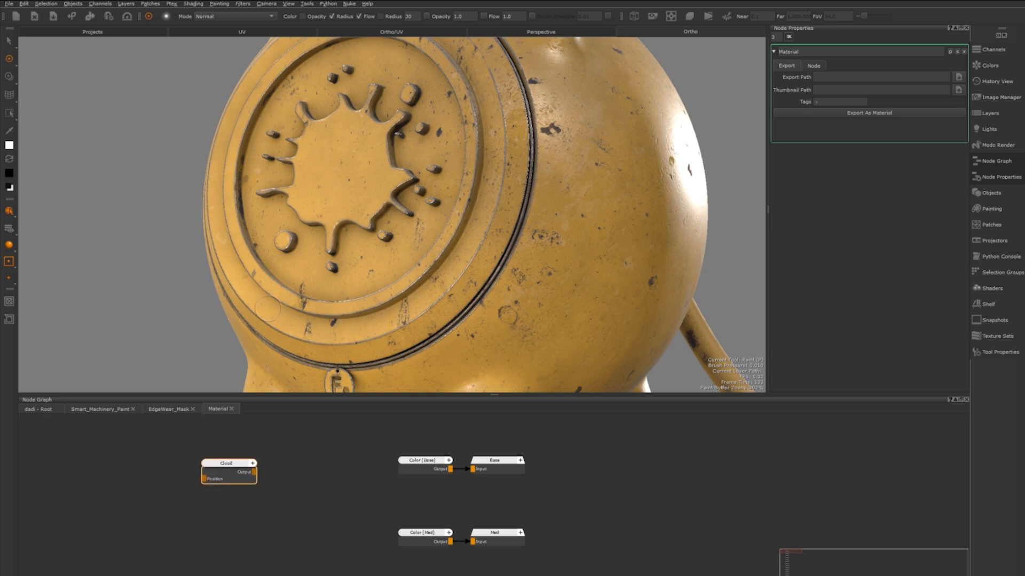
left_click(225, 464)
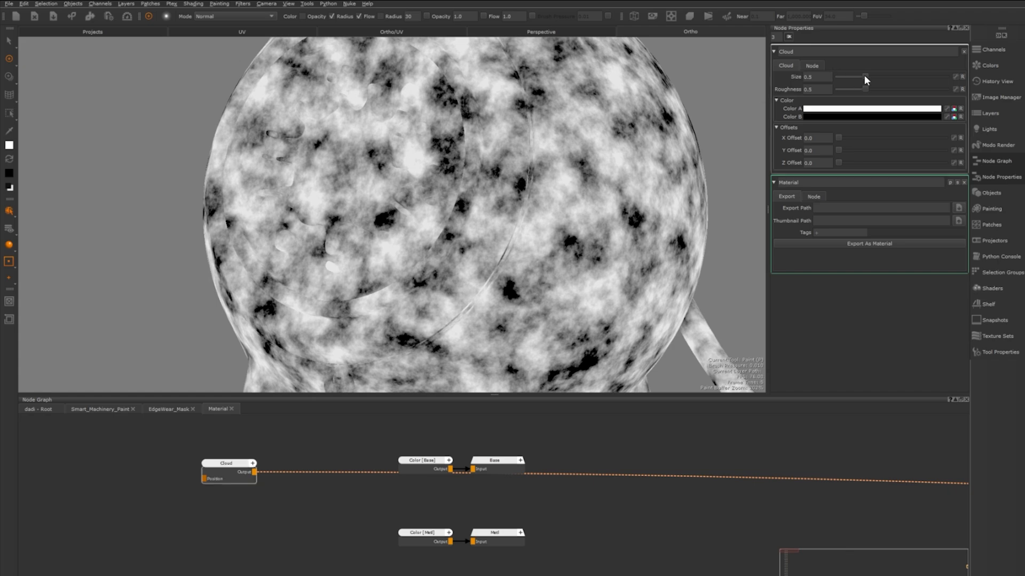
left_click_drag(846, 82, 862, 82)
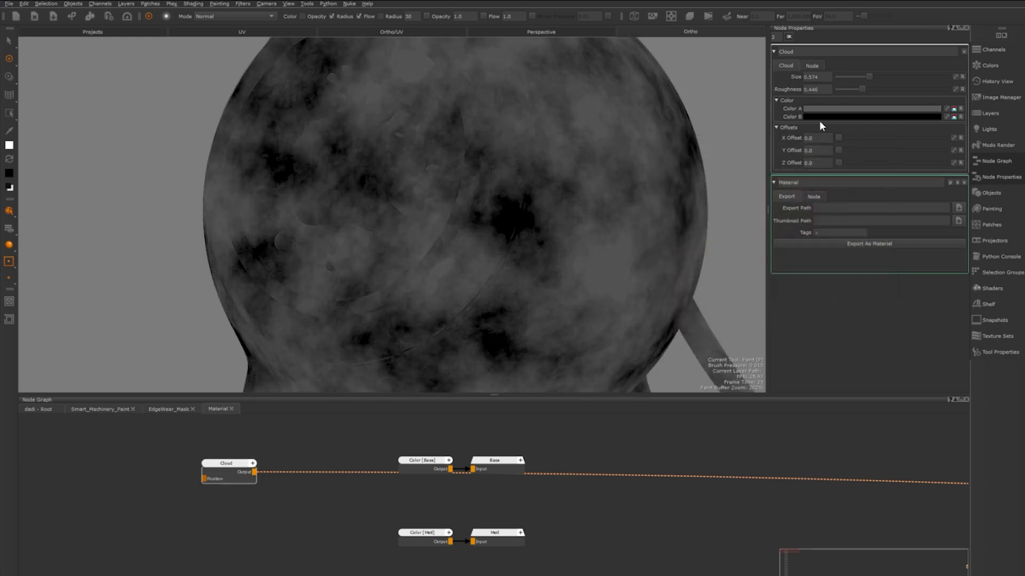
left_click(872, 108)
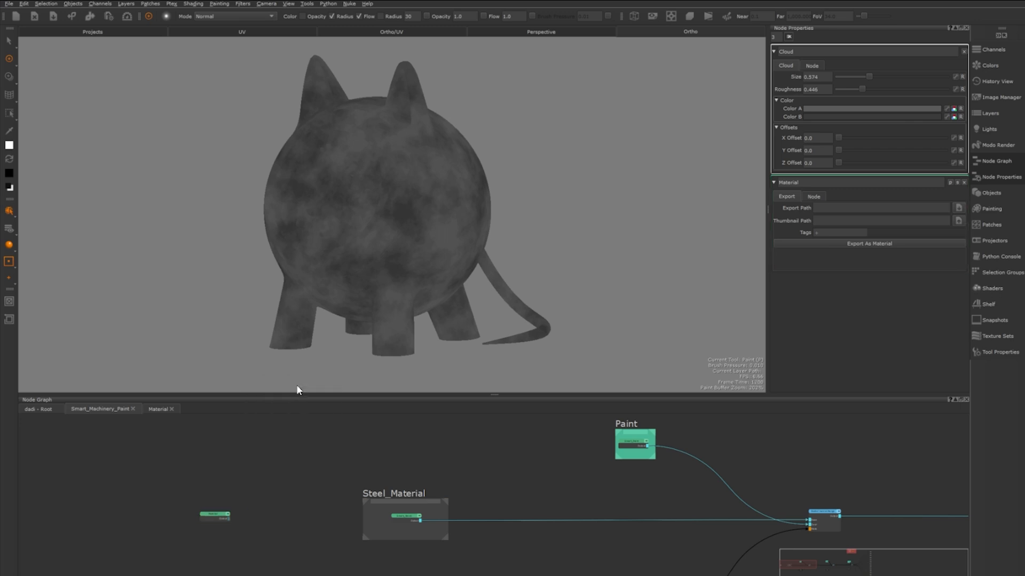
Step: Set the material's roughness colour to black and its metallic colour to white
left_click(216, 516)
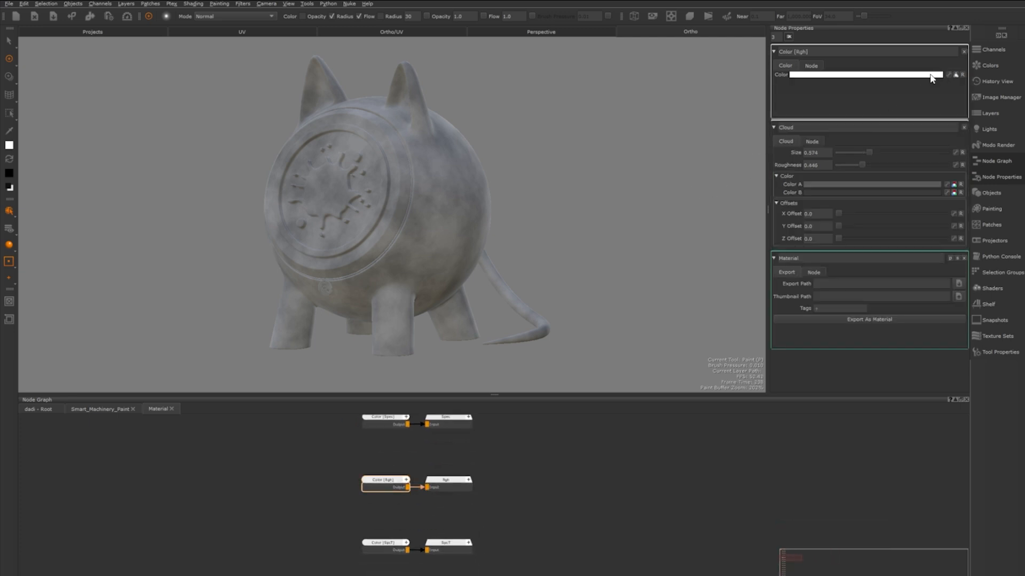
left_click(862, 75)
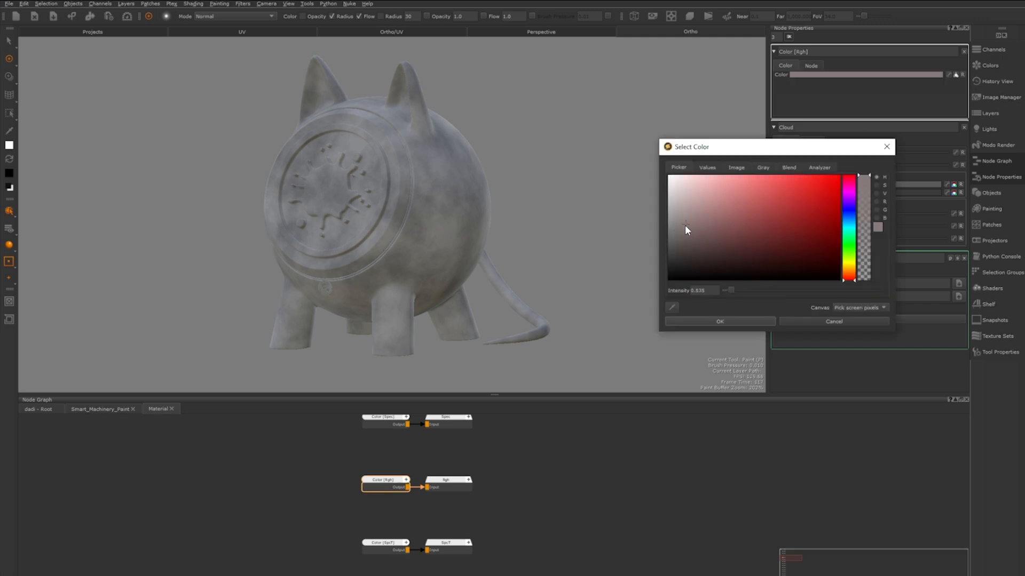
left_click_drag(729, 289, 724, 289)
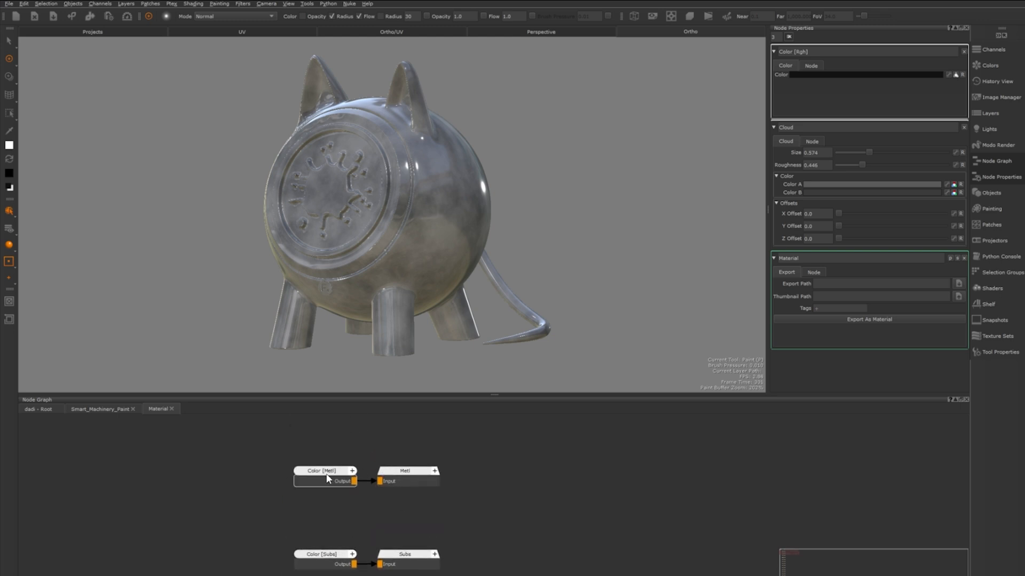
left_click(321, 470)
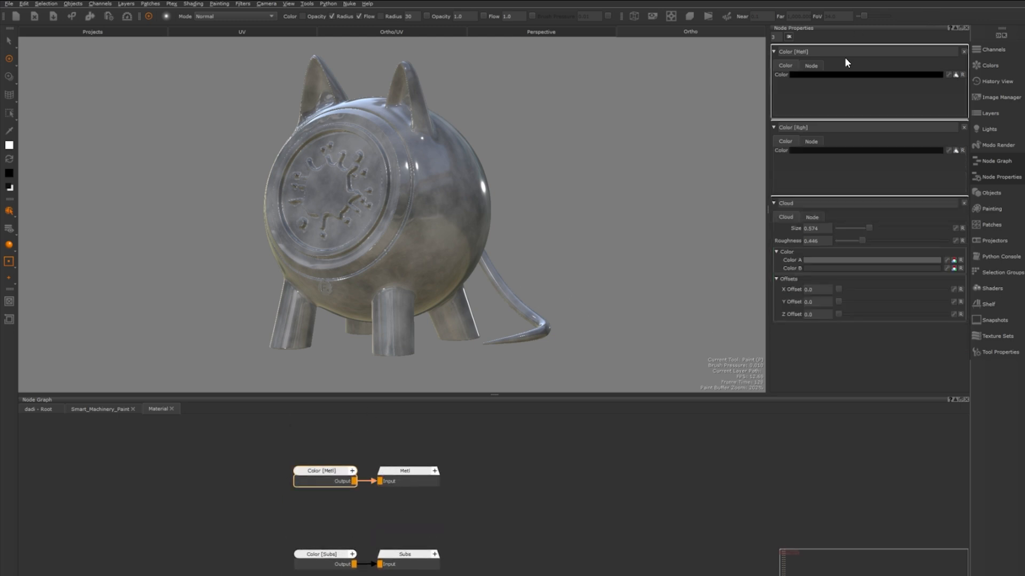
left_click(864, 74)
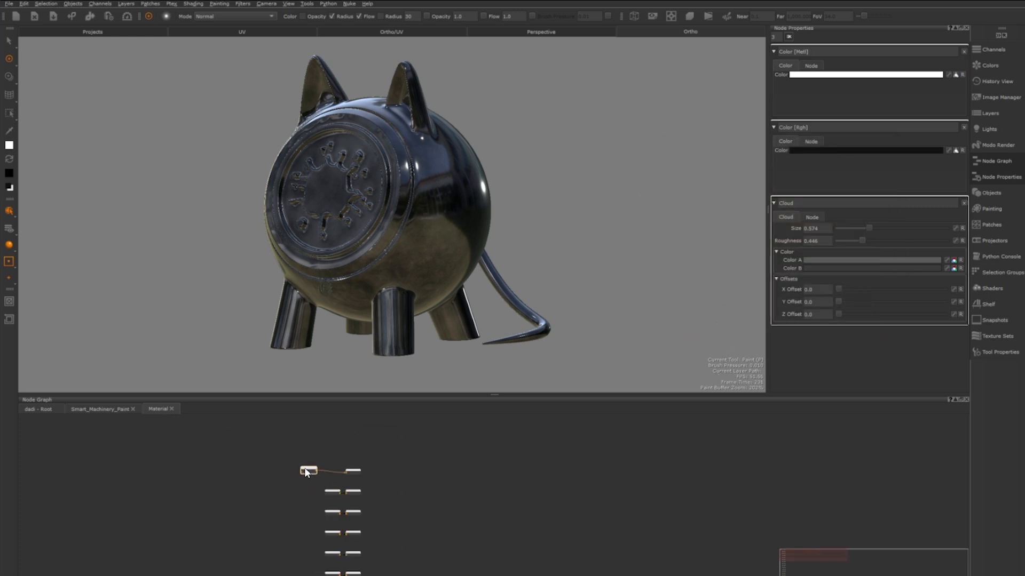
Step: Insert a Brightness Lookup after the Cloud node and edit its ramp's white end
left_click(320, 470)
type("brigh")
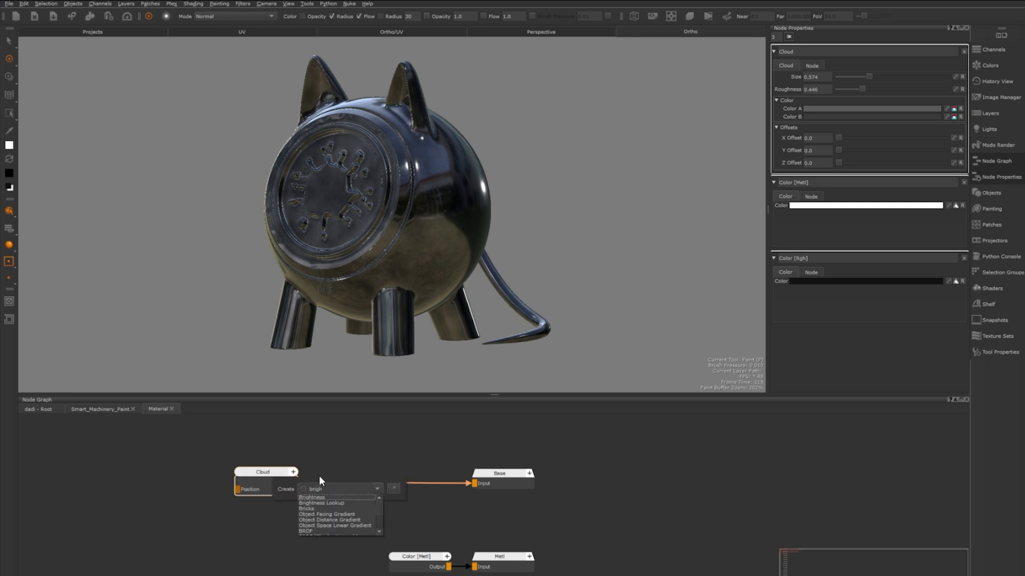
left_click(321, 503)
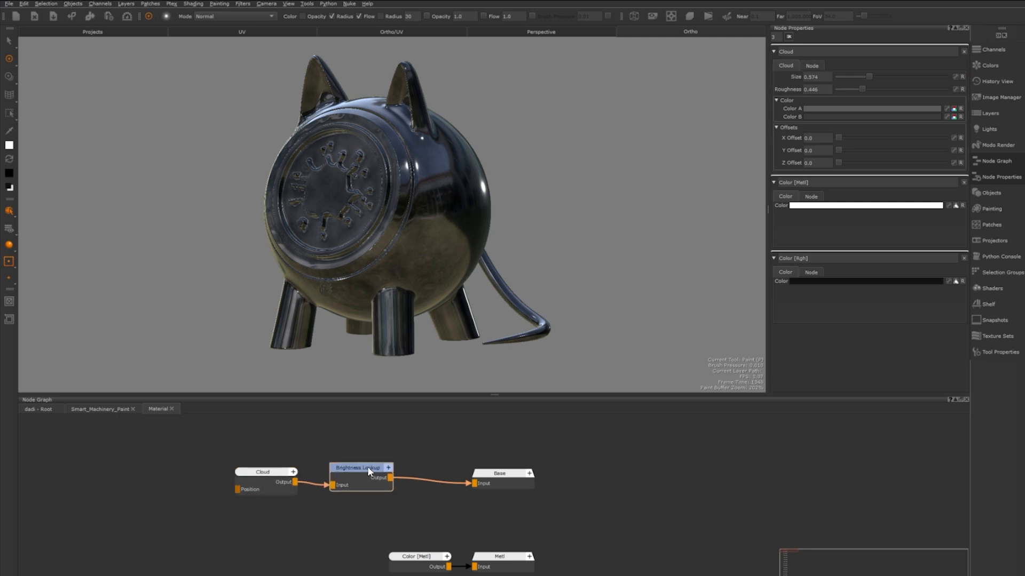
left_click(359, 468)
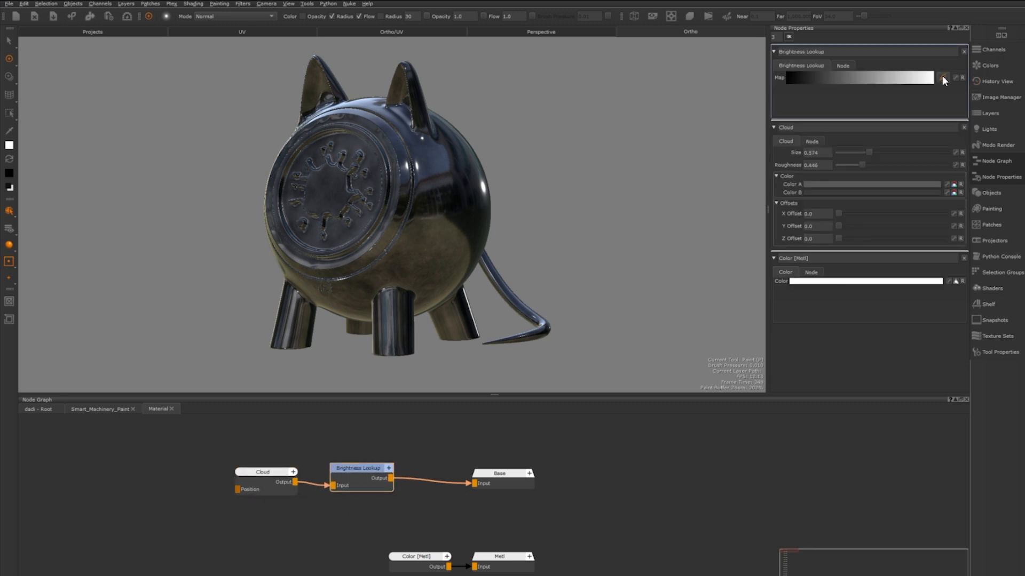
left_click(943, 77)
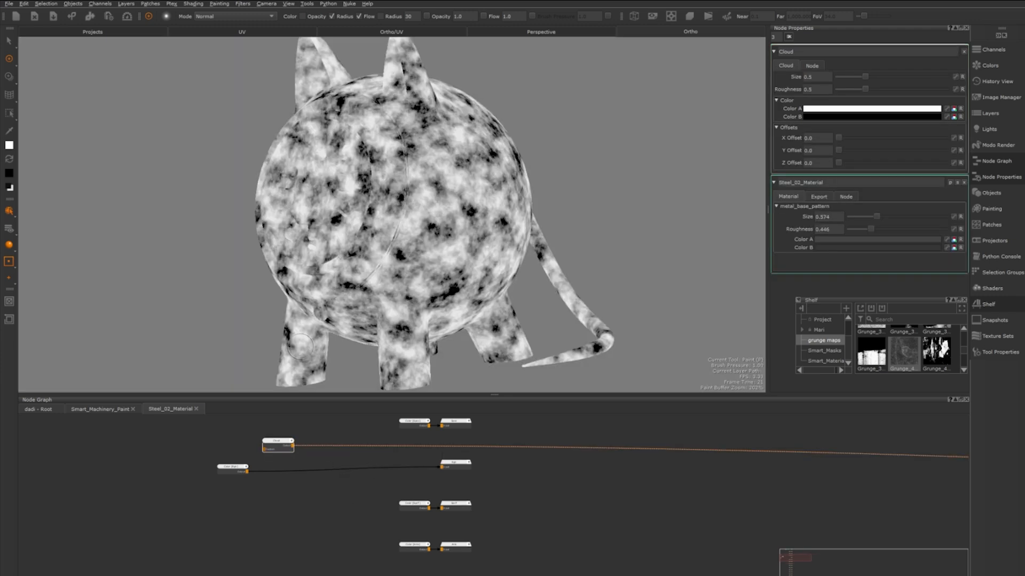
mouse_move(393, 155)
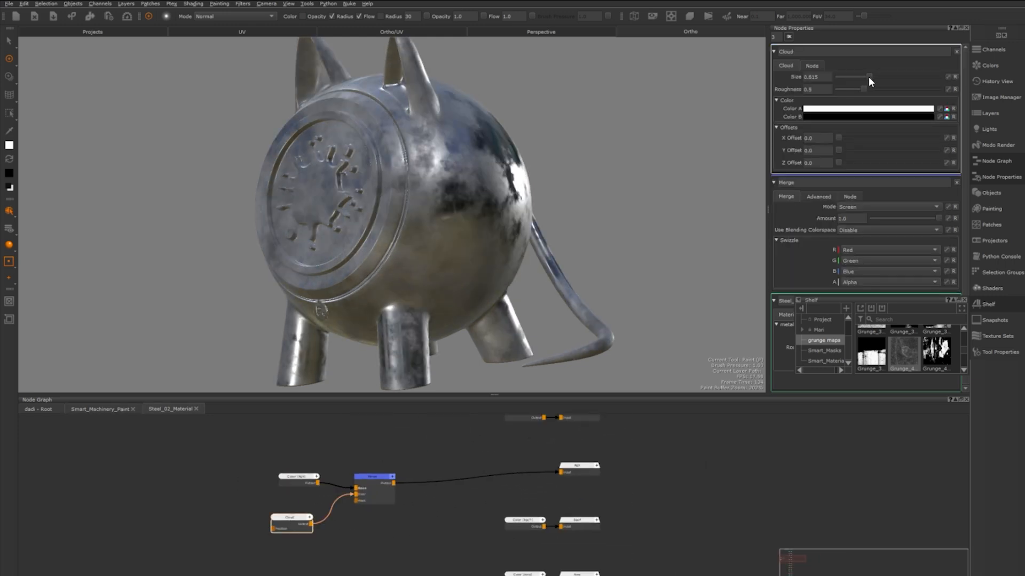
Step: Enlarge the Cloud size, set a low Screen merge amount, and orbit to check reflections
left_click_drag(869, 76, 867, 76)
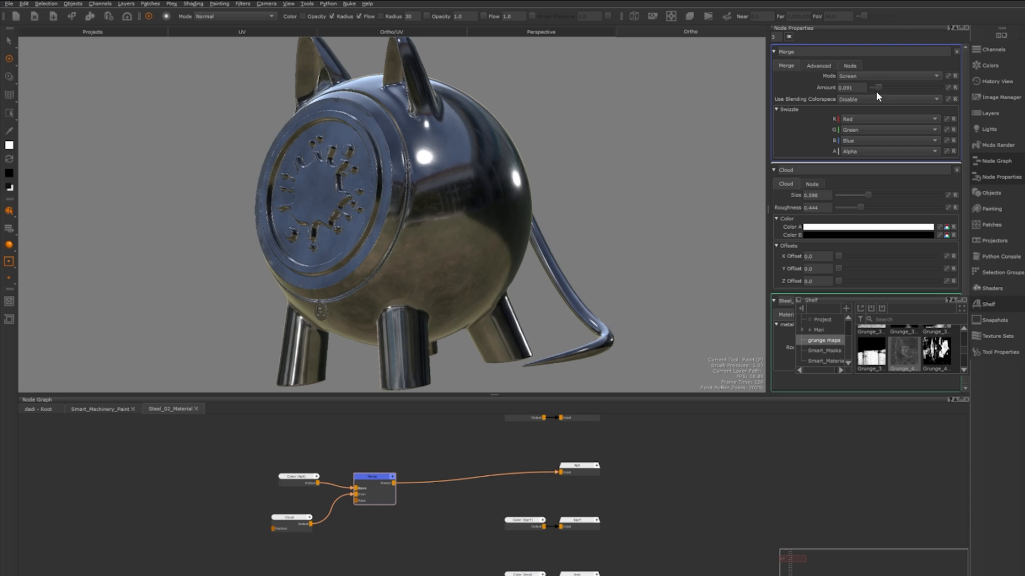
left_click_drag(865, 87, 882, 88)
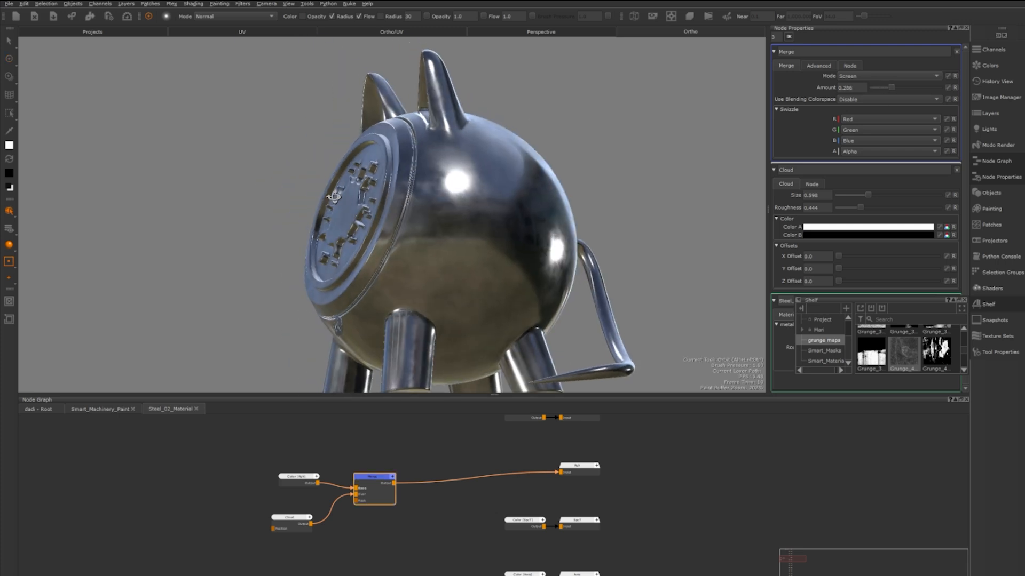
left_click_drag(333, 196, 370, 209)
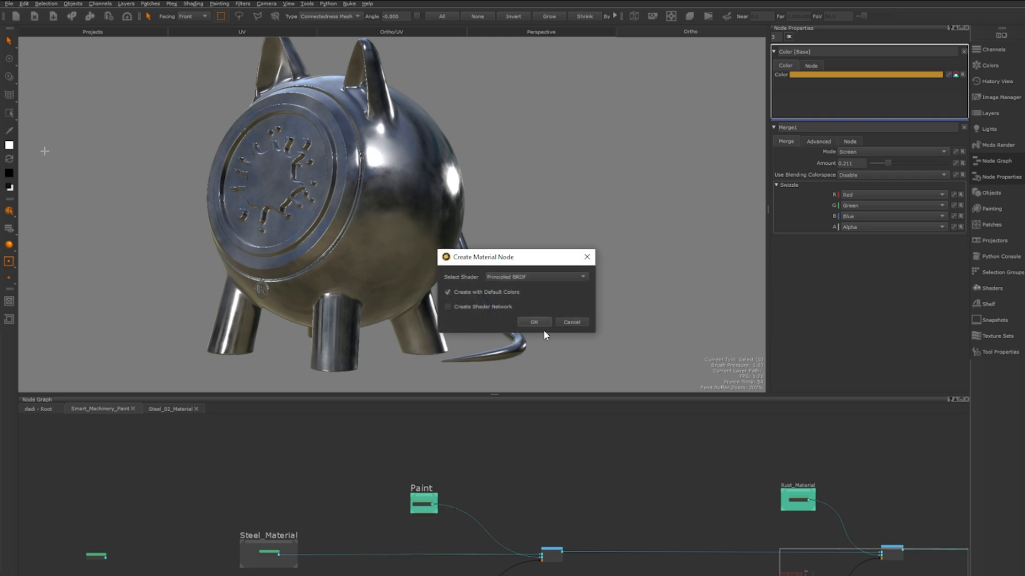
Step: Create a default Principled BRDF paint material and set its base colour to warm yellow
left_click(534, 321)
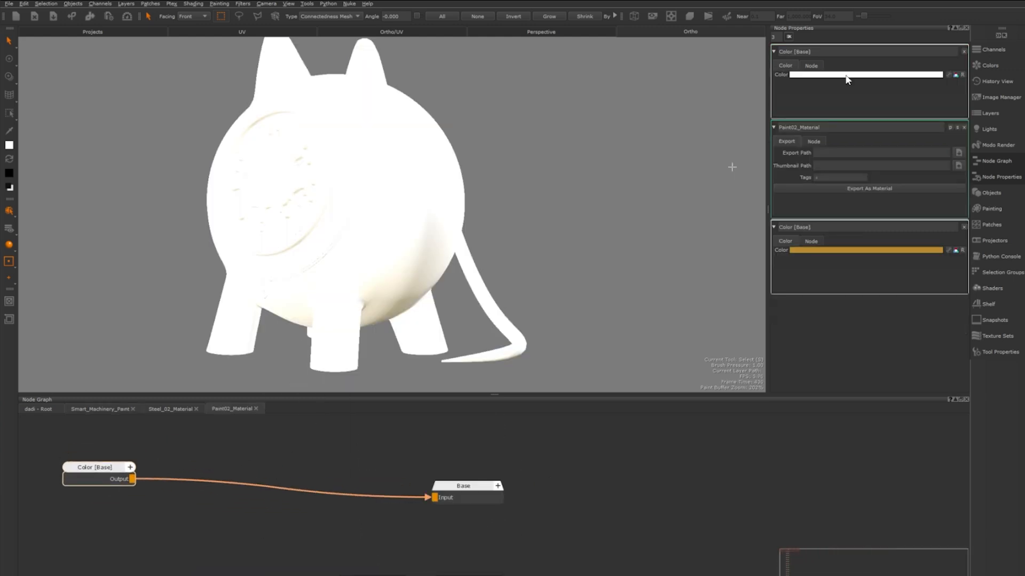
left_click(865, 75)
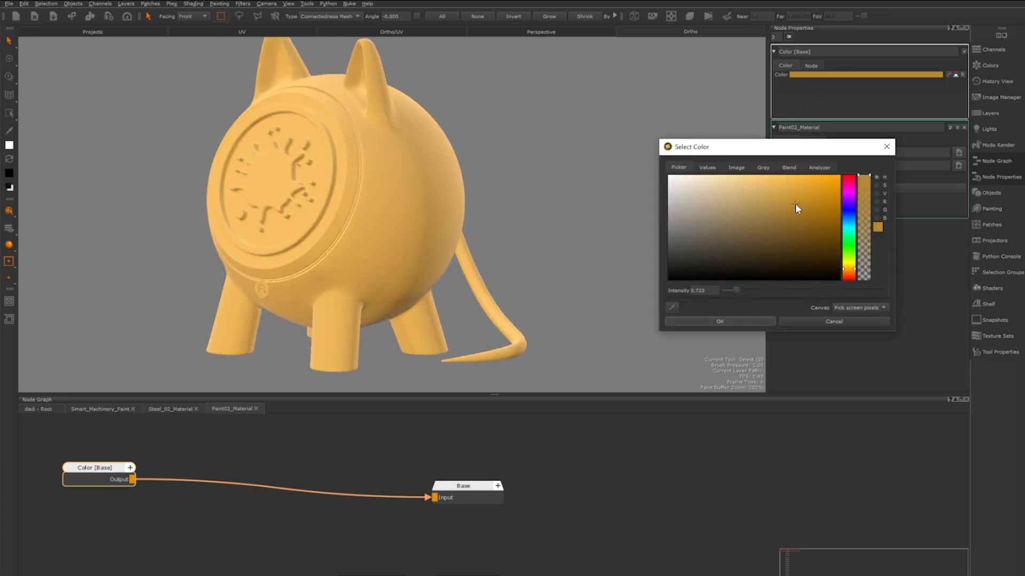
mouse_move(727, 315)
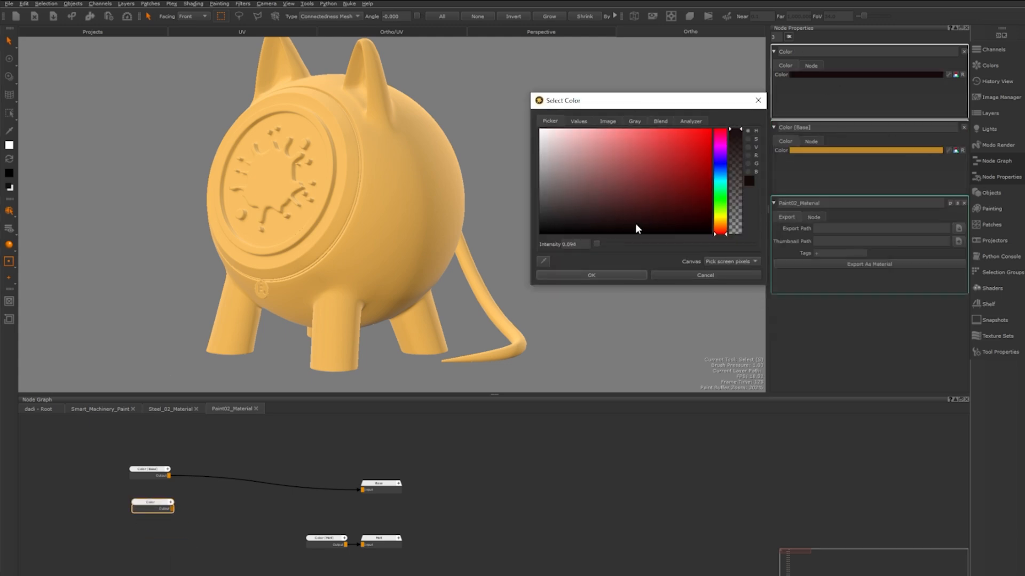
Step: Multiply a dark colour through cloud noise (Cloud Size 0.717, lower Roughness), then lower Merge1 Amount
left_click(705, 274)
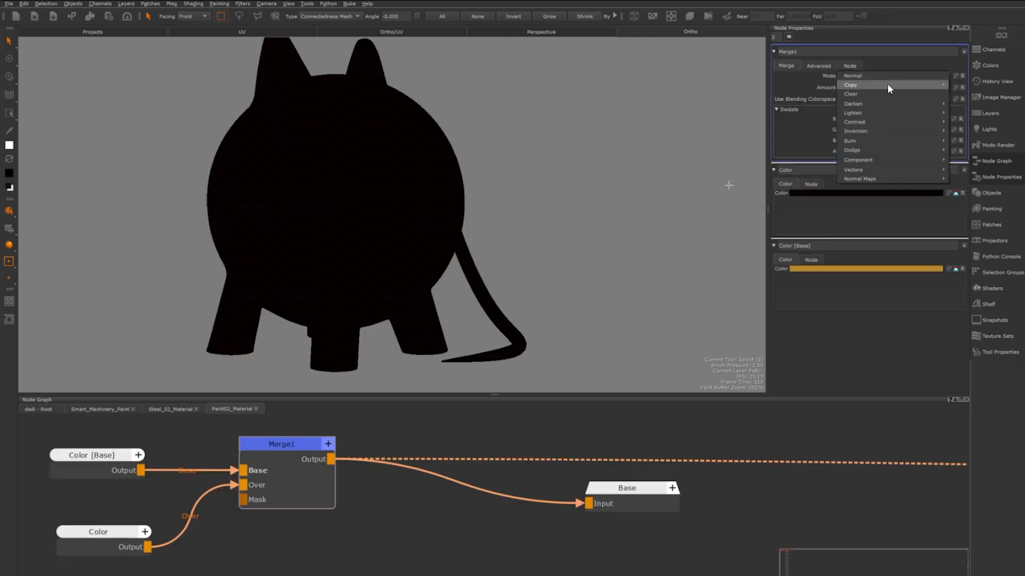
mouse_move(873, 113)
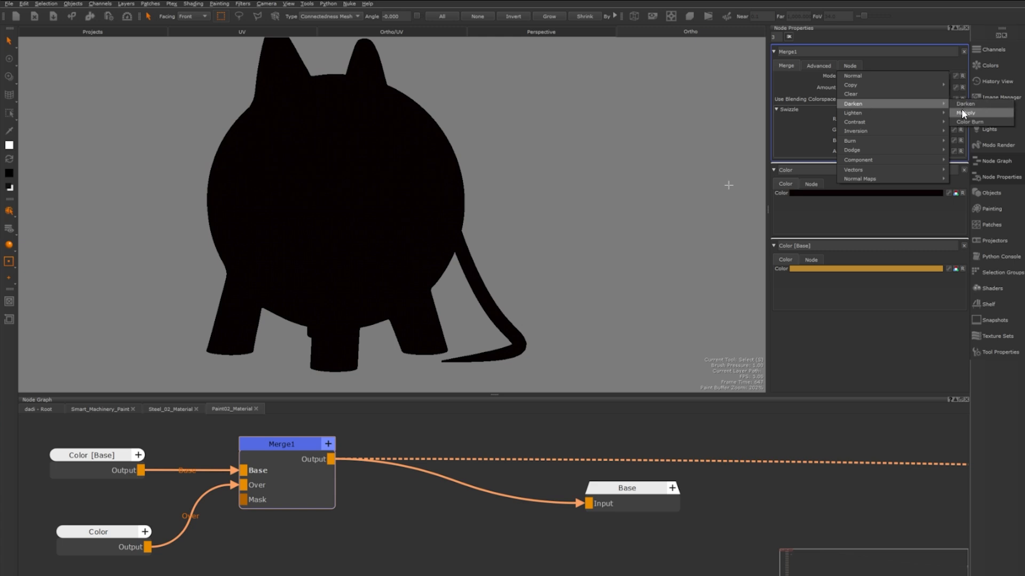
left_click(971, 112)
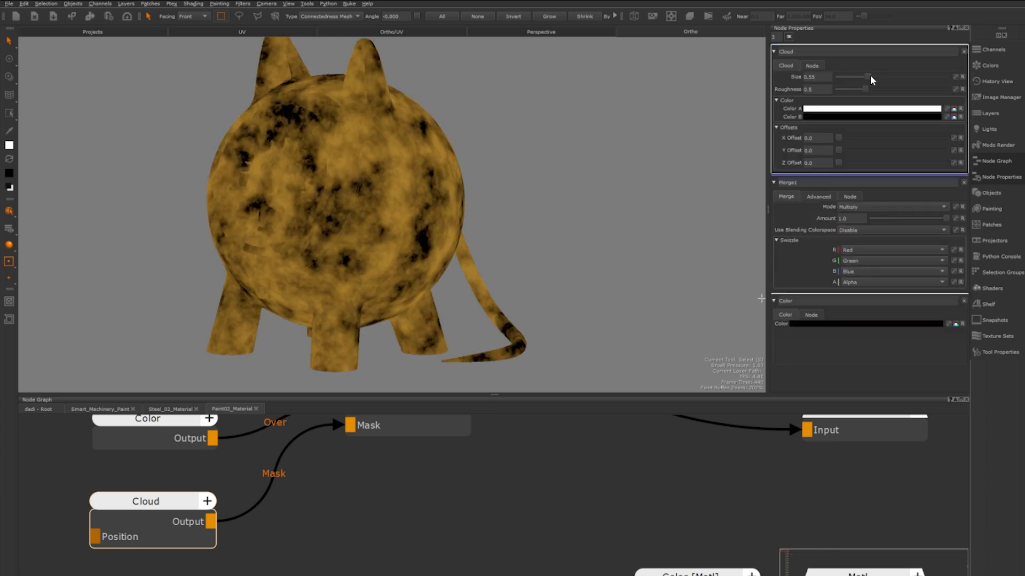
left_click_drag(856, 76, 875, 77)
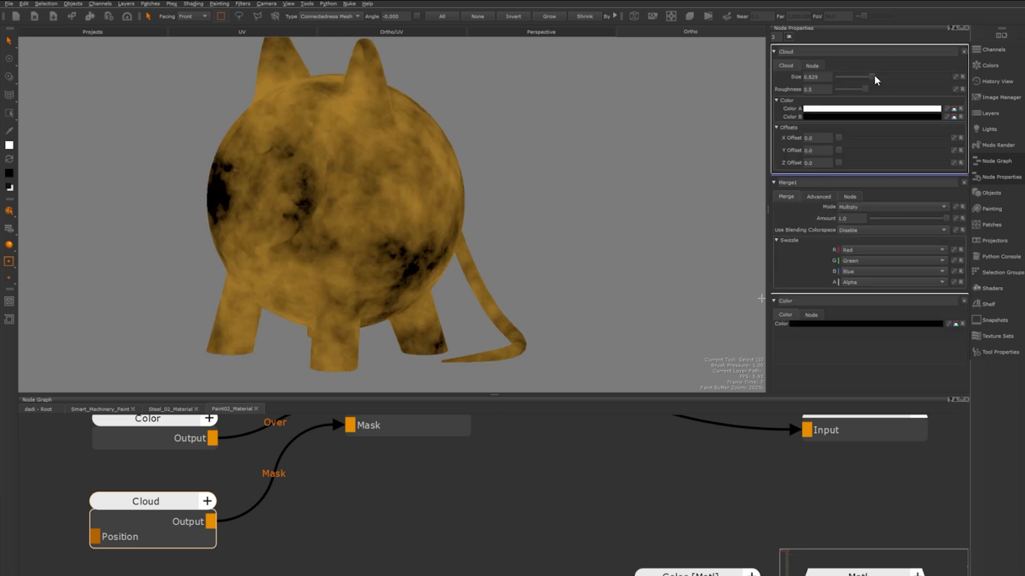
left_click_drag(849, 77, 877, 77)
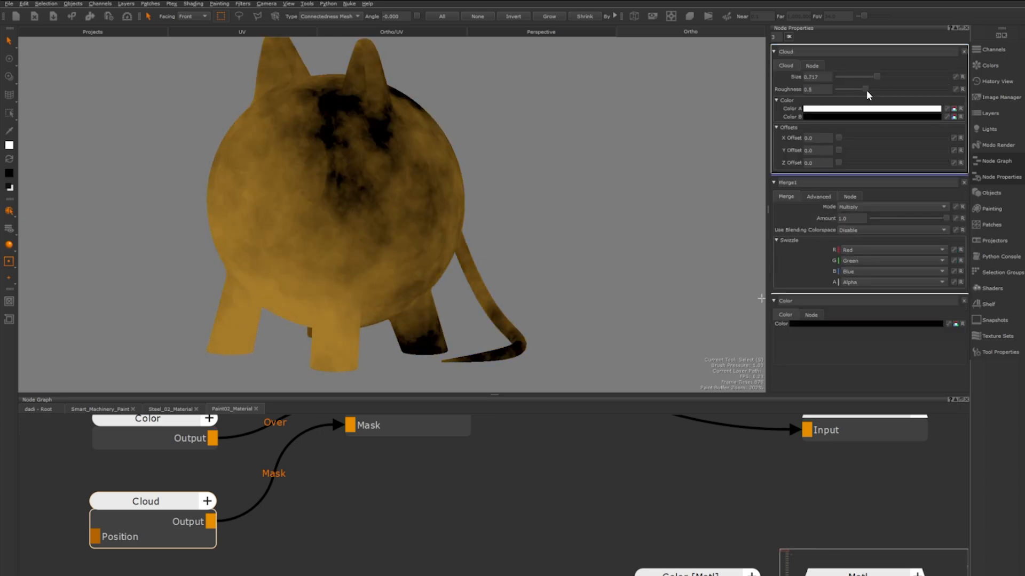
left_click_drag(862, 89, 867, 89)
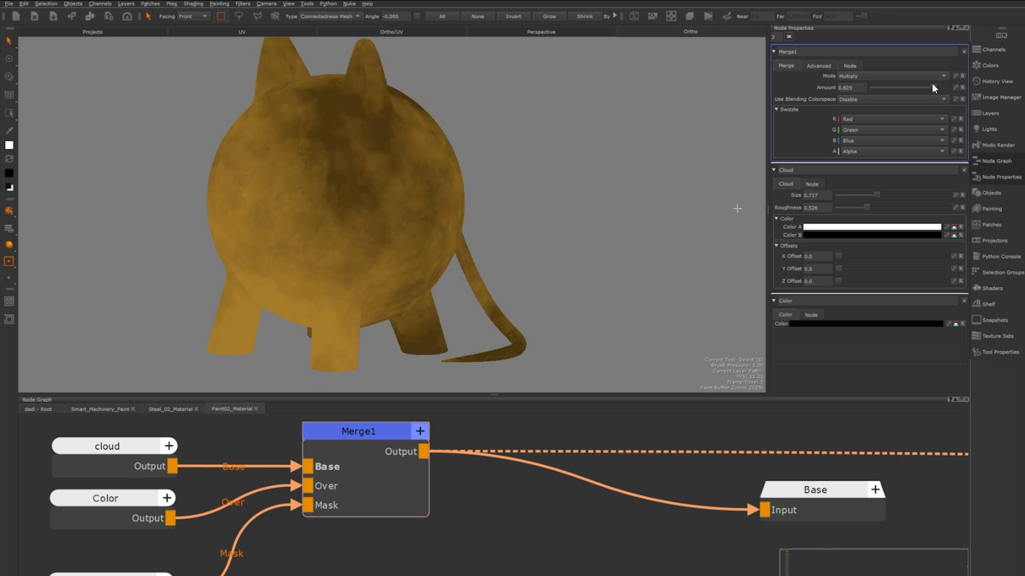
left_click_drag(934, 87, 920, 87)
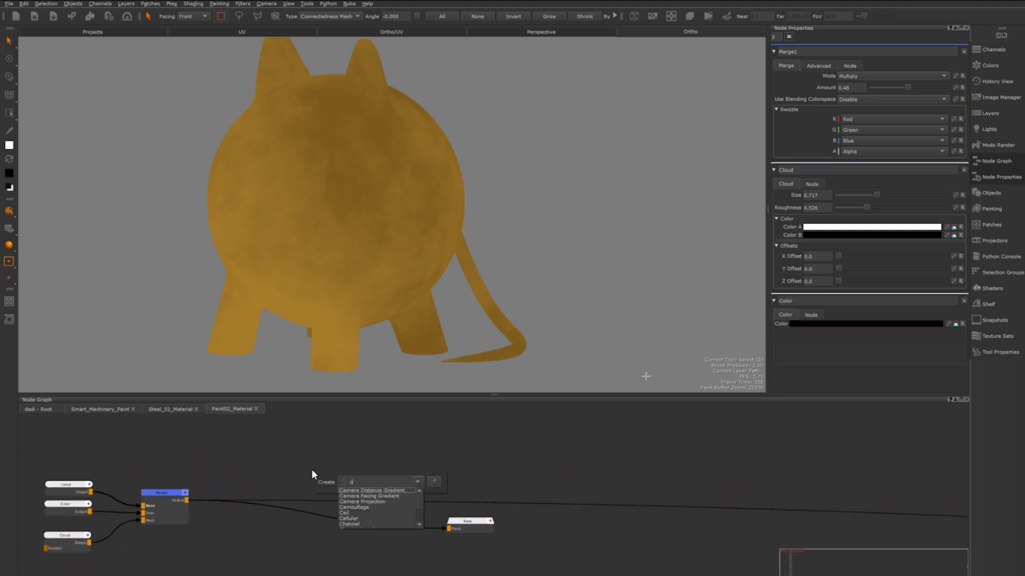
Step: Blend a white Color node into Merge2 through a tiled grunge mask, then lower Merge2 Amount
type("color")
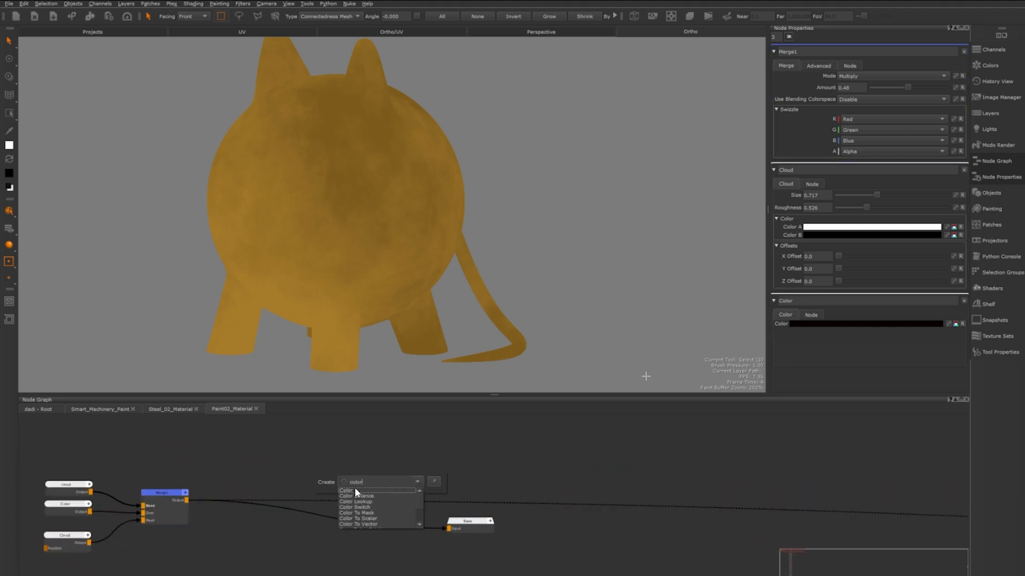
left_click(347, 490)
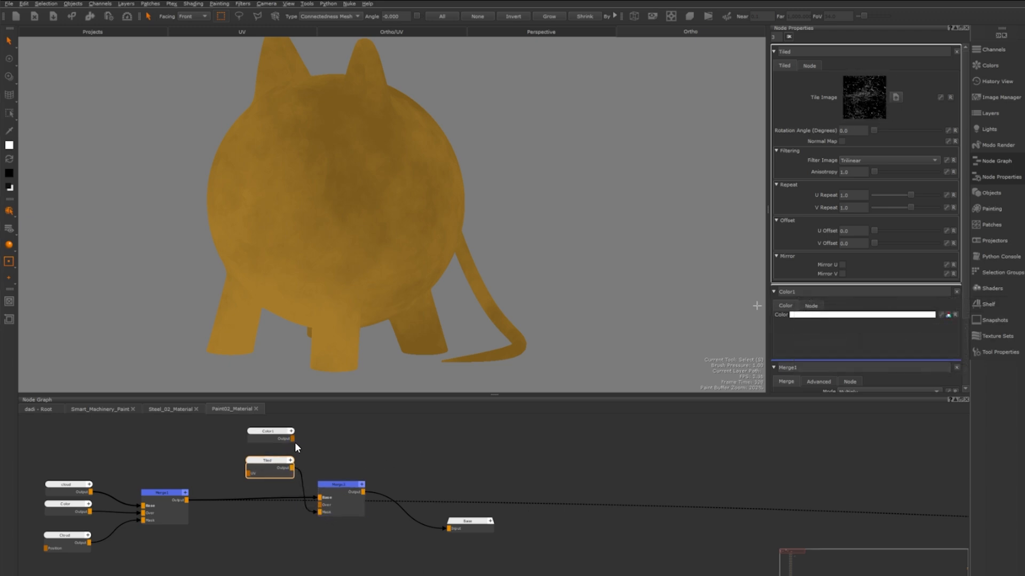
left_click(270, 431)
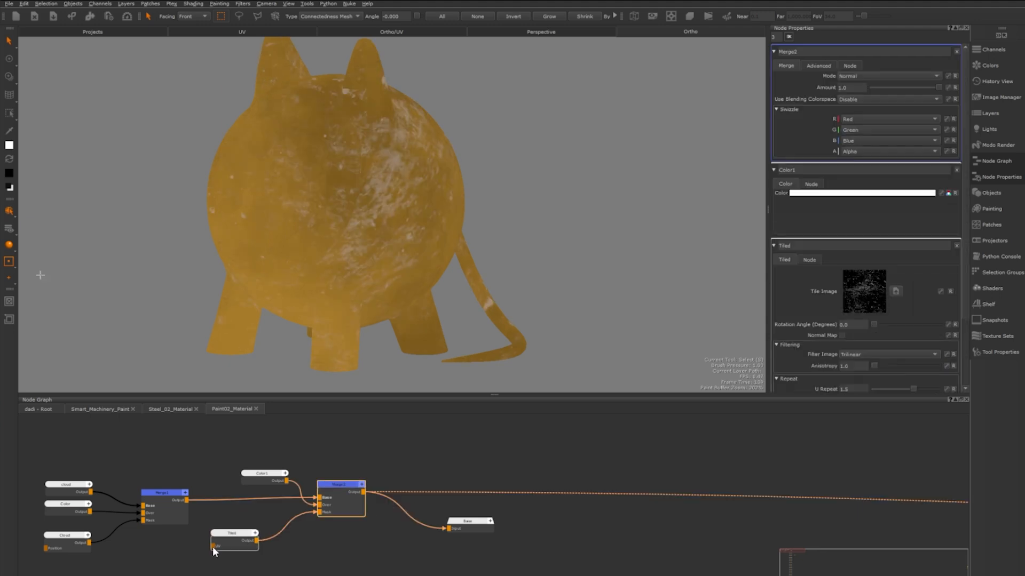
left_click_drag(941, 88, 913, 87)
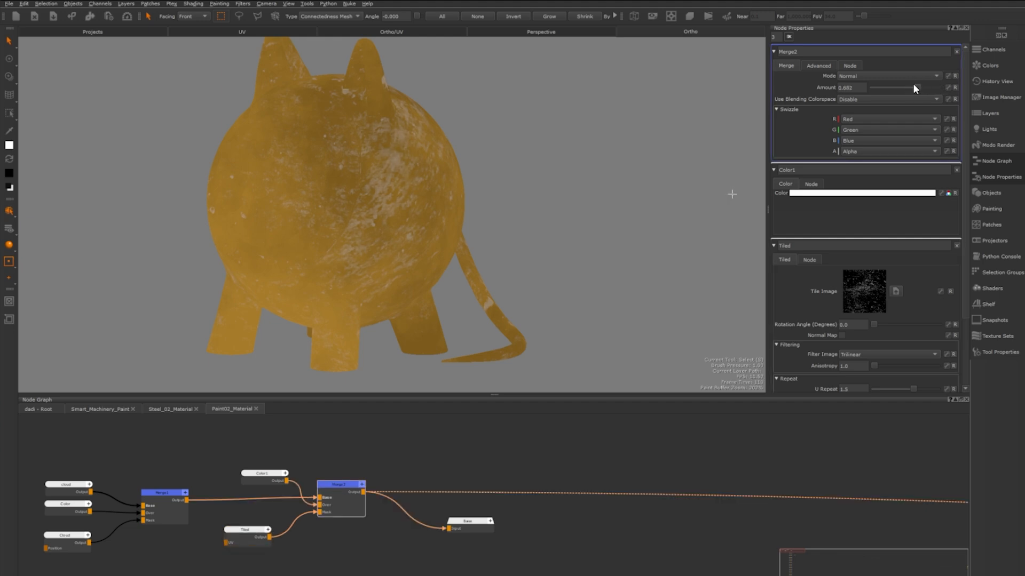
left_click_drag(915, 87, 888, 88)
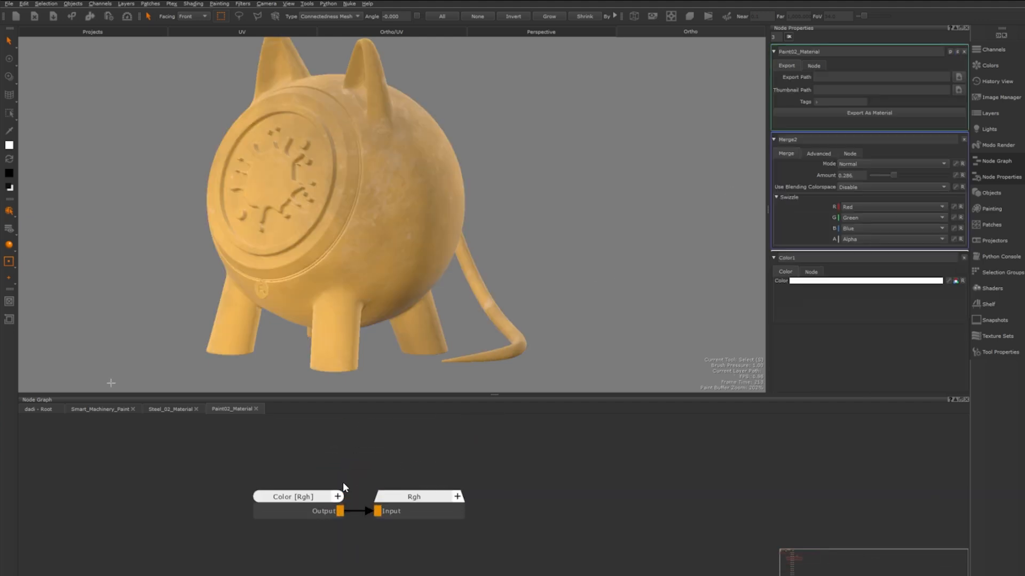
Step: Adjust Color [Rgh] and merge a Cloud noise node over it into the roughness channel
left_click(295, 497)
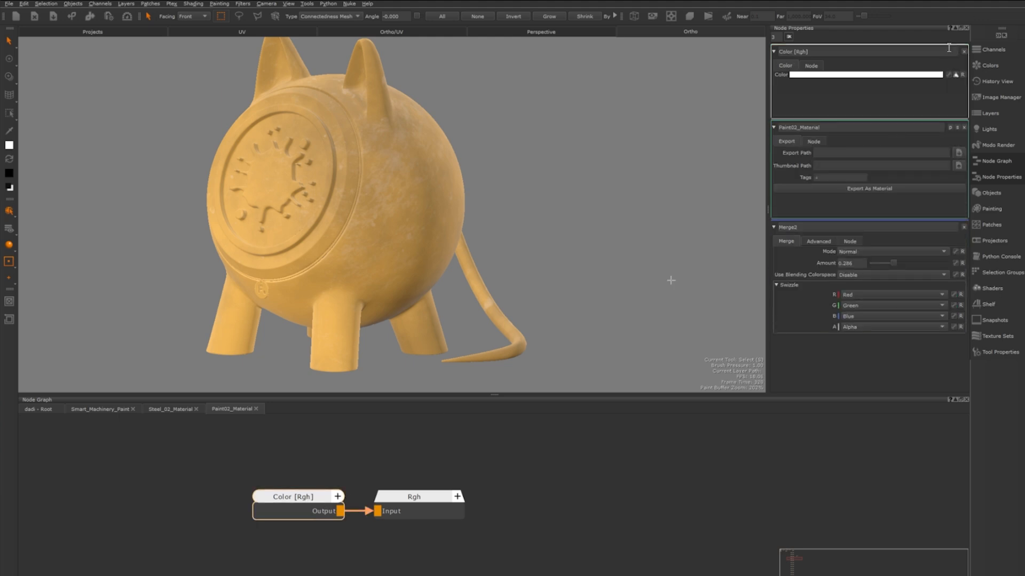
left_click(865, 73)
type("cloud")
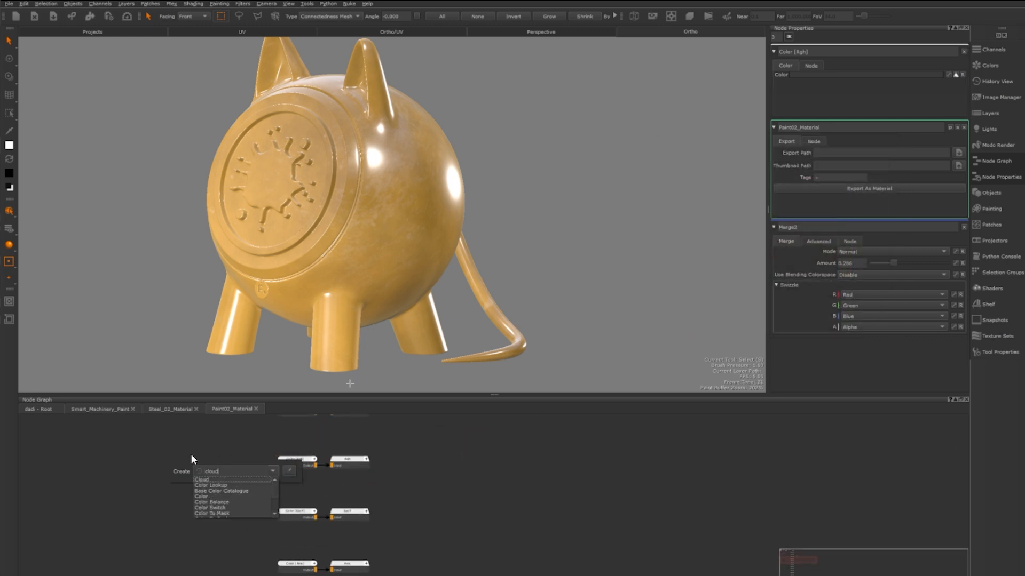
left_click(200, 480)
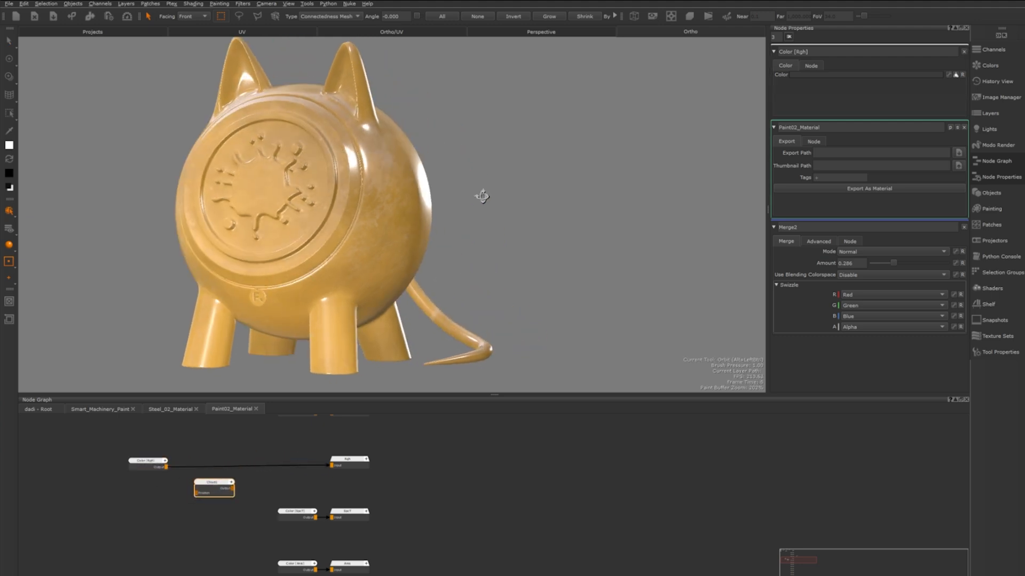
left_click_drag(480, 196, 395, 201)
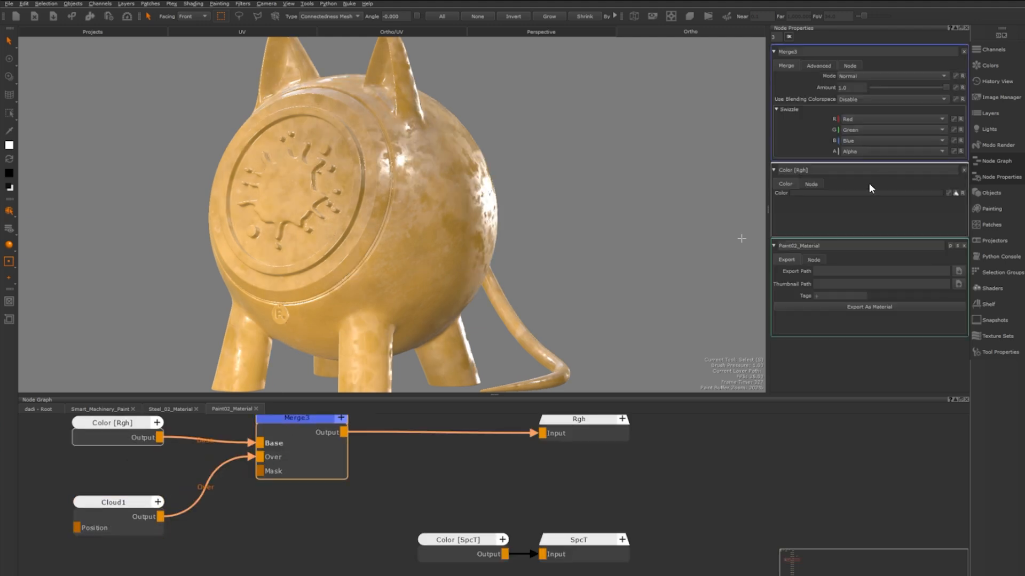
left_click_drag(915, 87, 880, 87)
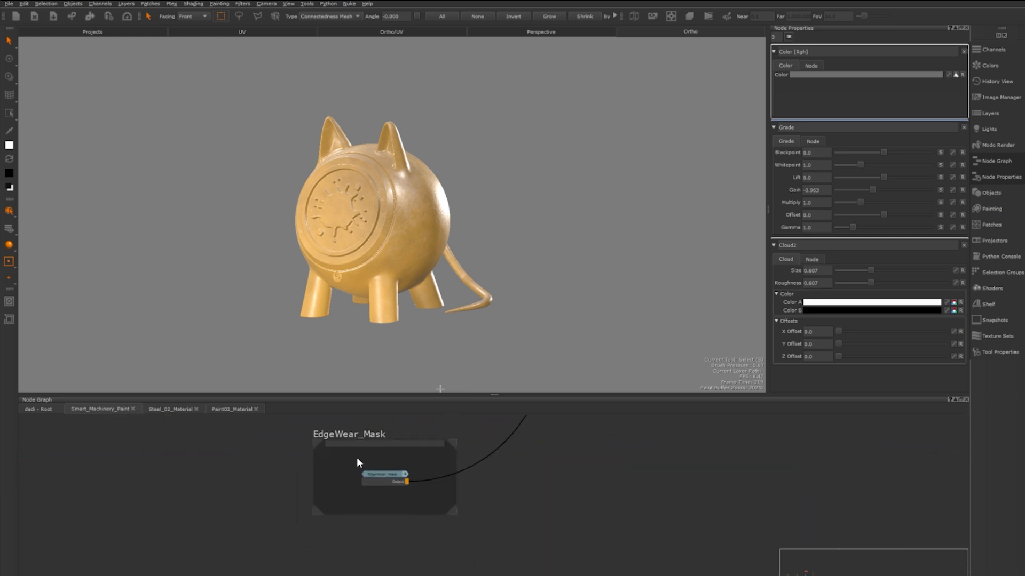
mouse_move(188, 505)
type("custom")
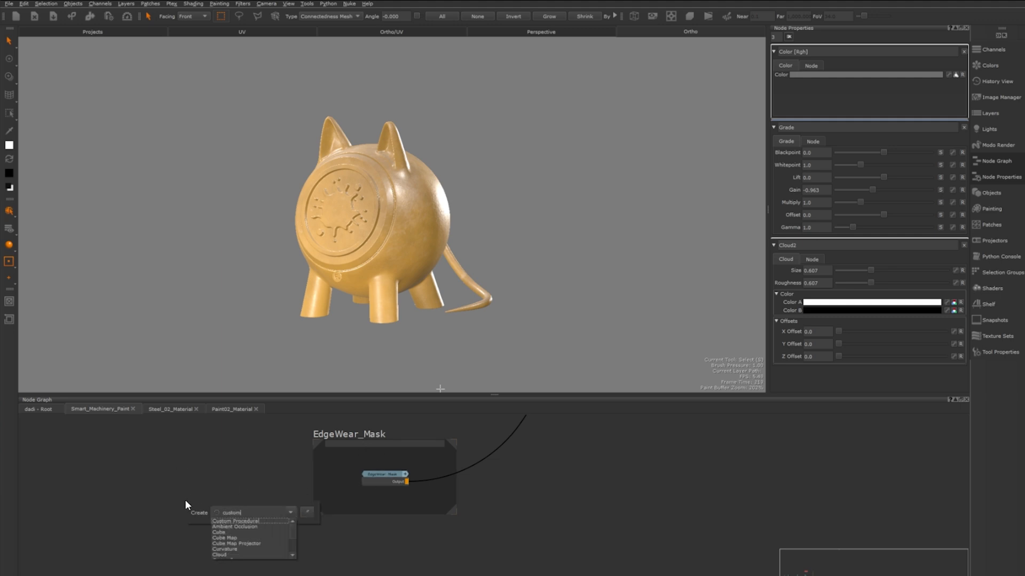
Step: Add a Custom Procedural node and enter the bake maps backdrop showing its broadcasters
left_click(236, 521)
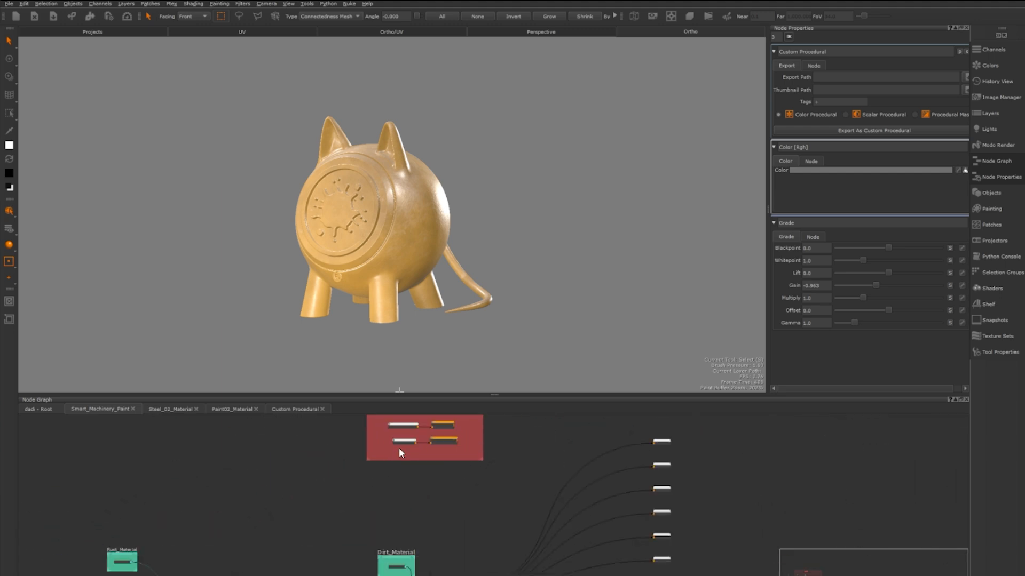
double_click(424, 437)
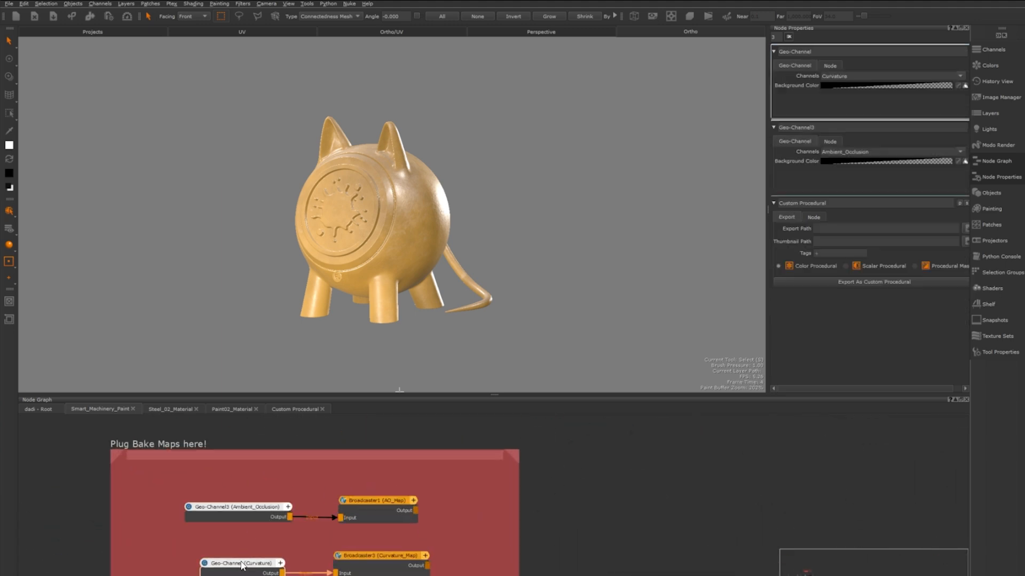
Step: Select the Curvature_Map broadcaster to view its settings
left_click(379, 556)
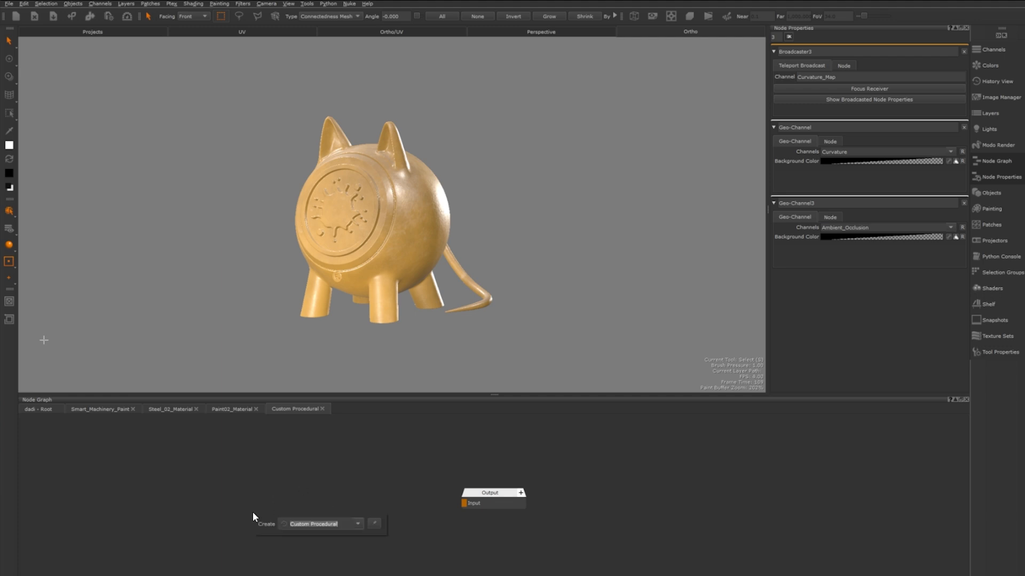
Step: Create a Receiver set to Curvature_Map and connect it to the Output node
left_click(320, 523)
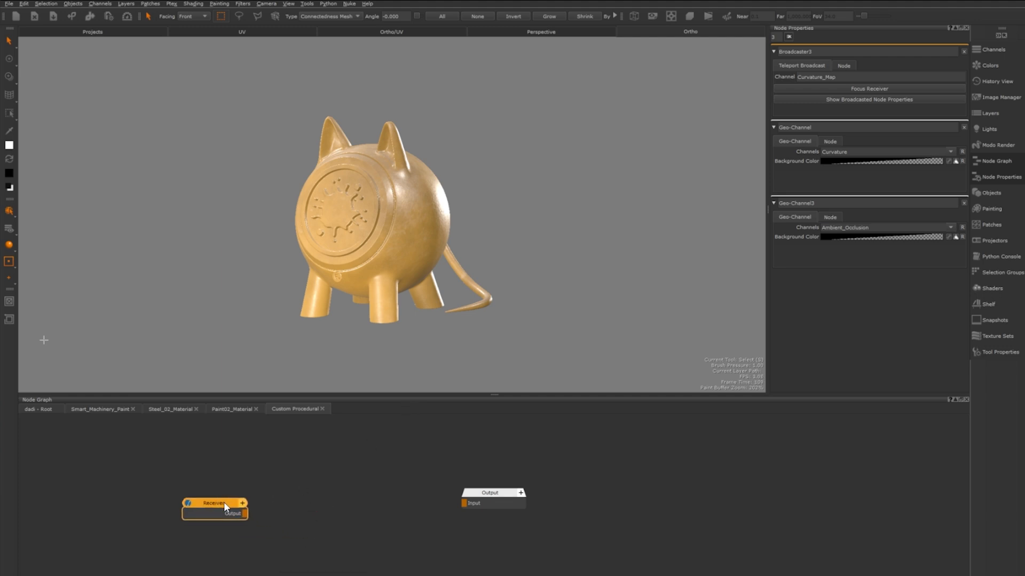
left_click(952, 77)
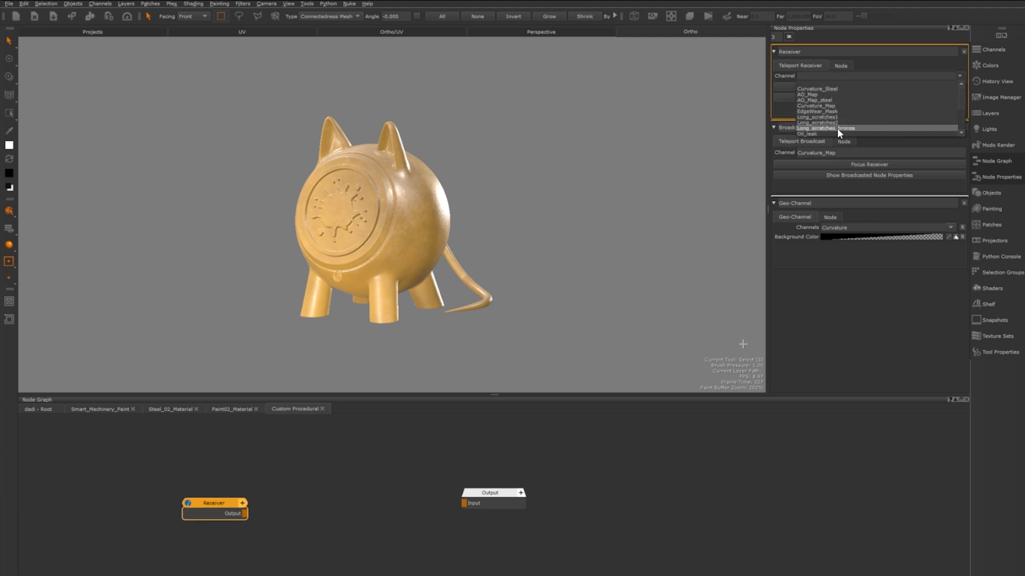
left_click(815, 105)
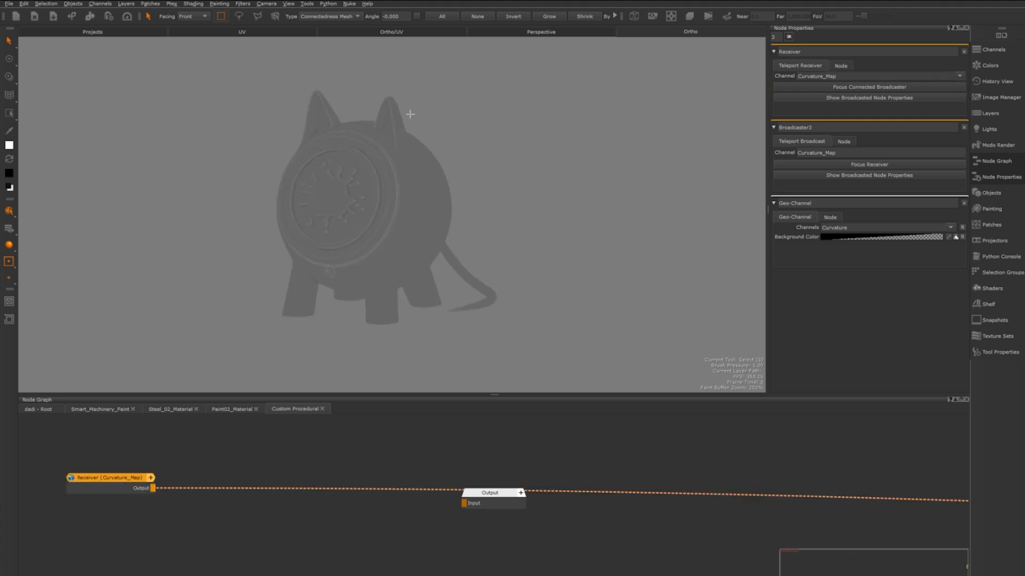
left_click(108, 482)
type("br")
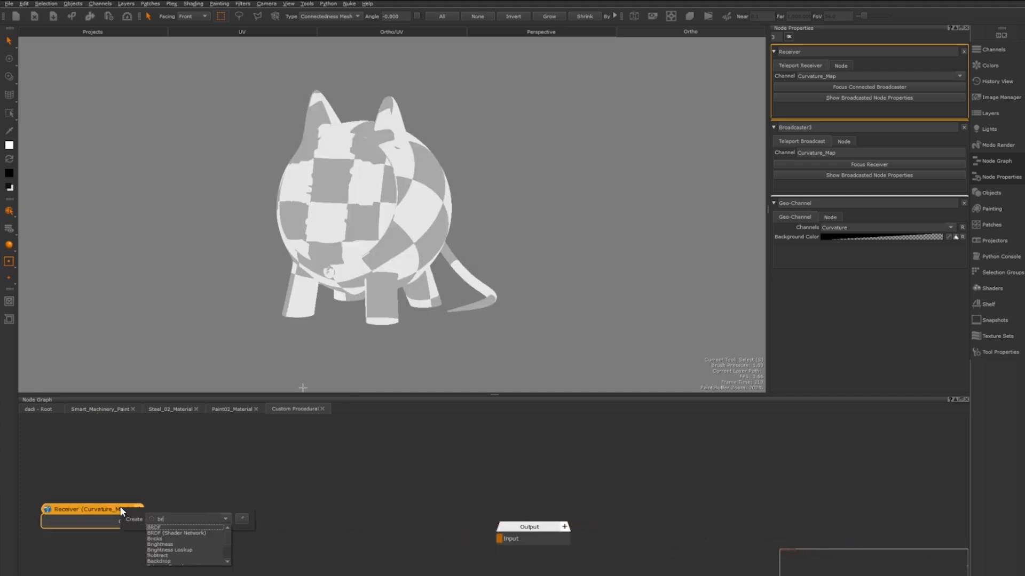
Step: Insert a Brightness Lookup after the Receiver and reshape its curve to isolate bright edges
left_click(168, 550)
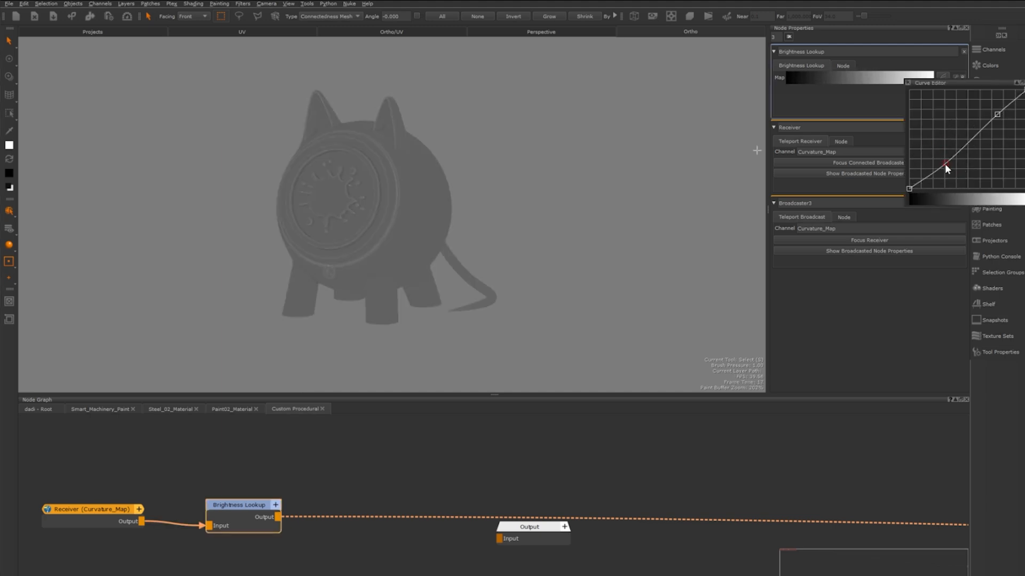
left_click_drag(946, 163, 994, 117)
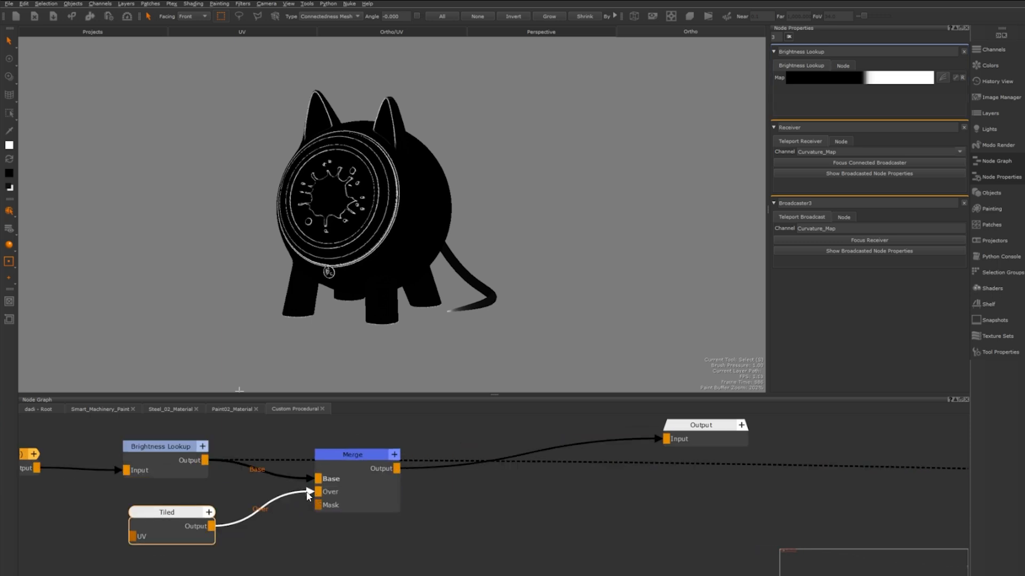
Step: Connect Tiled as the Merge overlay in Lighten > Screen mode and add an Invert node
left_click(352, 454)
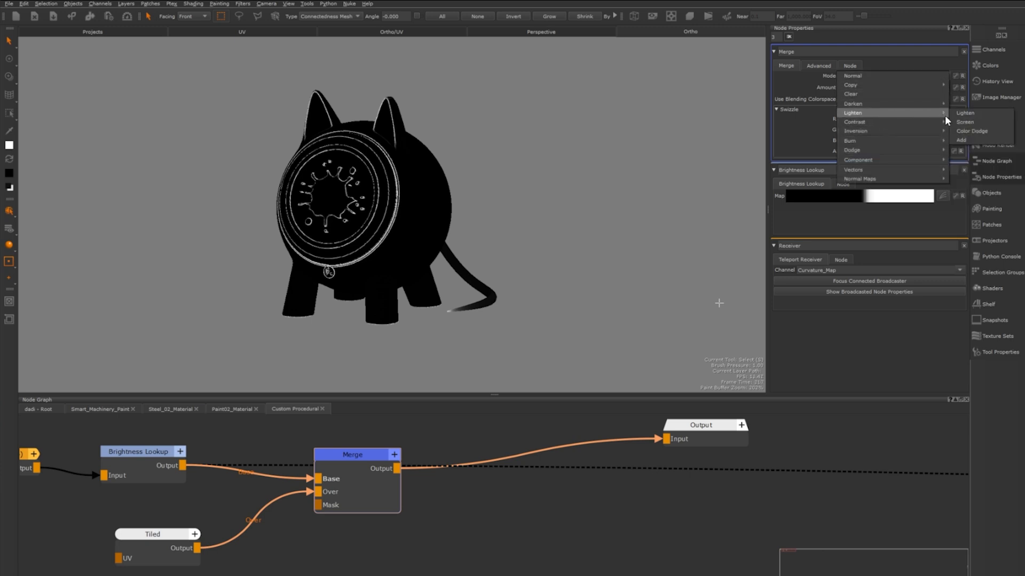
left_click(964, 121)
type("invert")
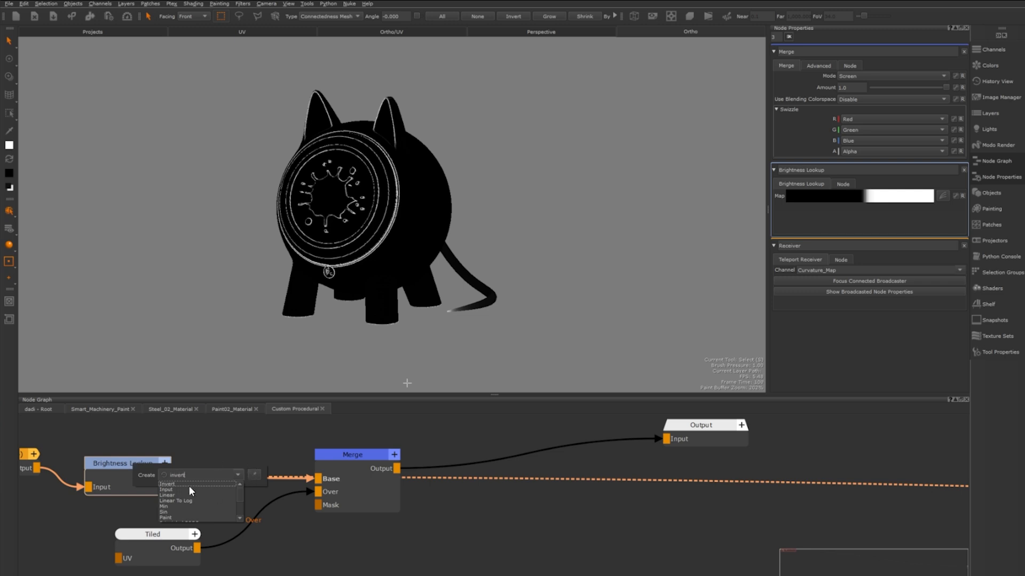
left_click(167, 484)
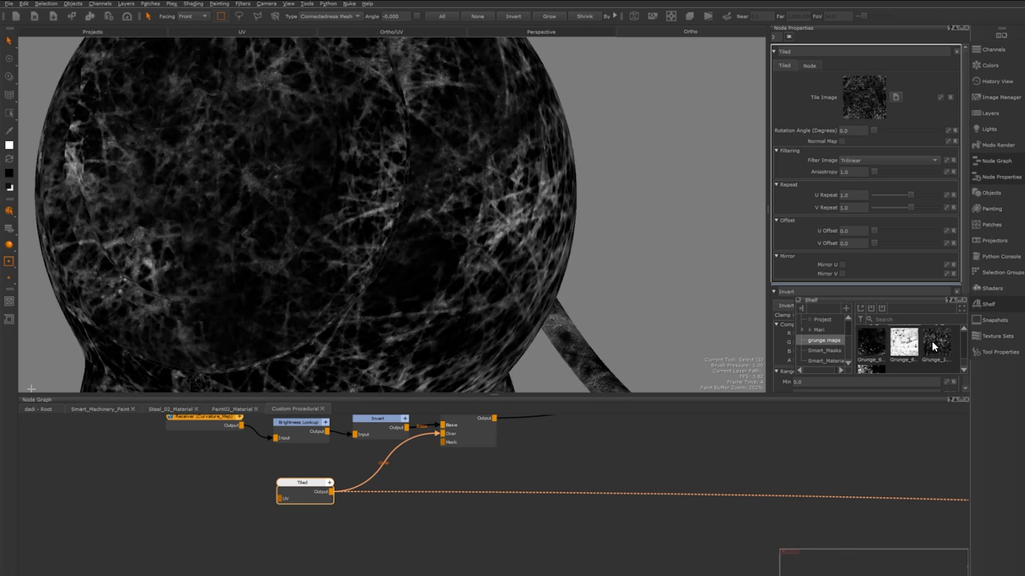
Step: Load a scratchy grunge image into the Tiled node's Tile Image
left_click(936, 341)
type("mul")
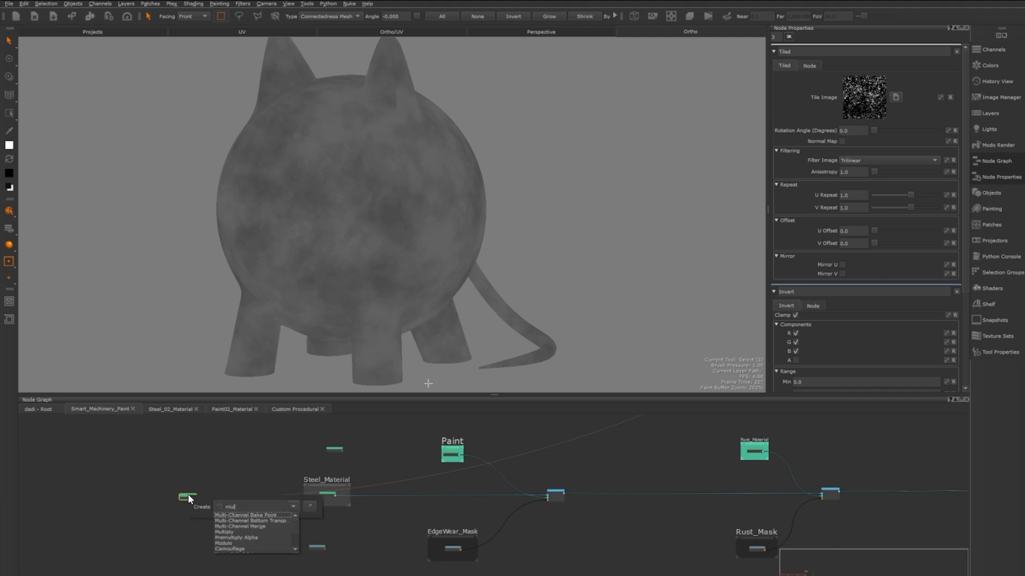
mouse_move(259, 532)
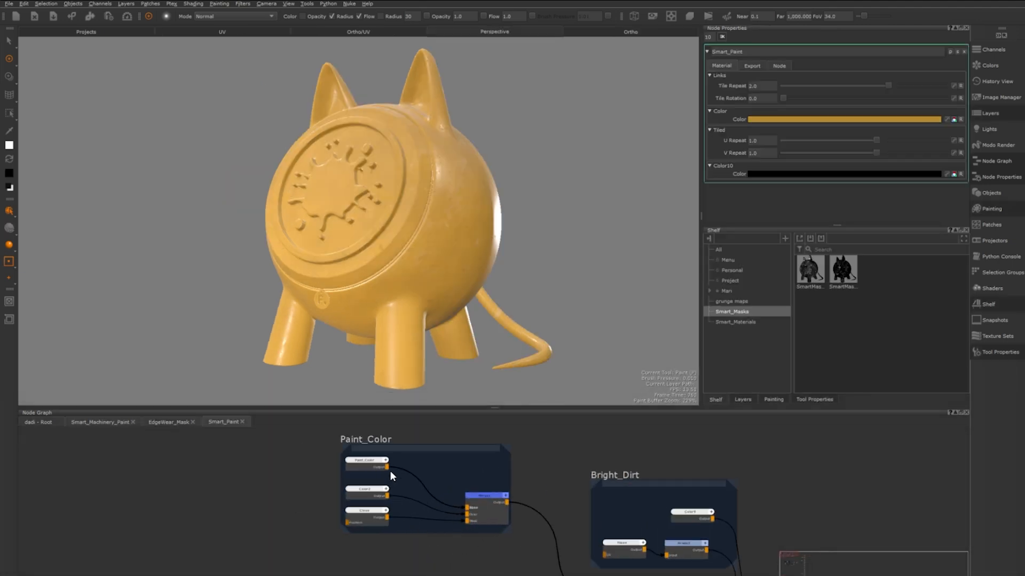
Step: Publish the Paint_Color node's Color knob to Smart_Paint and view the group's properties
left_click(366, 461)
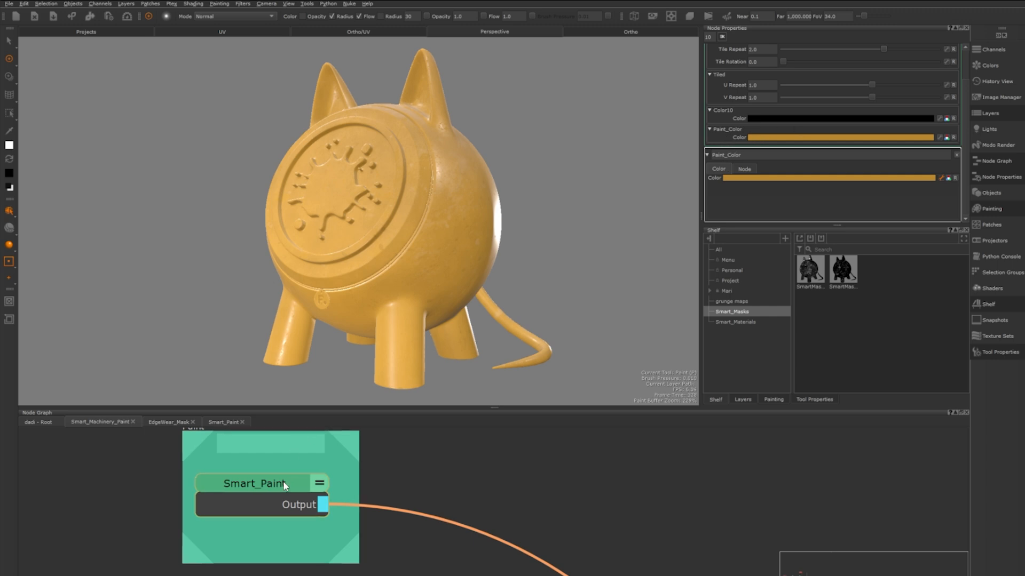
left_click(169, 422)
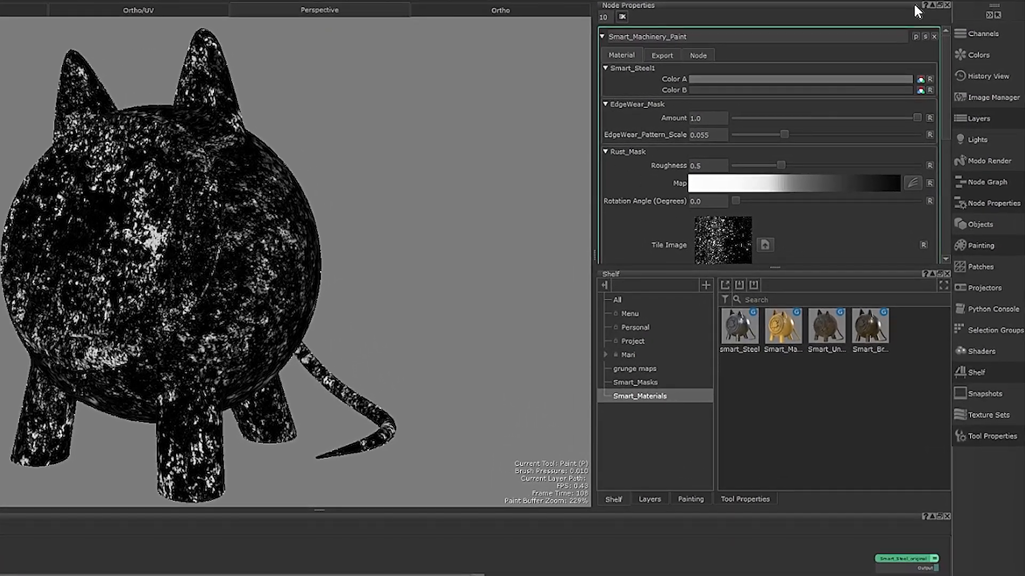
Step: In Edit Knobs, move Smart_Steel1 after EdgeWear_Mask and confirm the new order
left_click(917, 36)
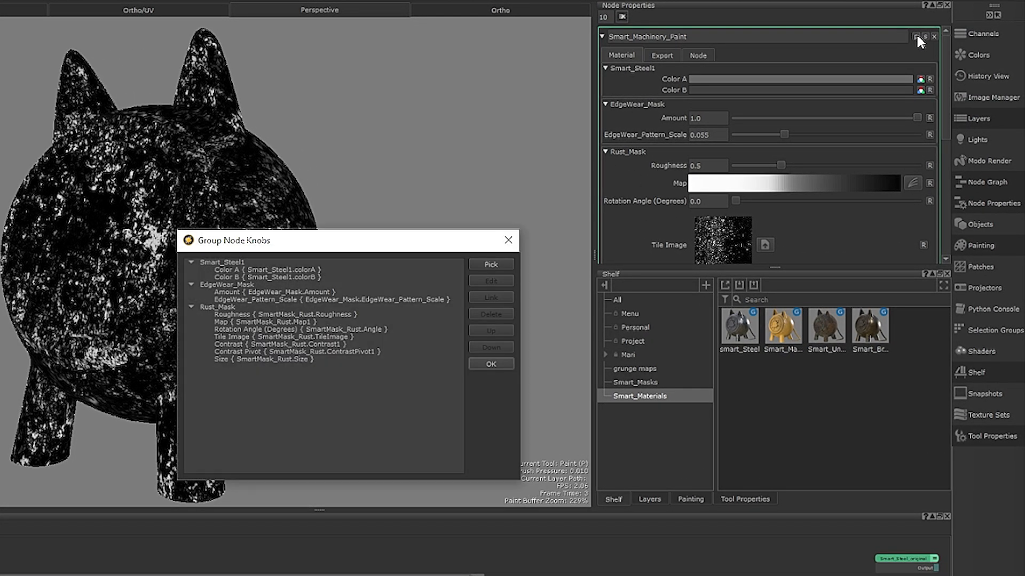
left_click(222, 262)
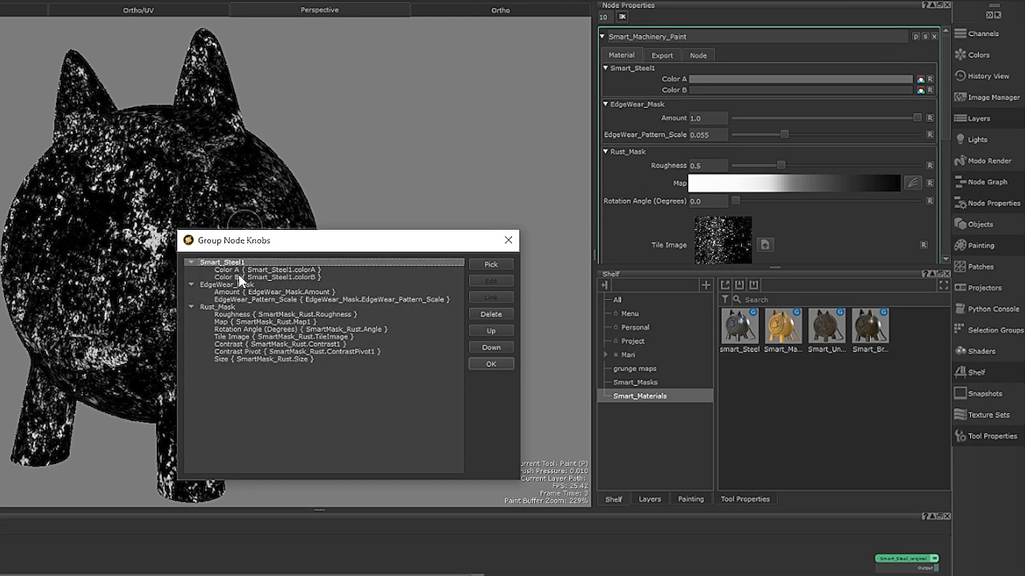
mouse_move(402, 329)
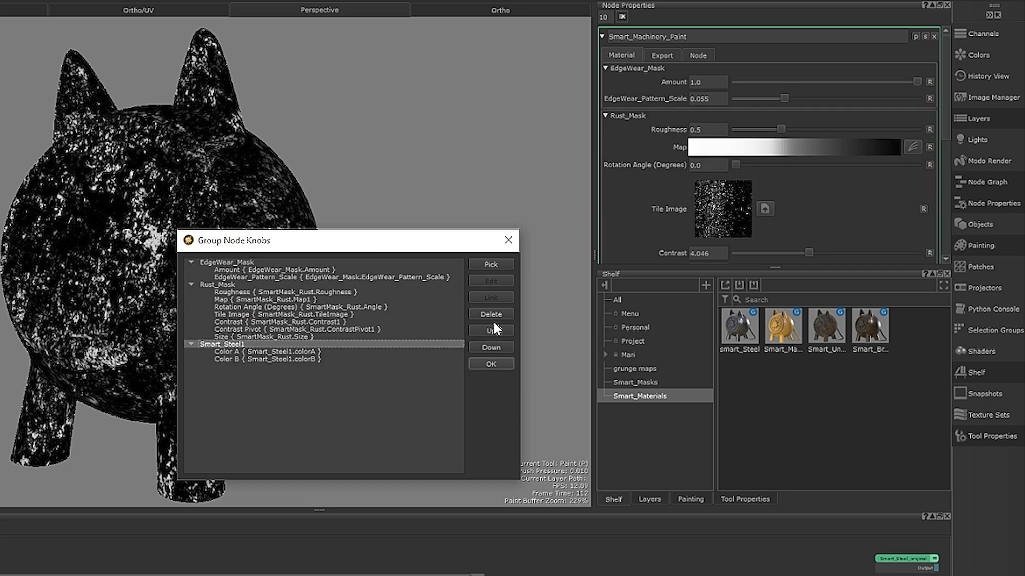
left_click(490, 330)
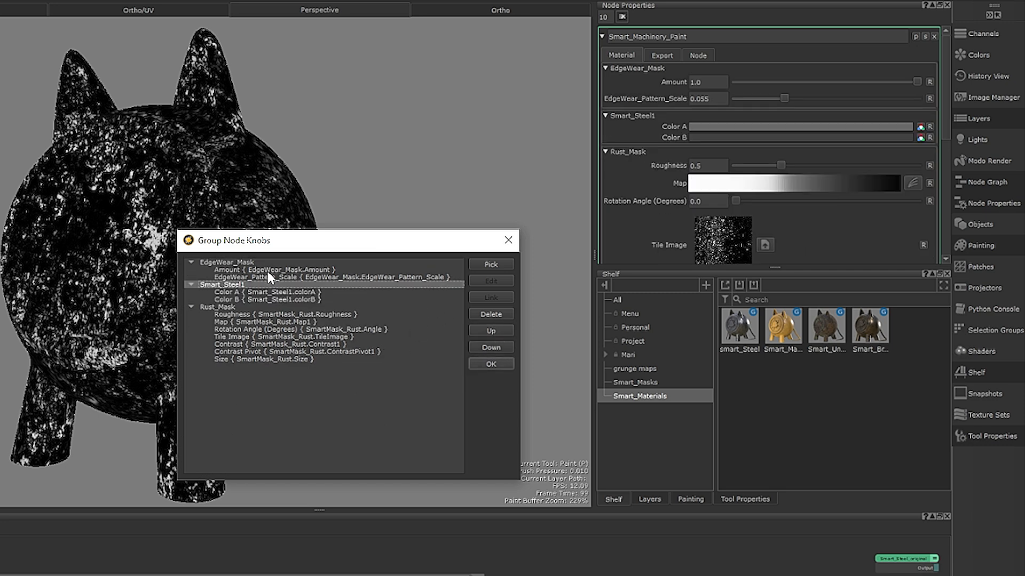
left_click(271, 269)
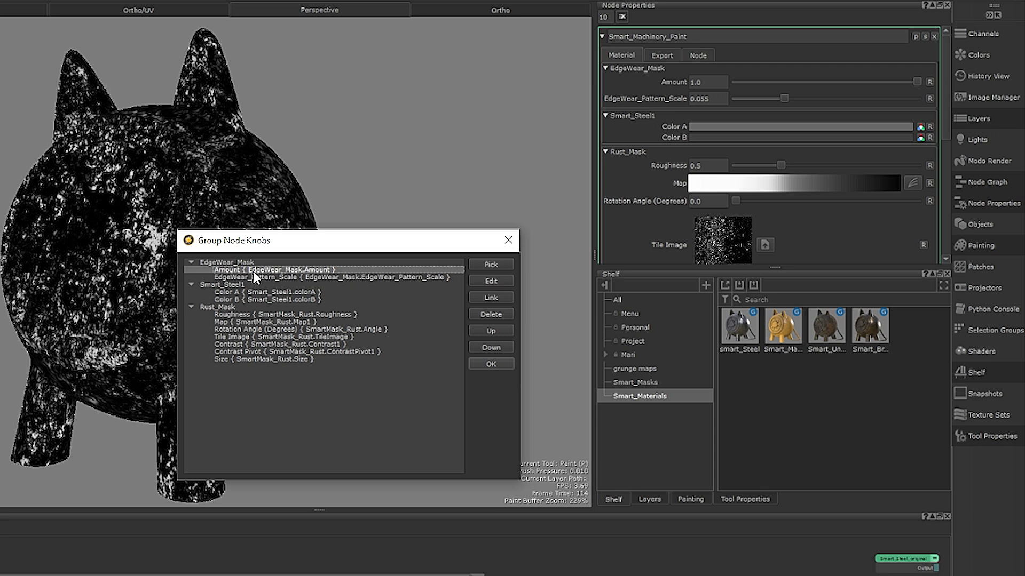
left_click(490, 281)
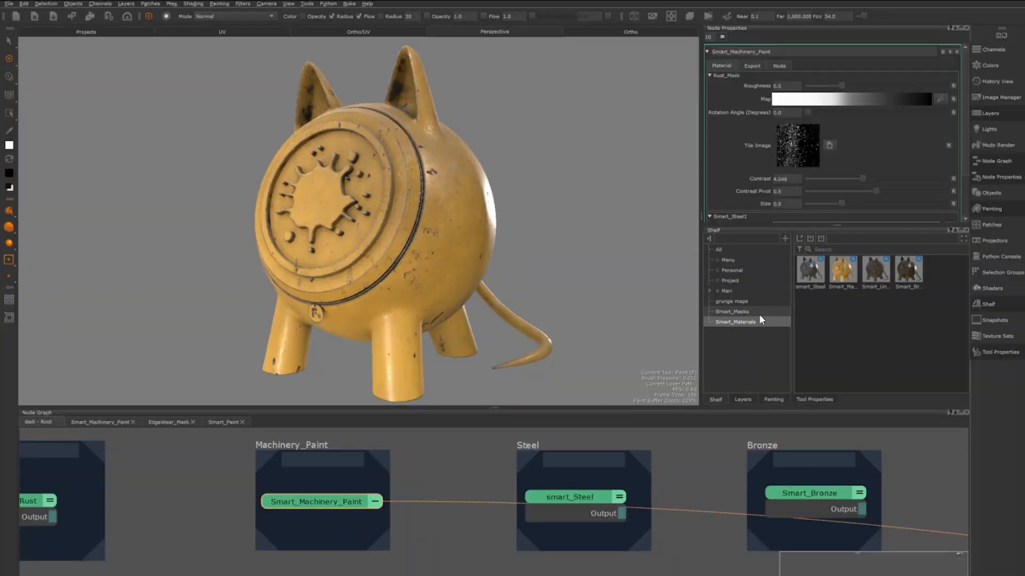
Step: Dismiss the shelf menu and show Smart_Machinery_Paint's Export settings
right_click(757, 337)
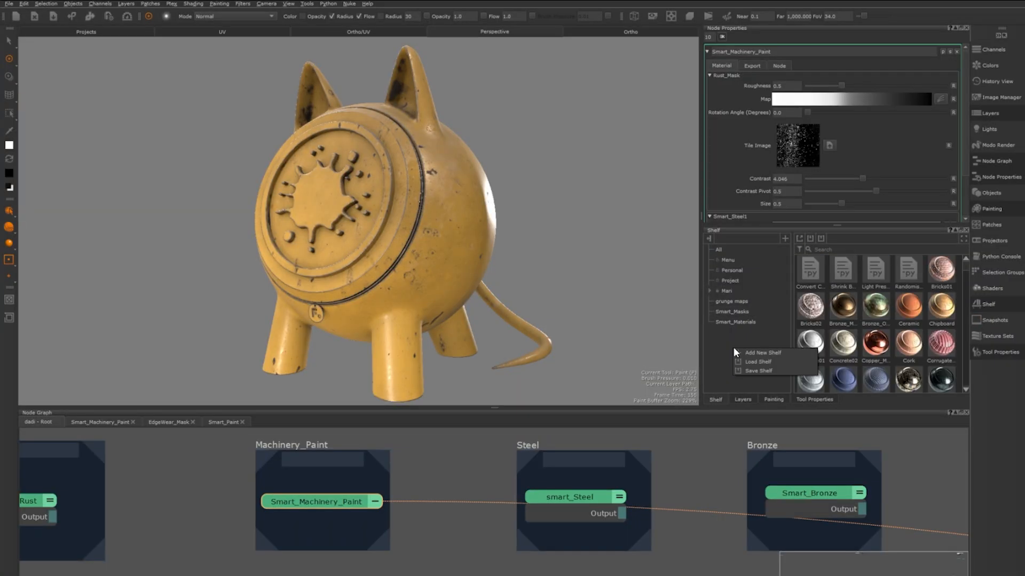
left_click(761, 352)
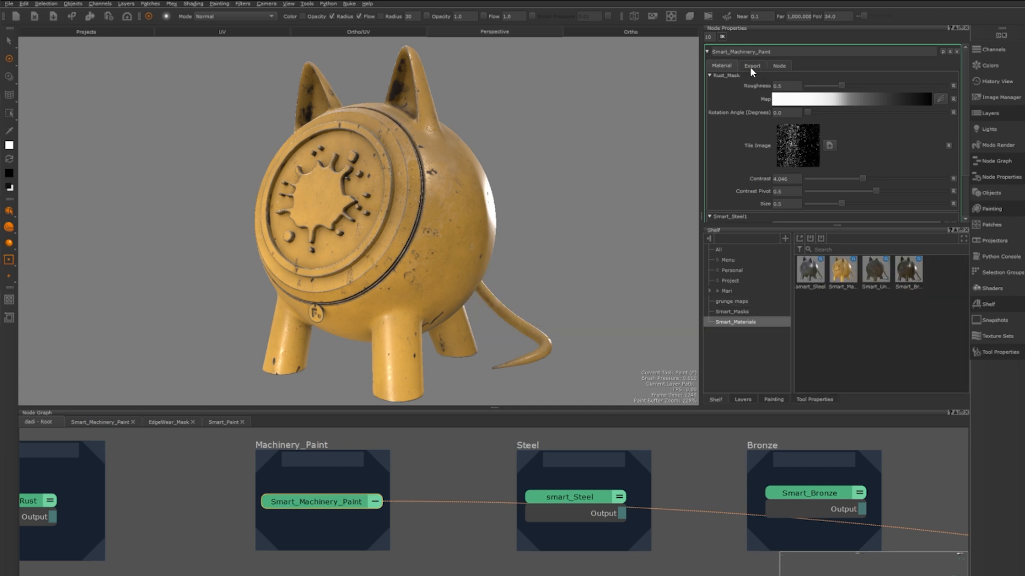
left_click(750, 65)
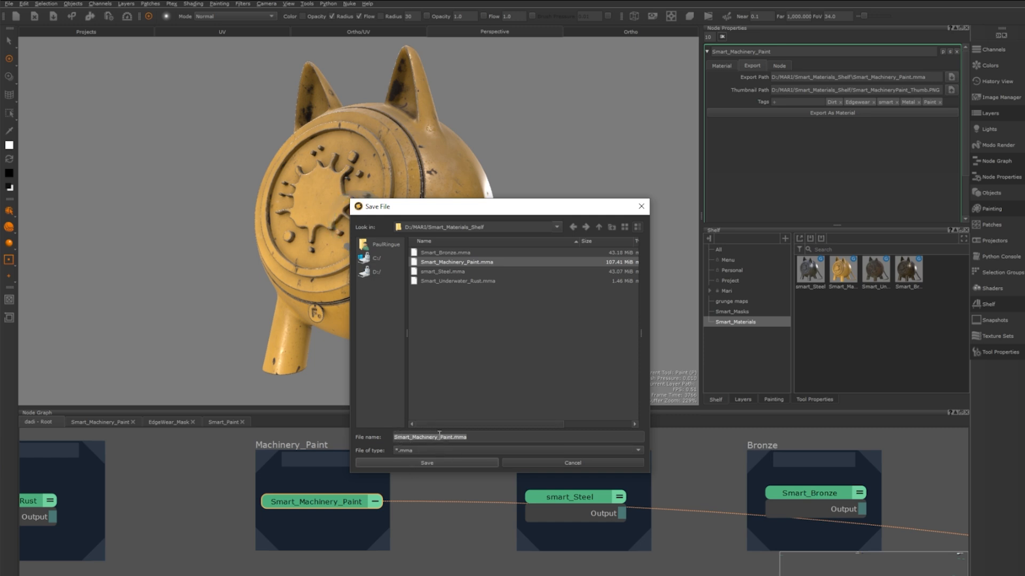
Step: Overwrite Smart_Machinery_Paint.mma and save the captured pig render as its thumbnail
left_click(426, 462)
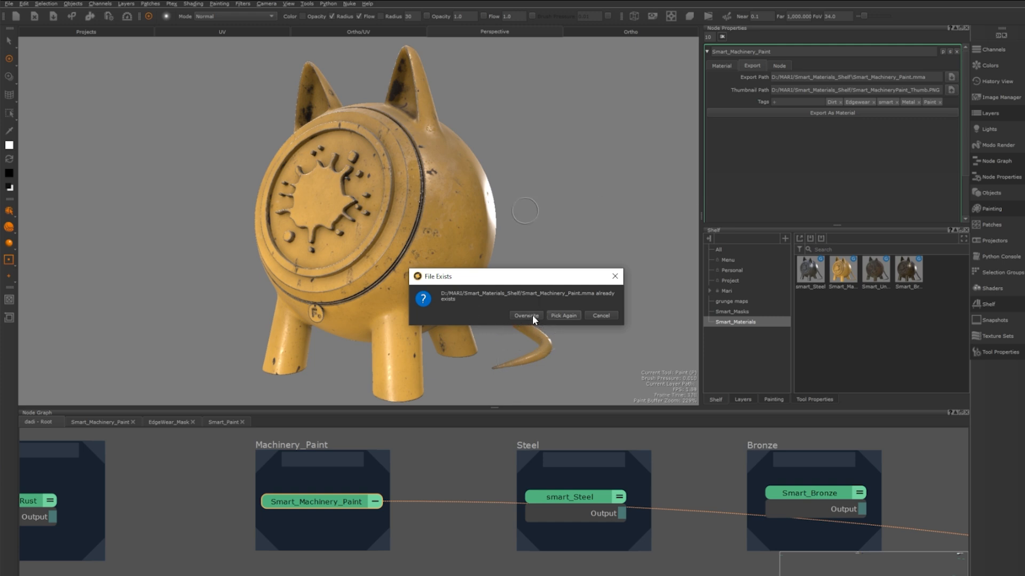
left_click(525, 315)
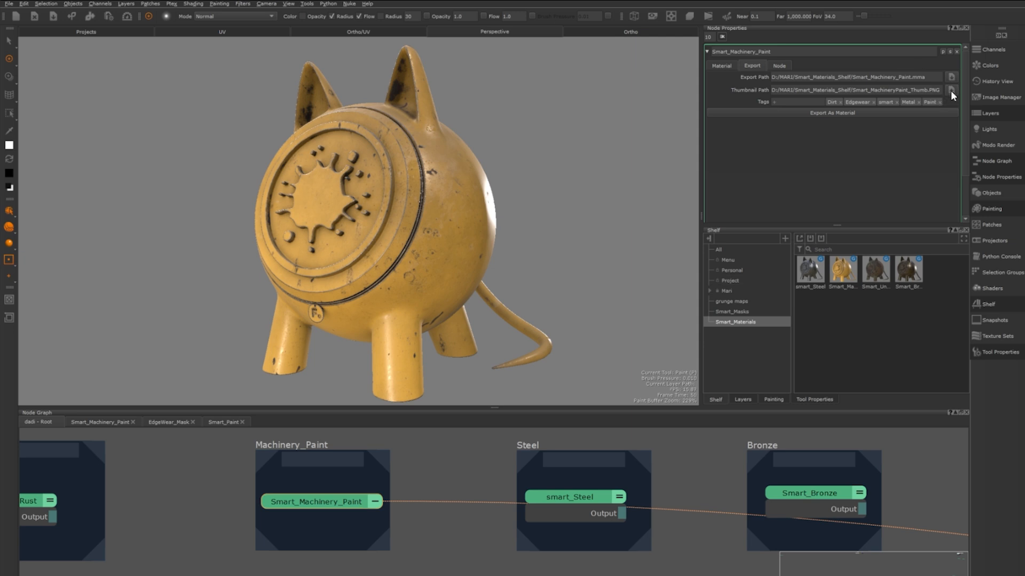
left_click(951, 90)
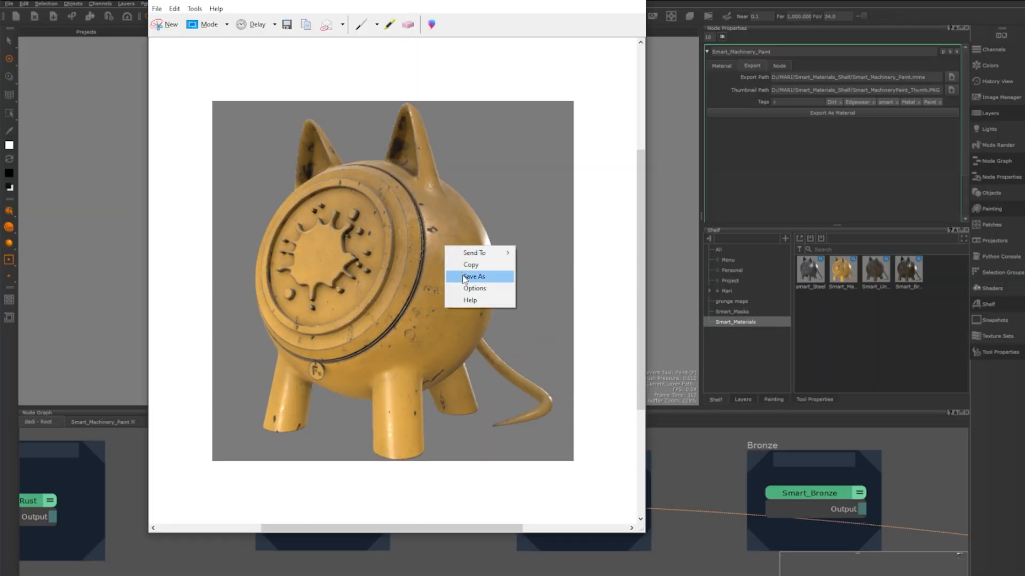
left_click(473, 277)
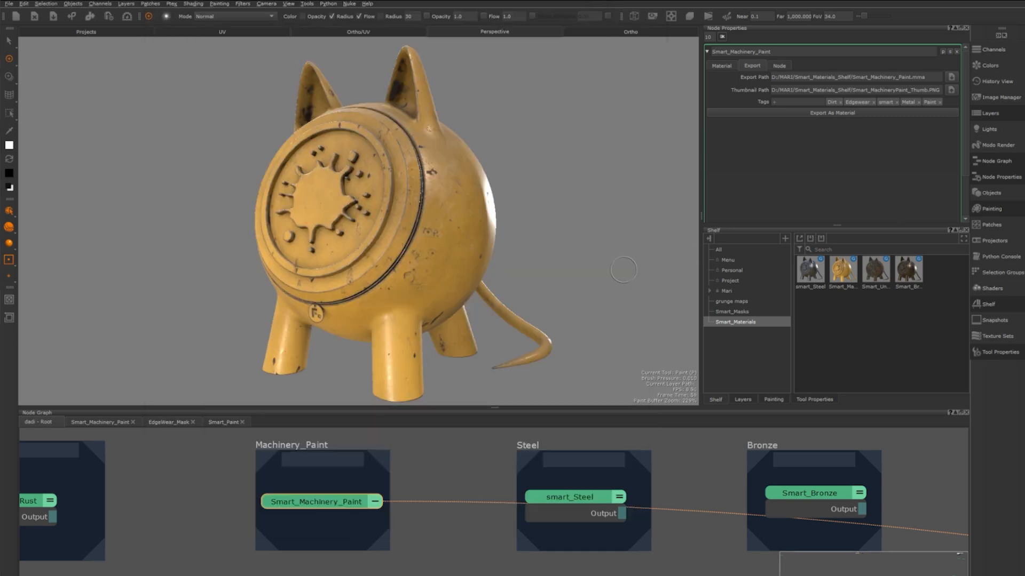
Step: Add a 'machinery' export tag and test a shelf search for 'machine'
left_click(775, 102)
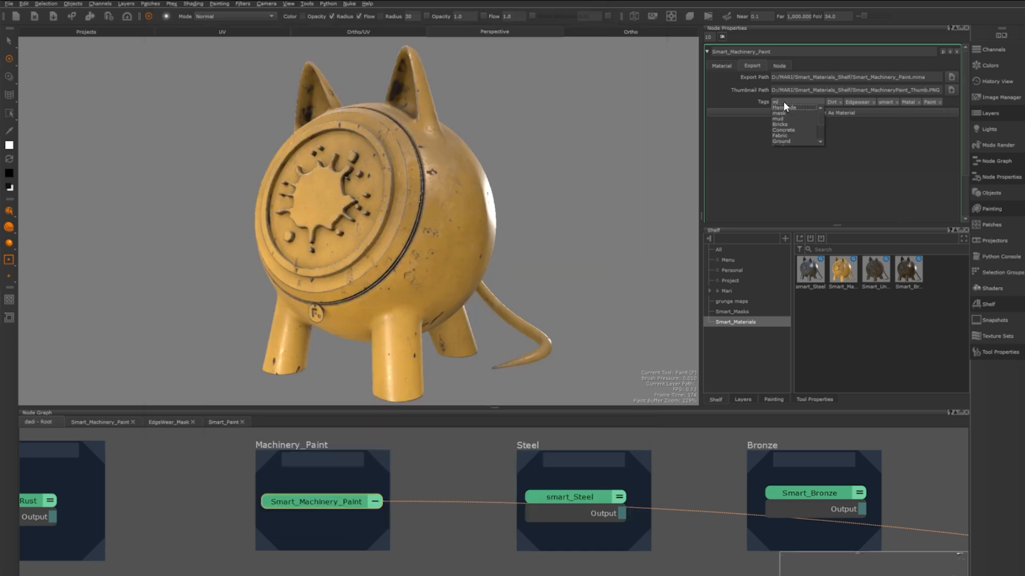
type("machinery")
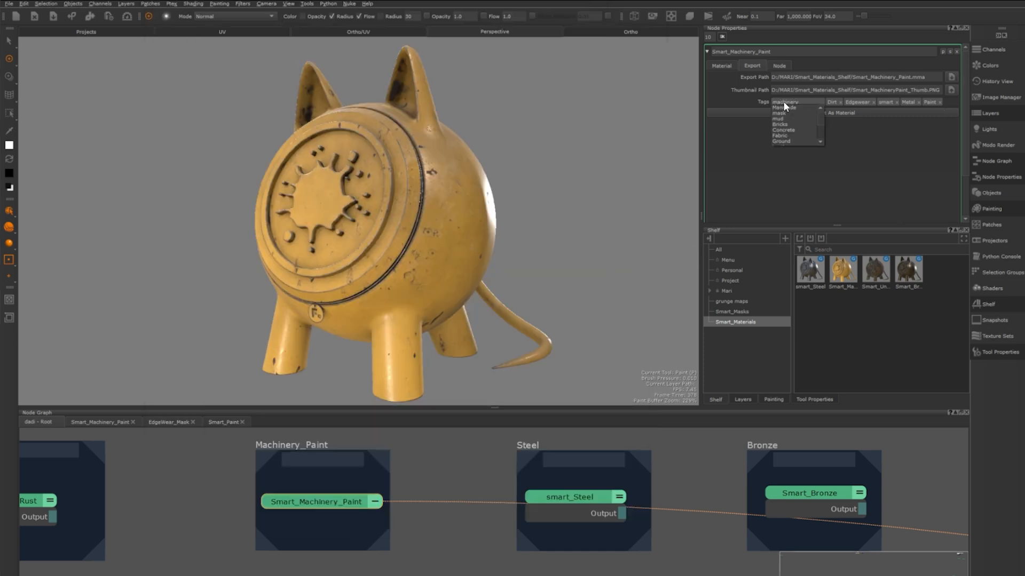
left_click(787, 101)
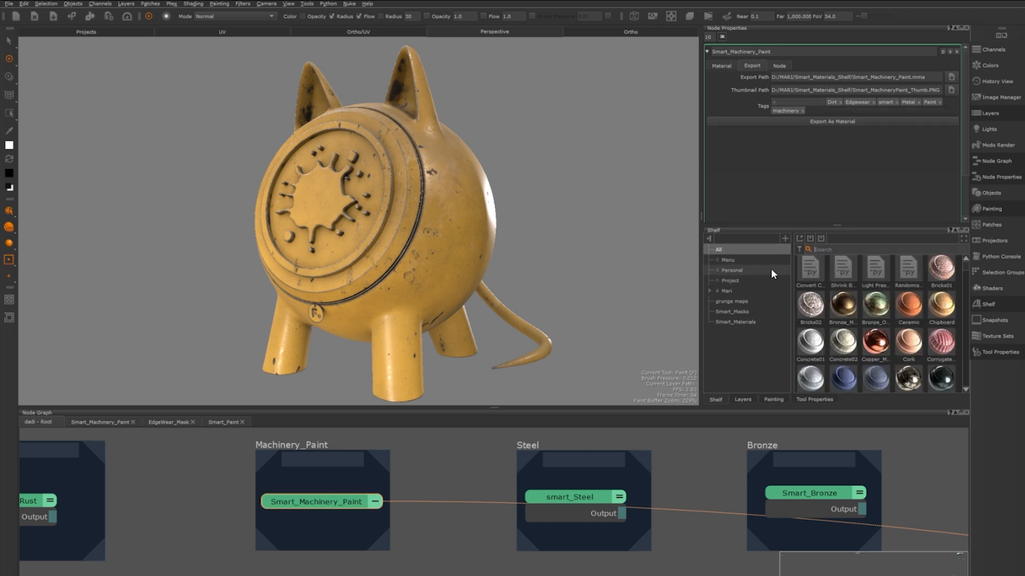
type("mad")
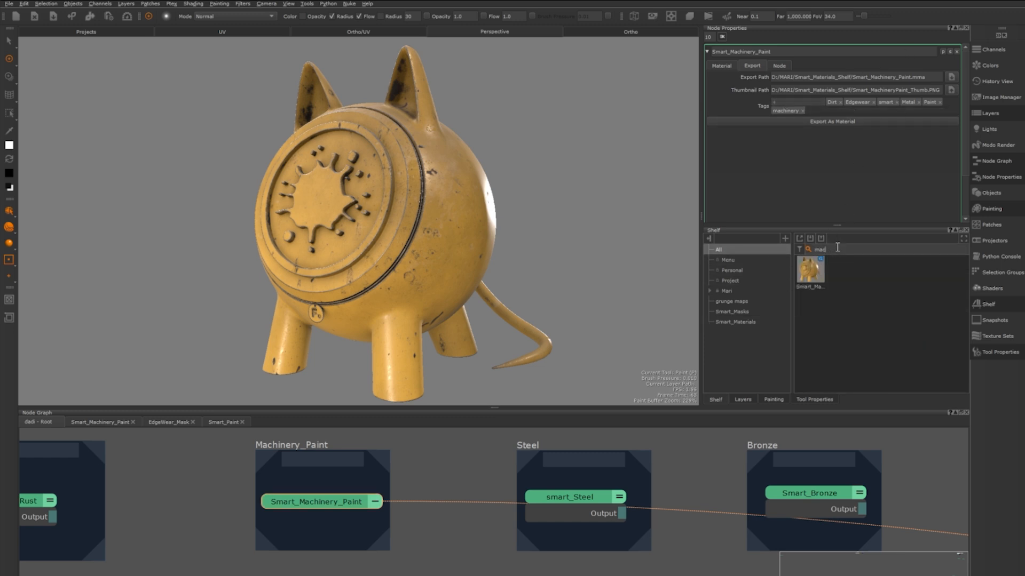
type("machine")
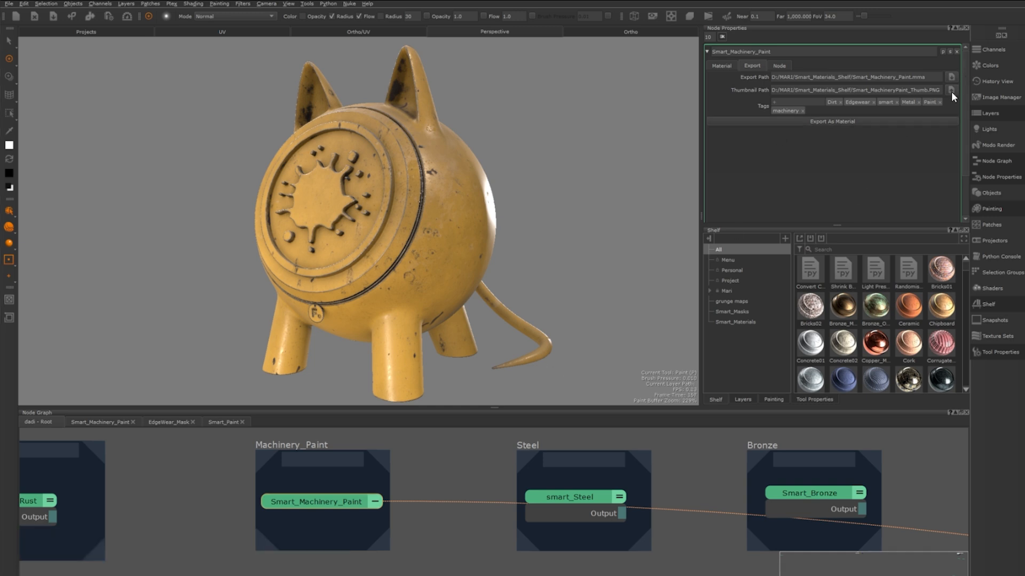
Step: Open Smart_Materials_Shelf to review the exported .mma files and PNG thumbnails
left_click(951, 90)
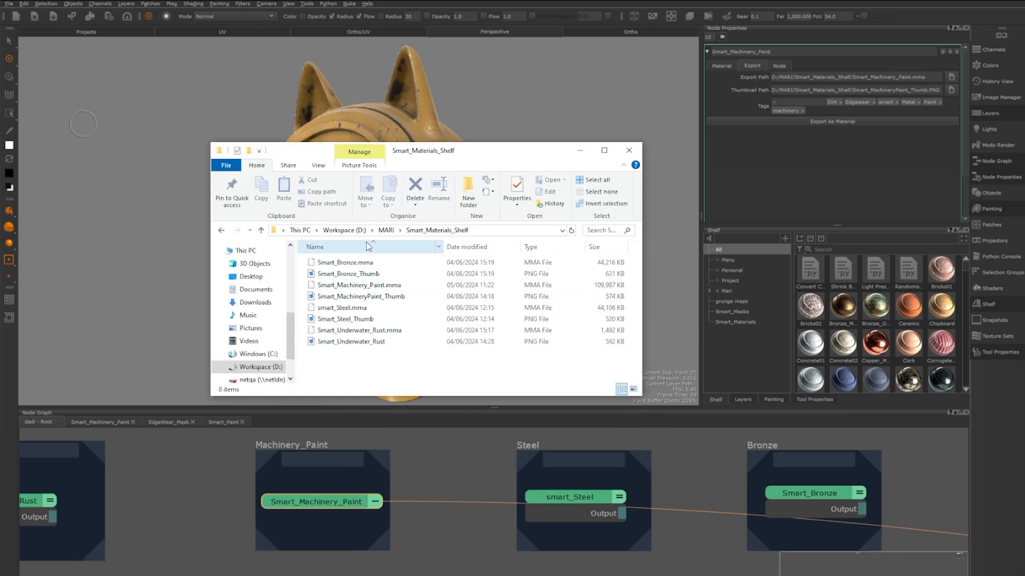
left_click(357, 285)
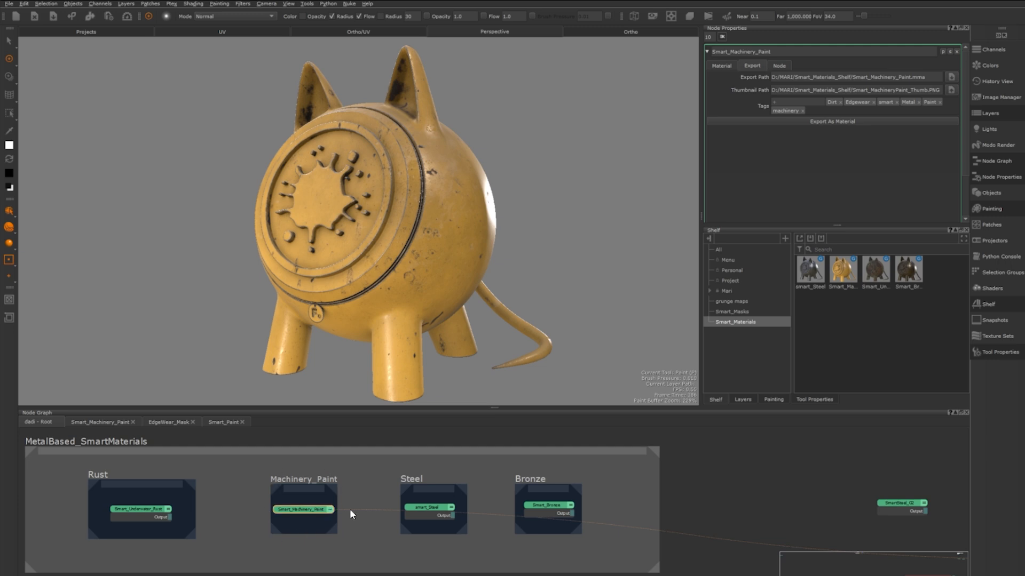
mouse_move(355, 515)
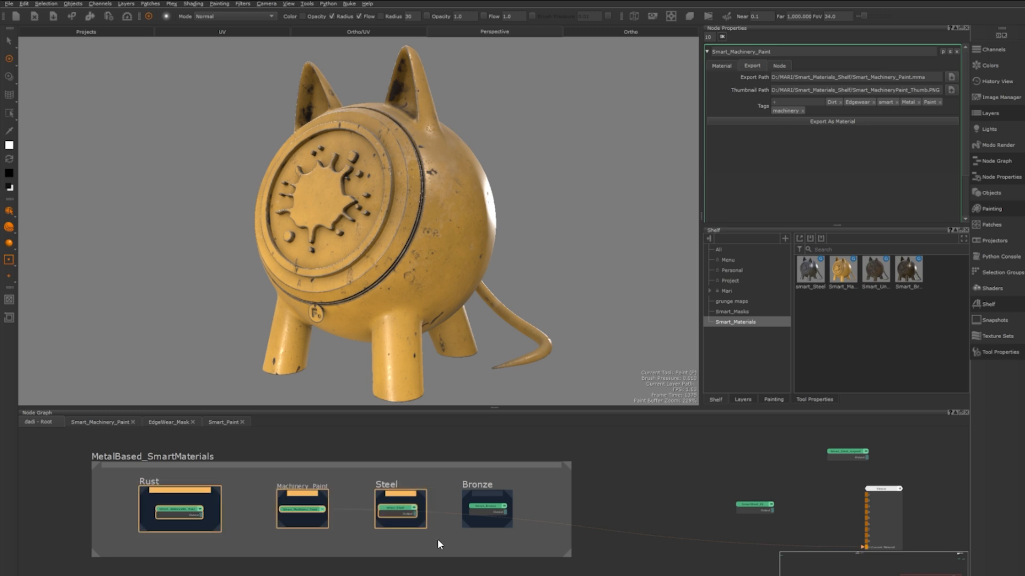
mouse_move(437, 525)
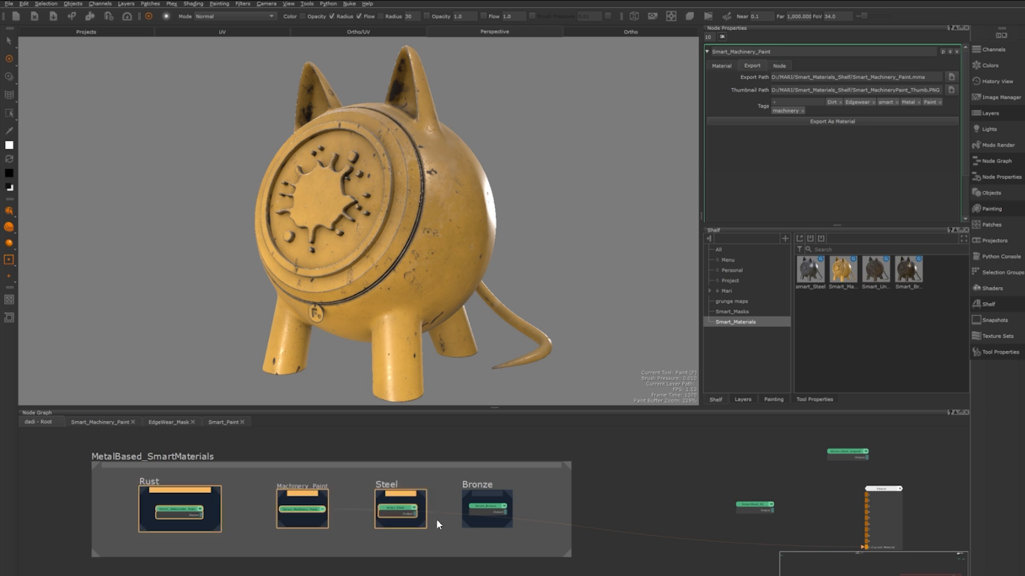
mouse_move(626, 489)
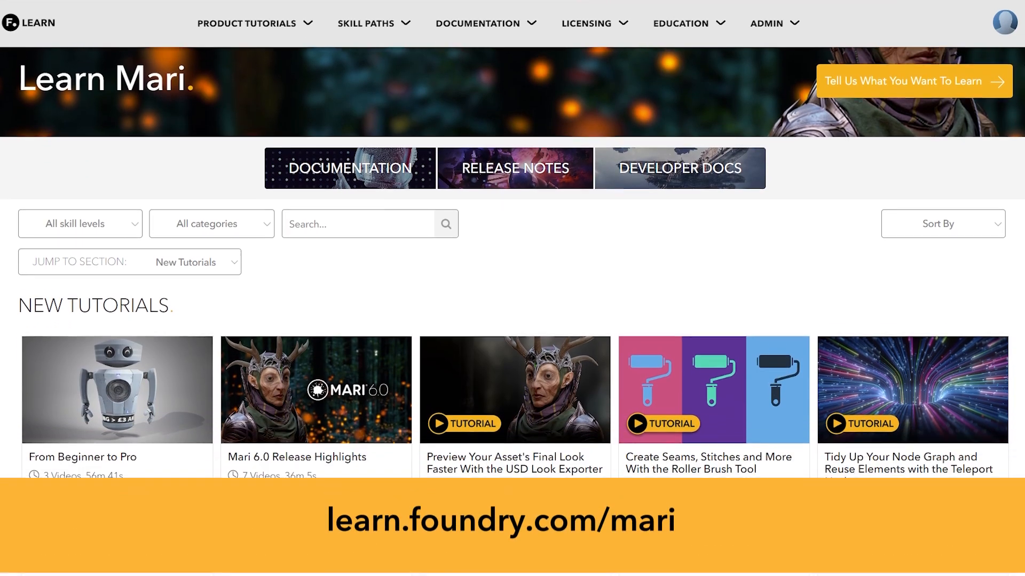
Step: Scroll the Learn Mari page down through the New Tutorials descriptions
scroll("down", 3)
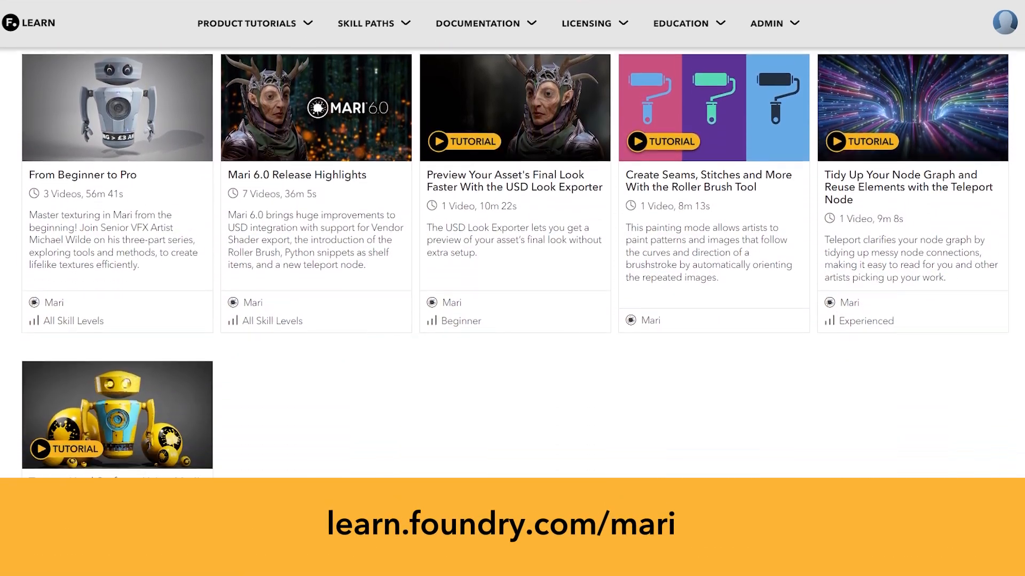